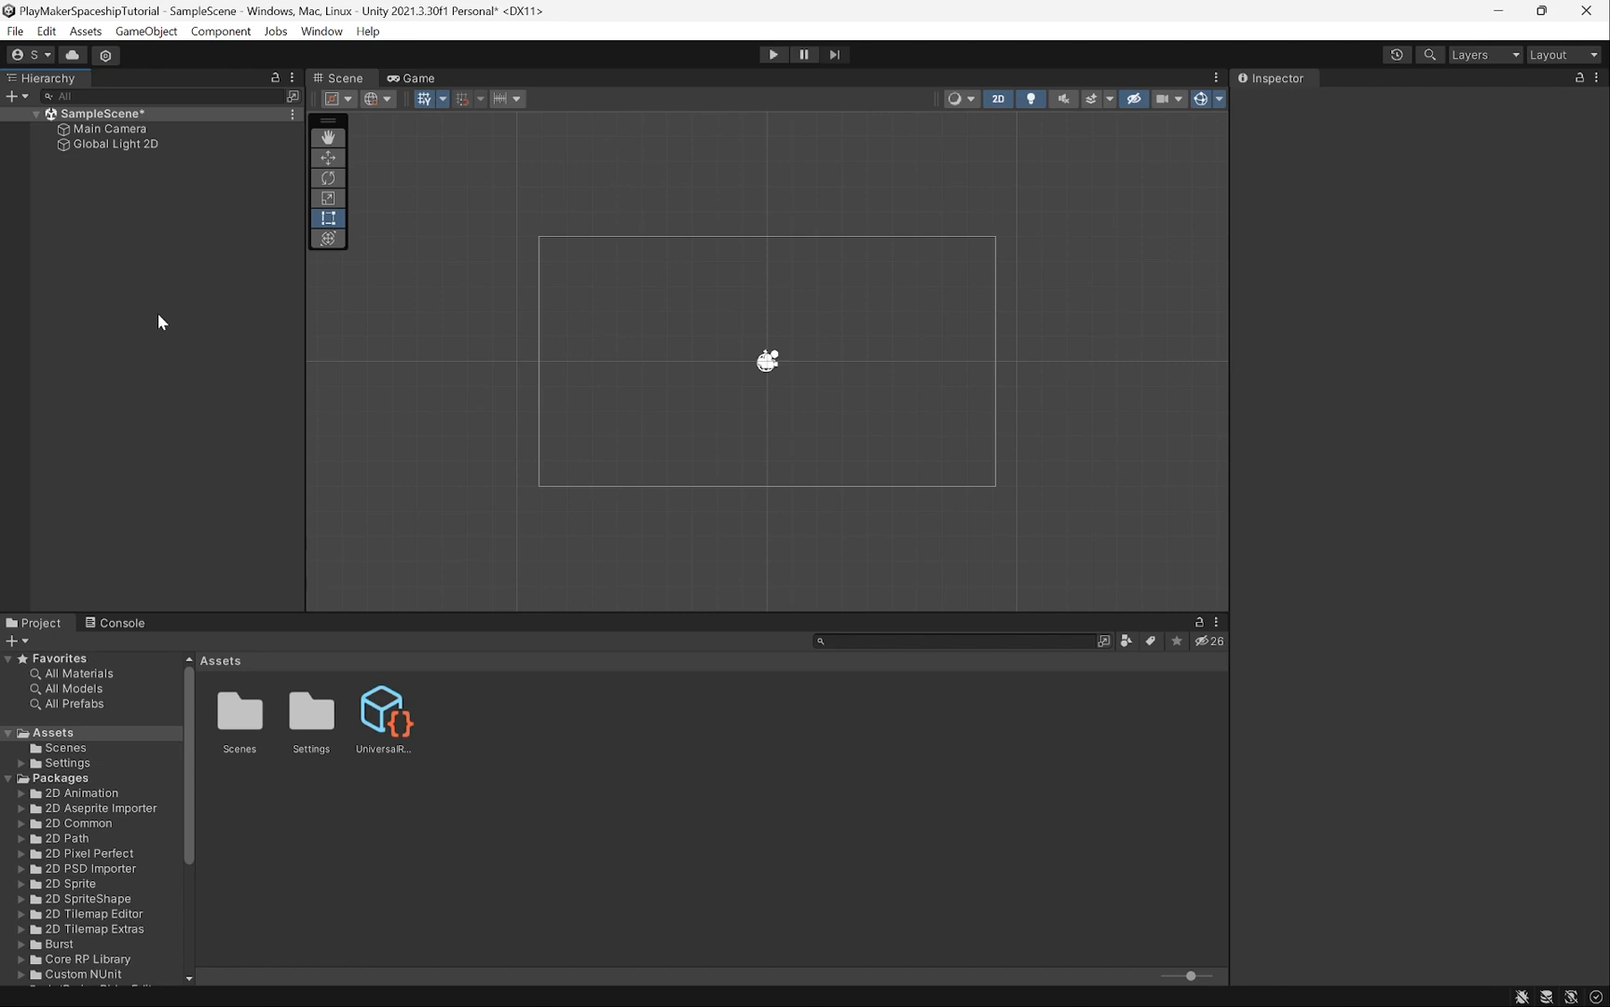
pyautogui.moveTo(192, 388)
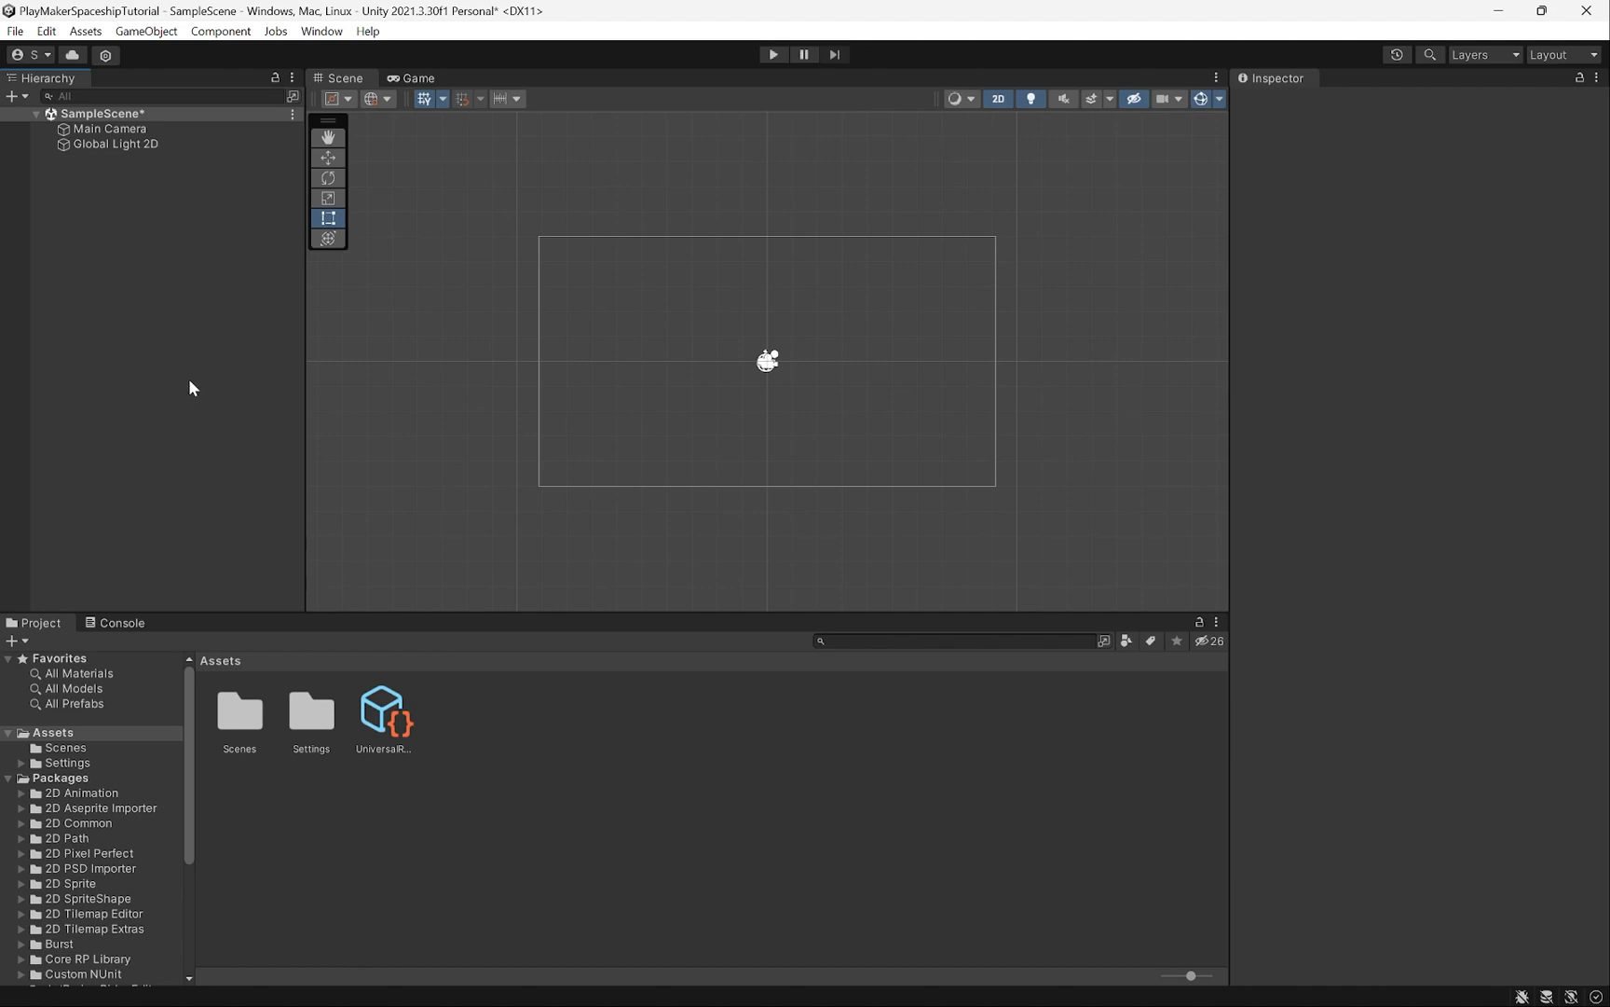
pyautogui.moveTo(395, 26)
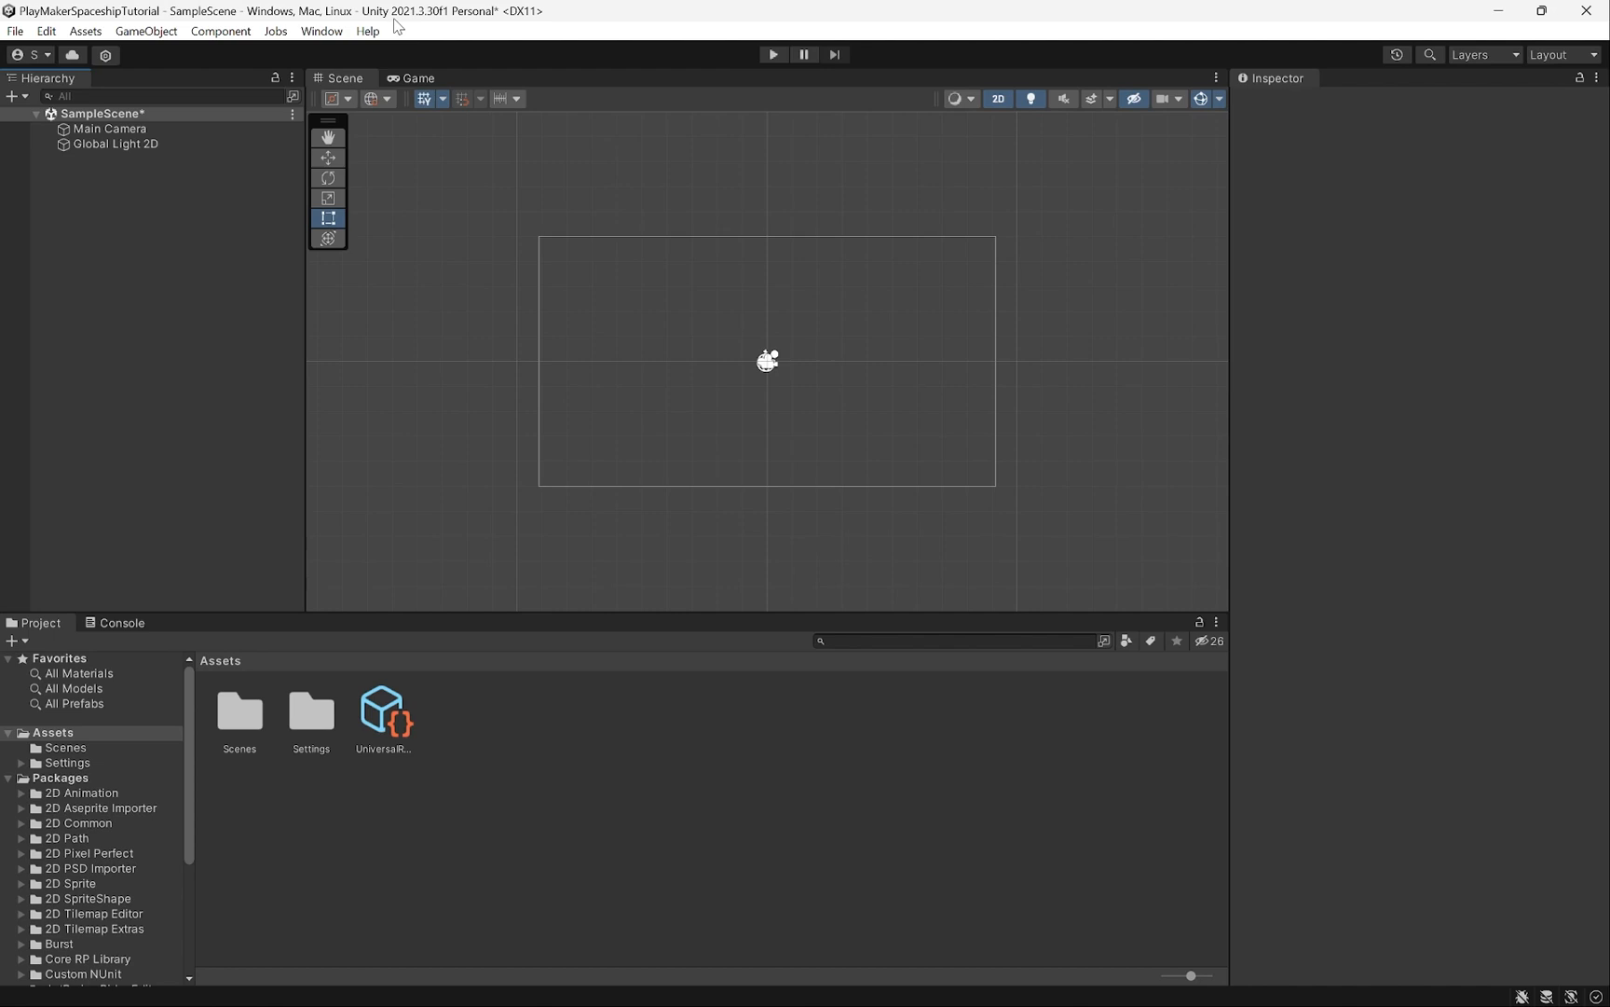
pyautogui.moveTo(339, 358)
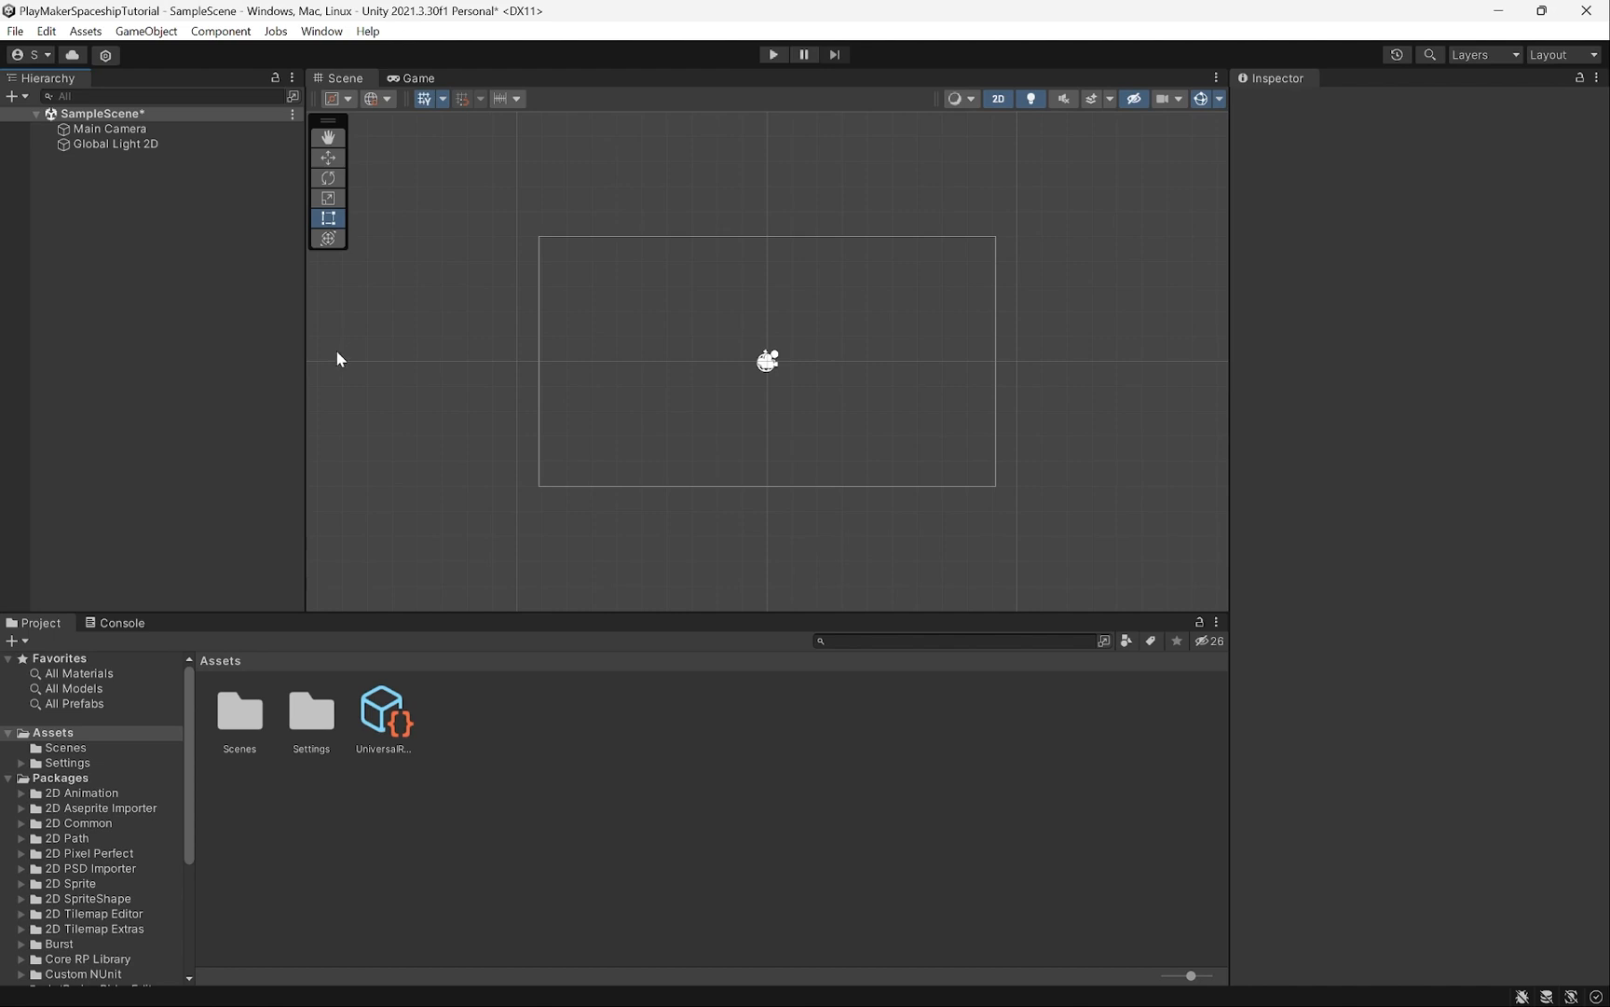
pyautogui.moveTo(749, 401)
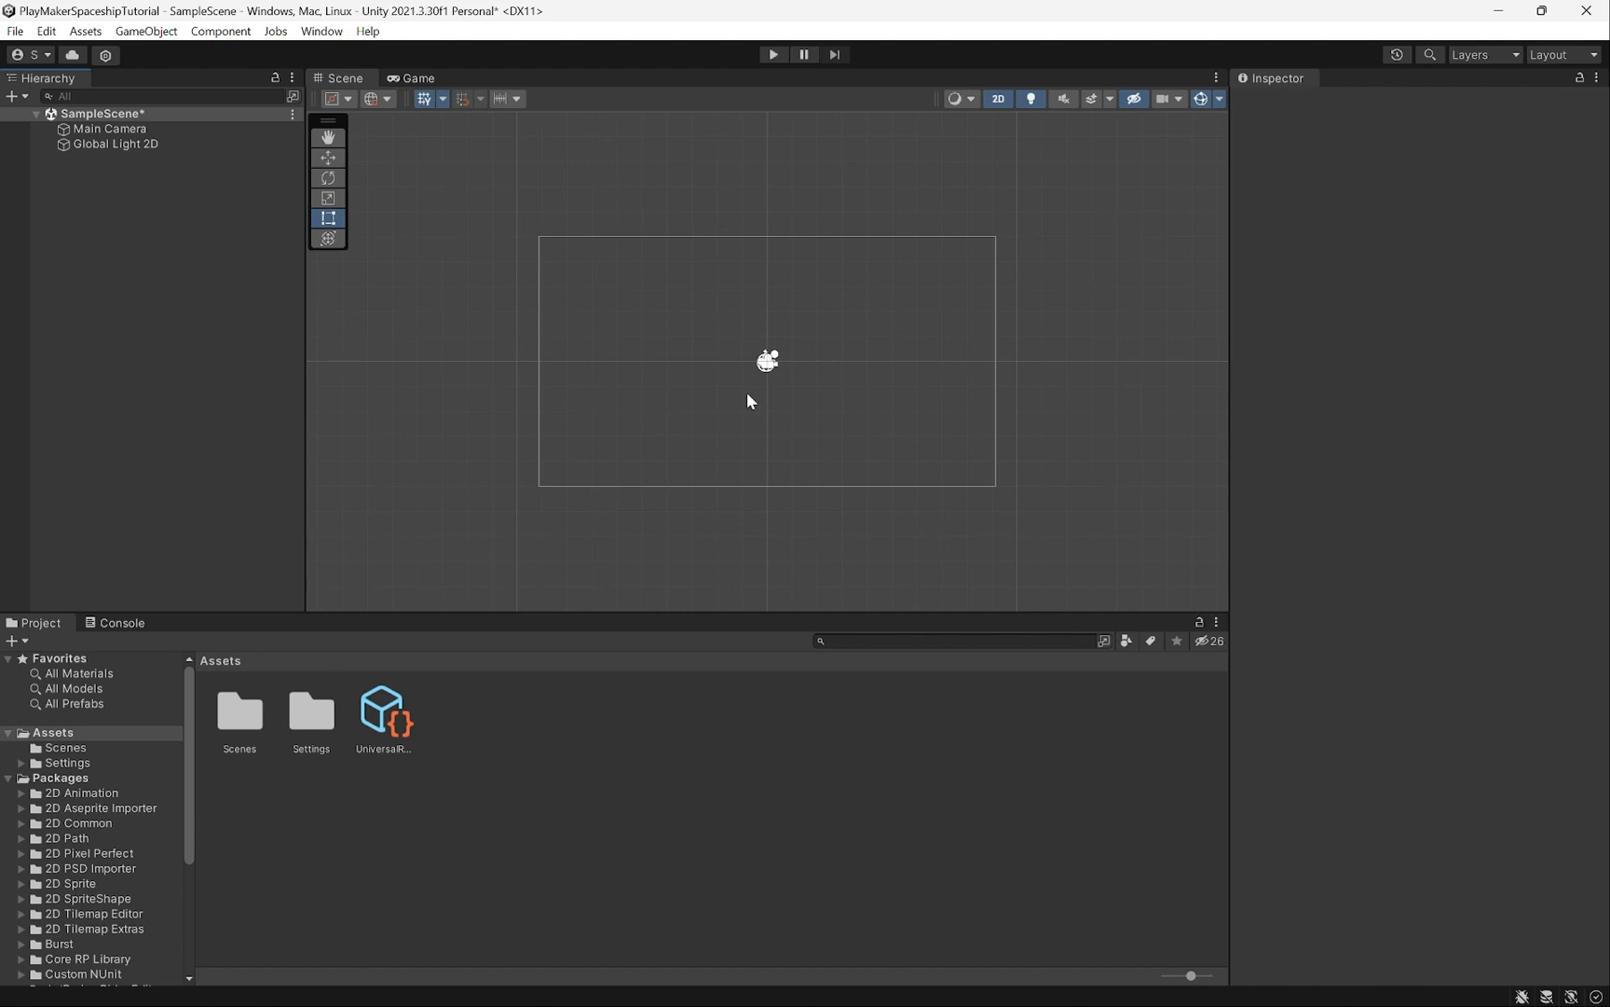
pyautogui.moveTo(638, 322)
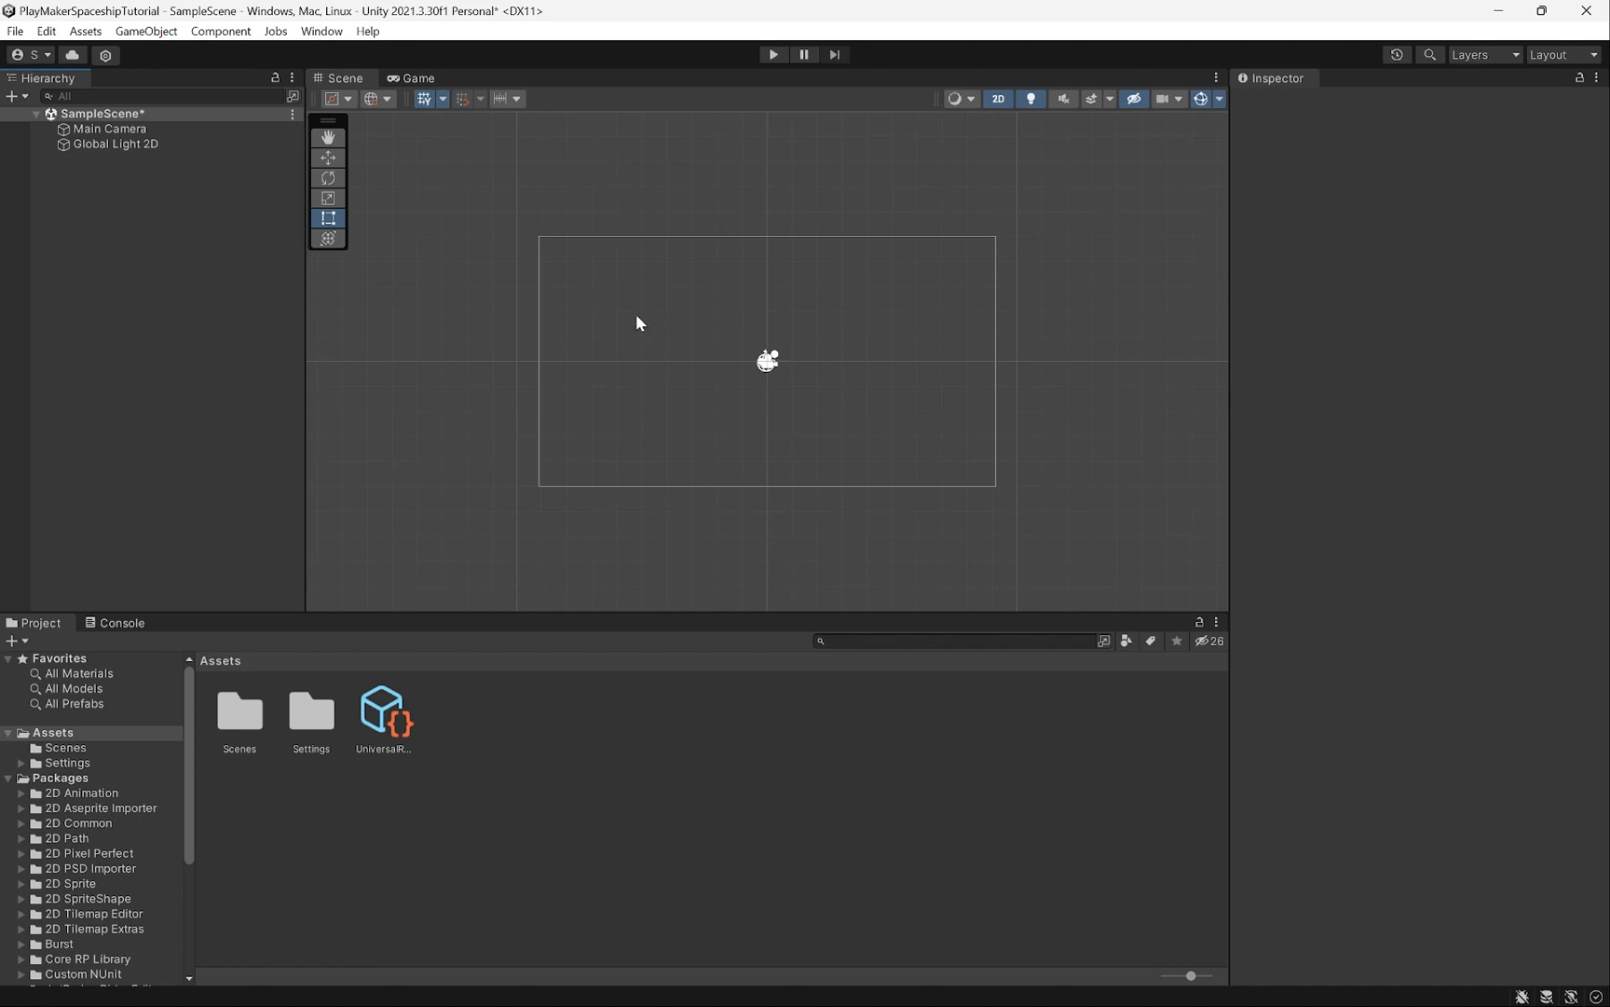
pyautogui.moveTo(900, 326)
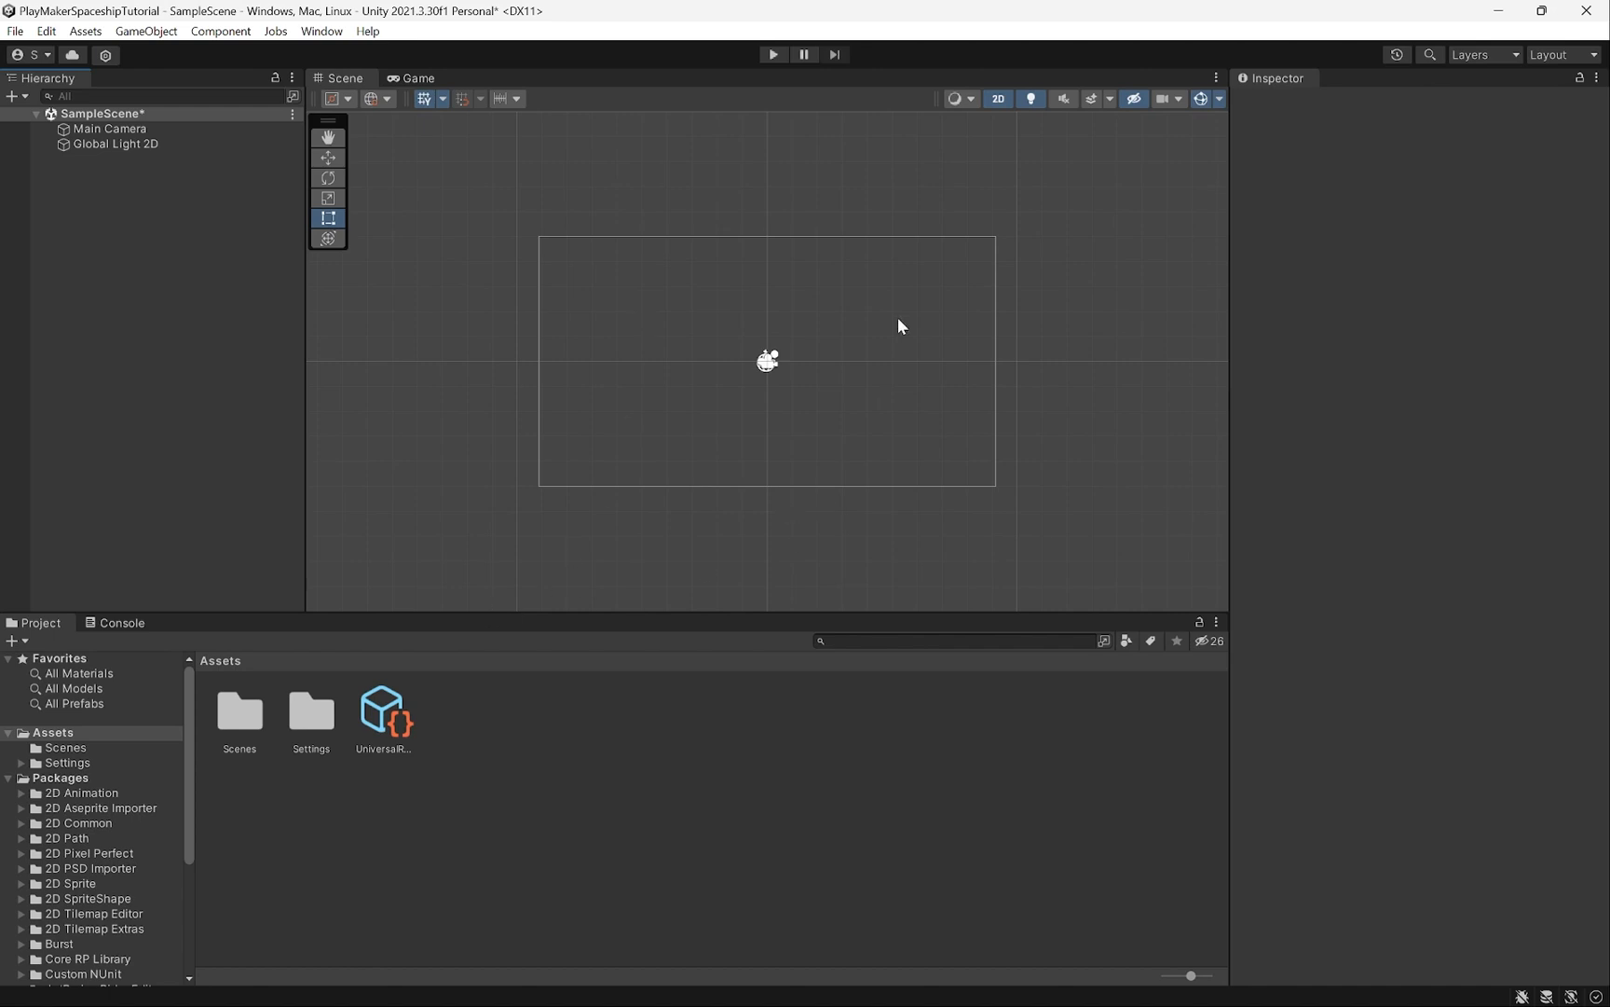
pyautogui.moveTo(910, 403)
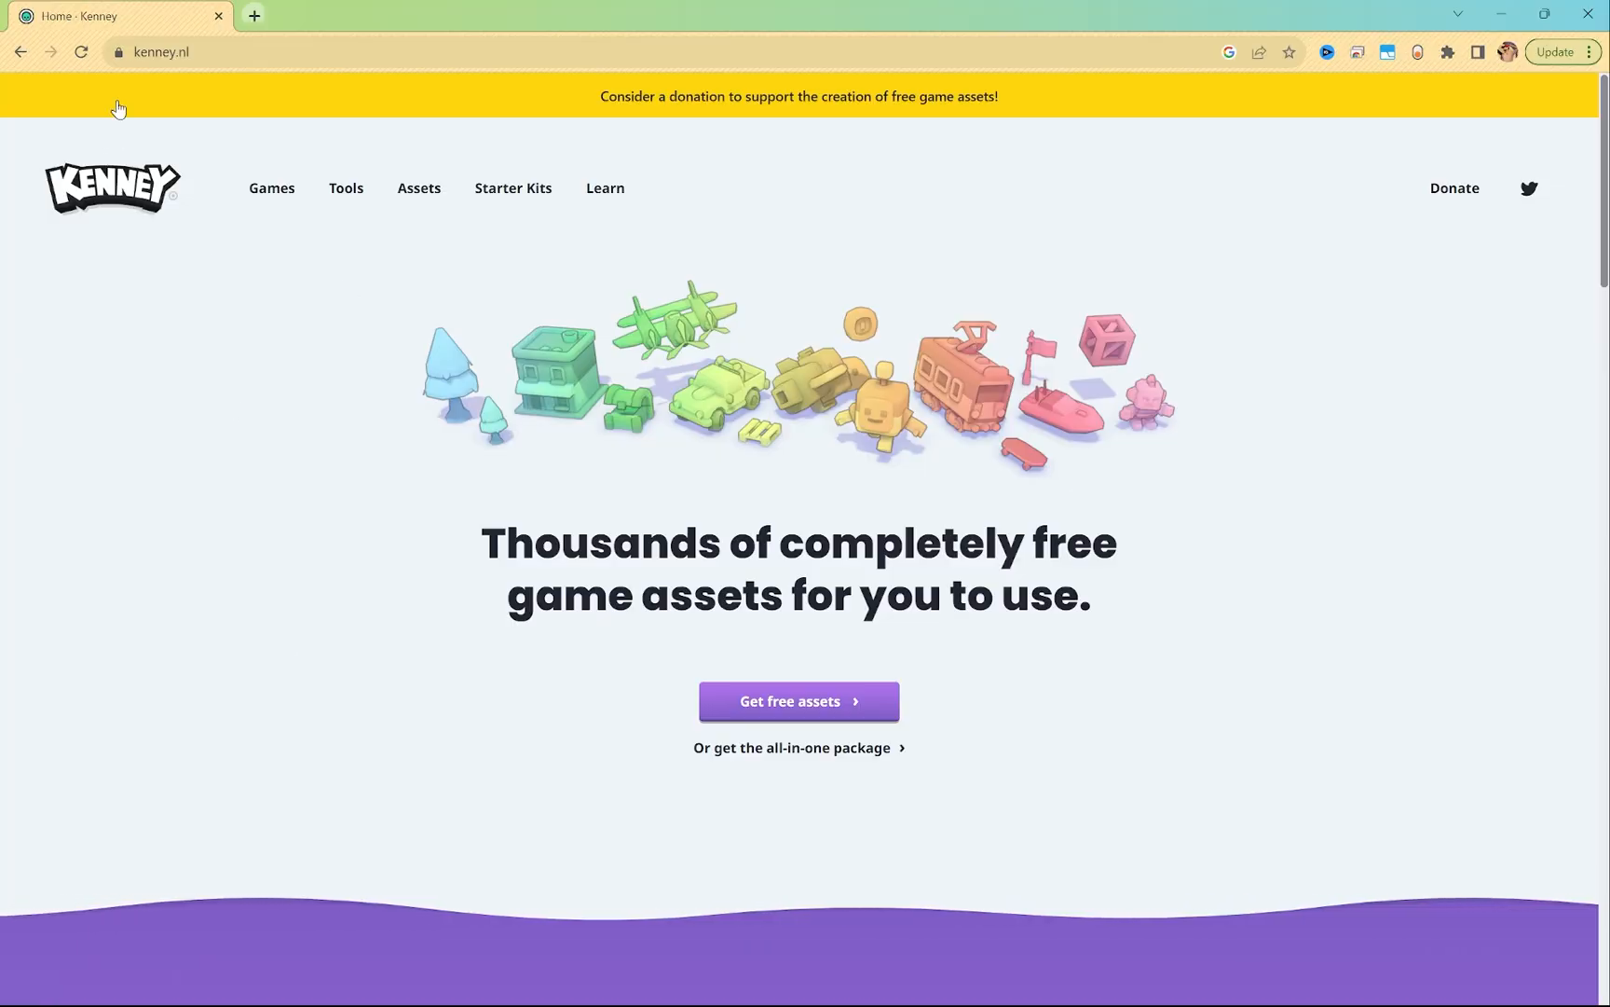
pyautogui.moveTo(417, 188)
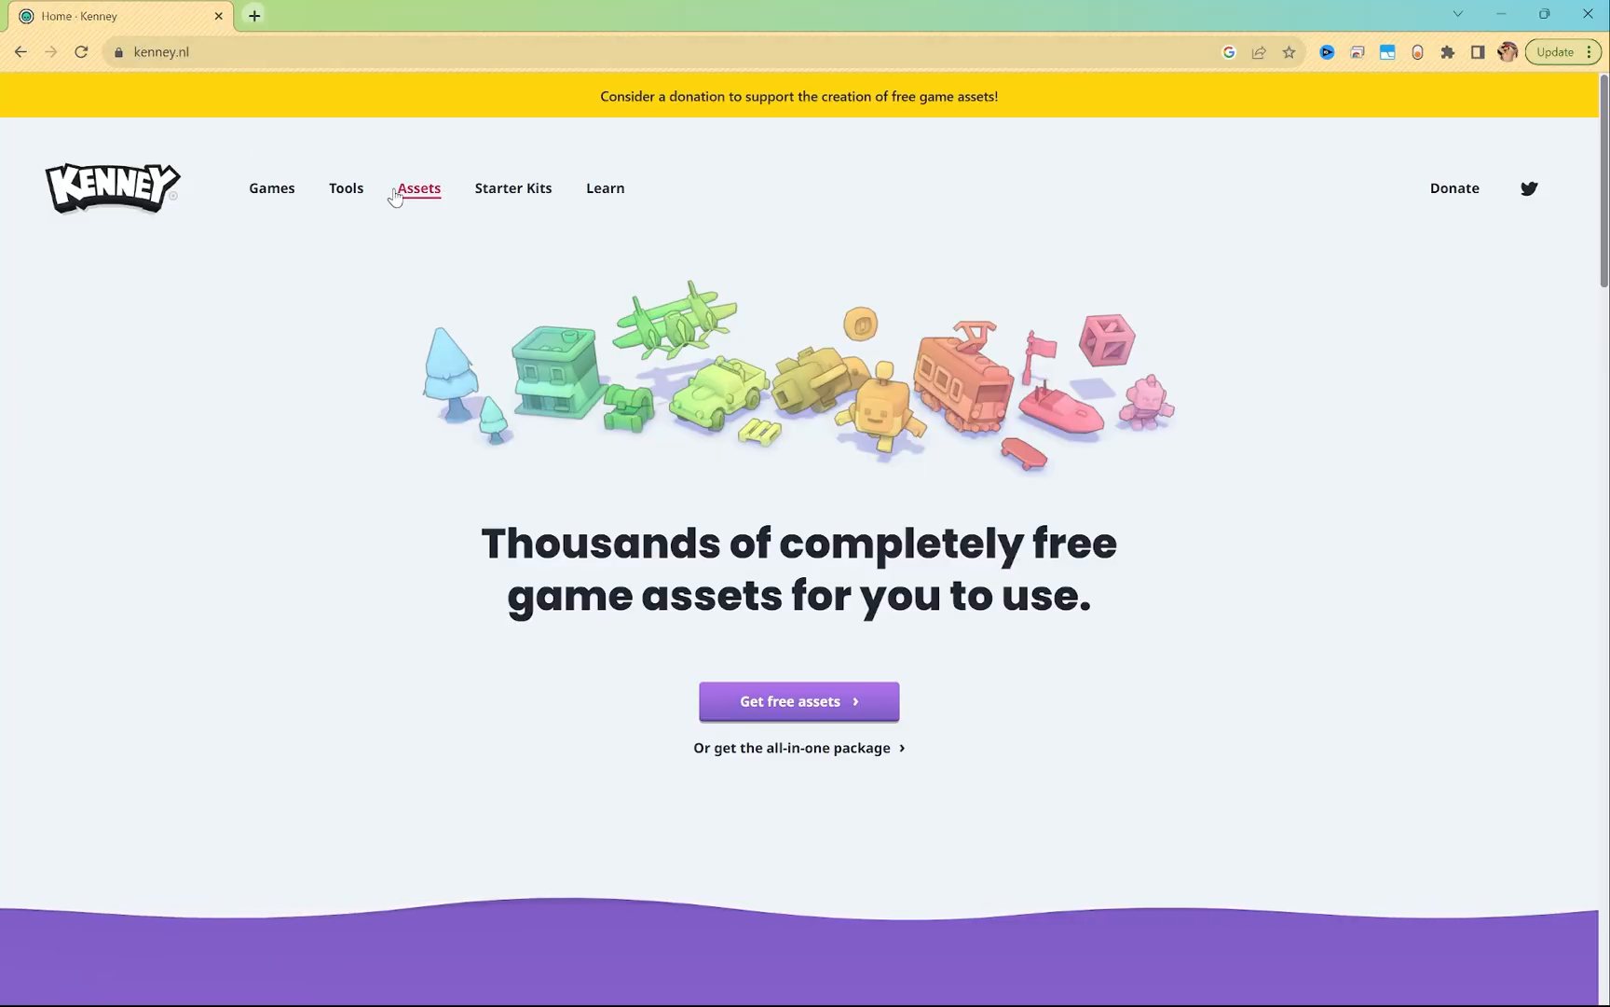
# Browse the 2D asset category on kenney.nl and land on the Simple Space pack page.
pyautogui.click(418, 188)
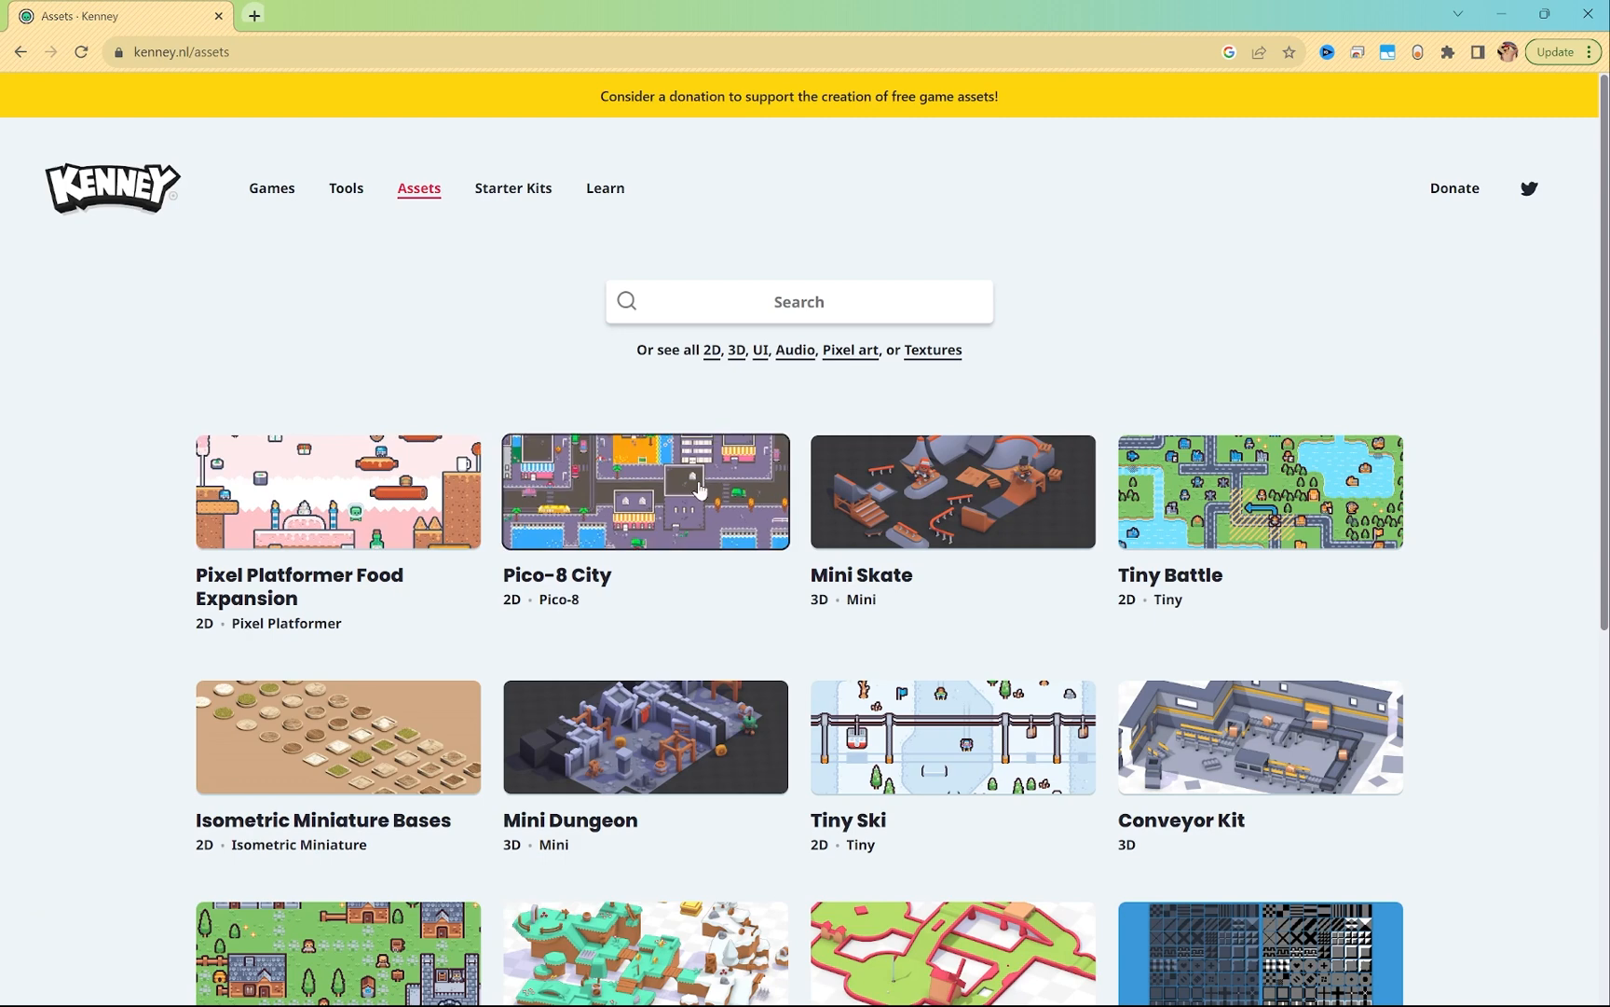
pyautogui.click(709, 349)
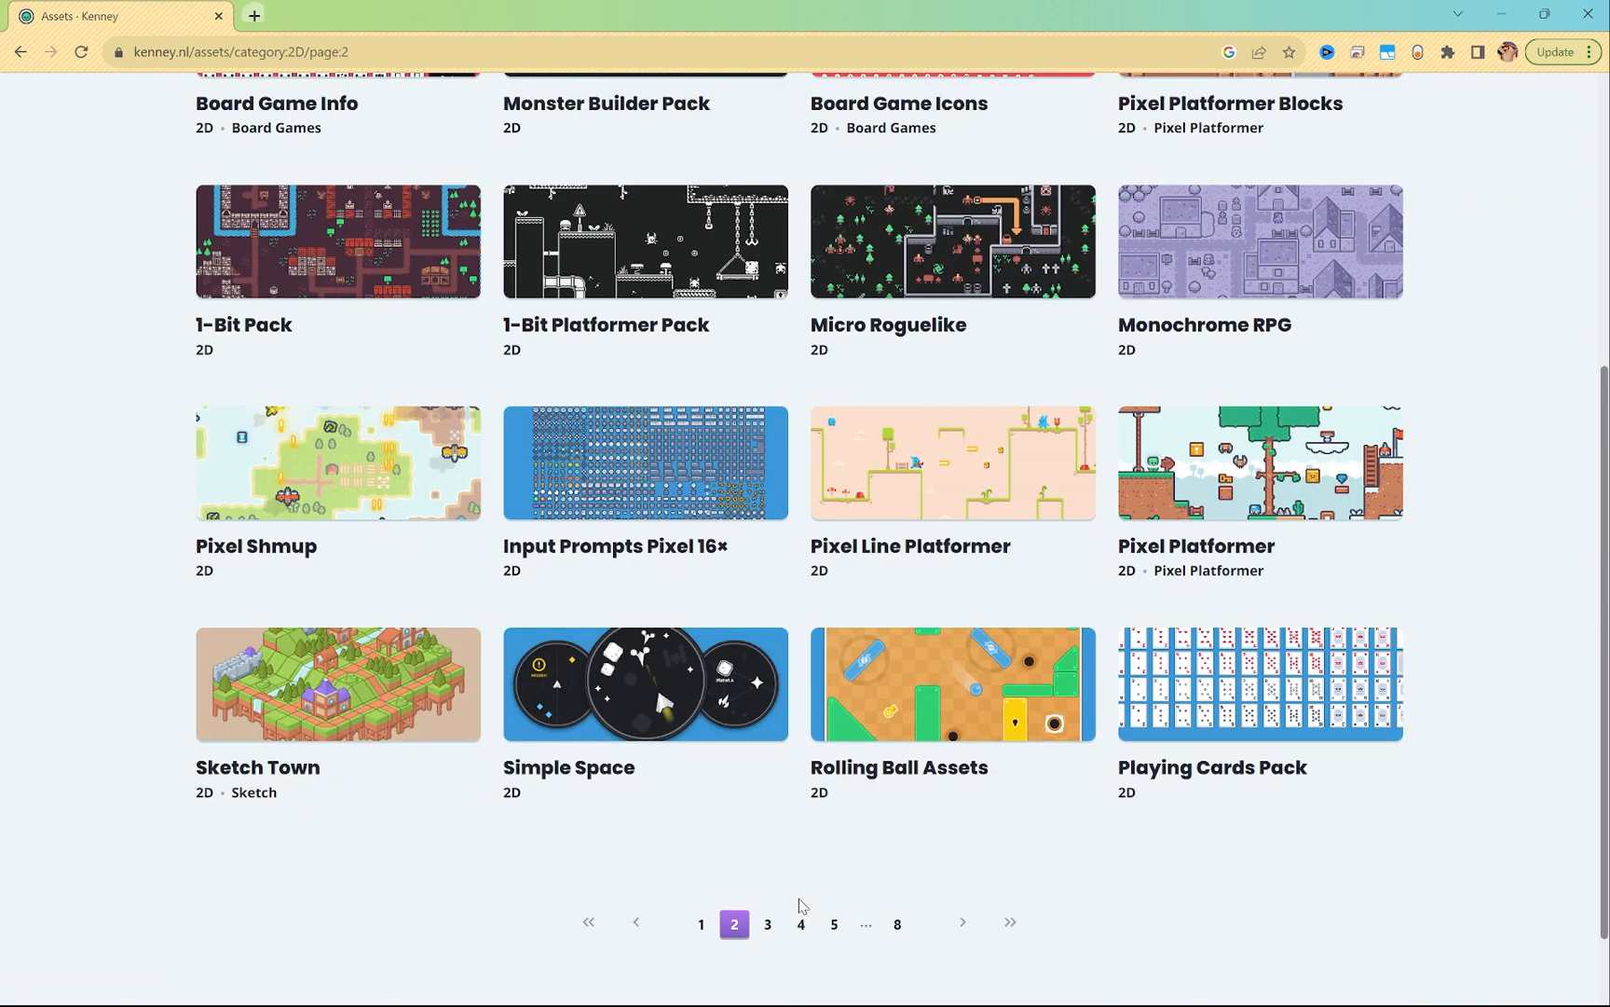
pyautogui.scroll(-3)
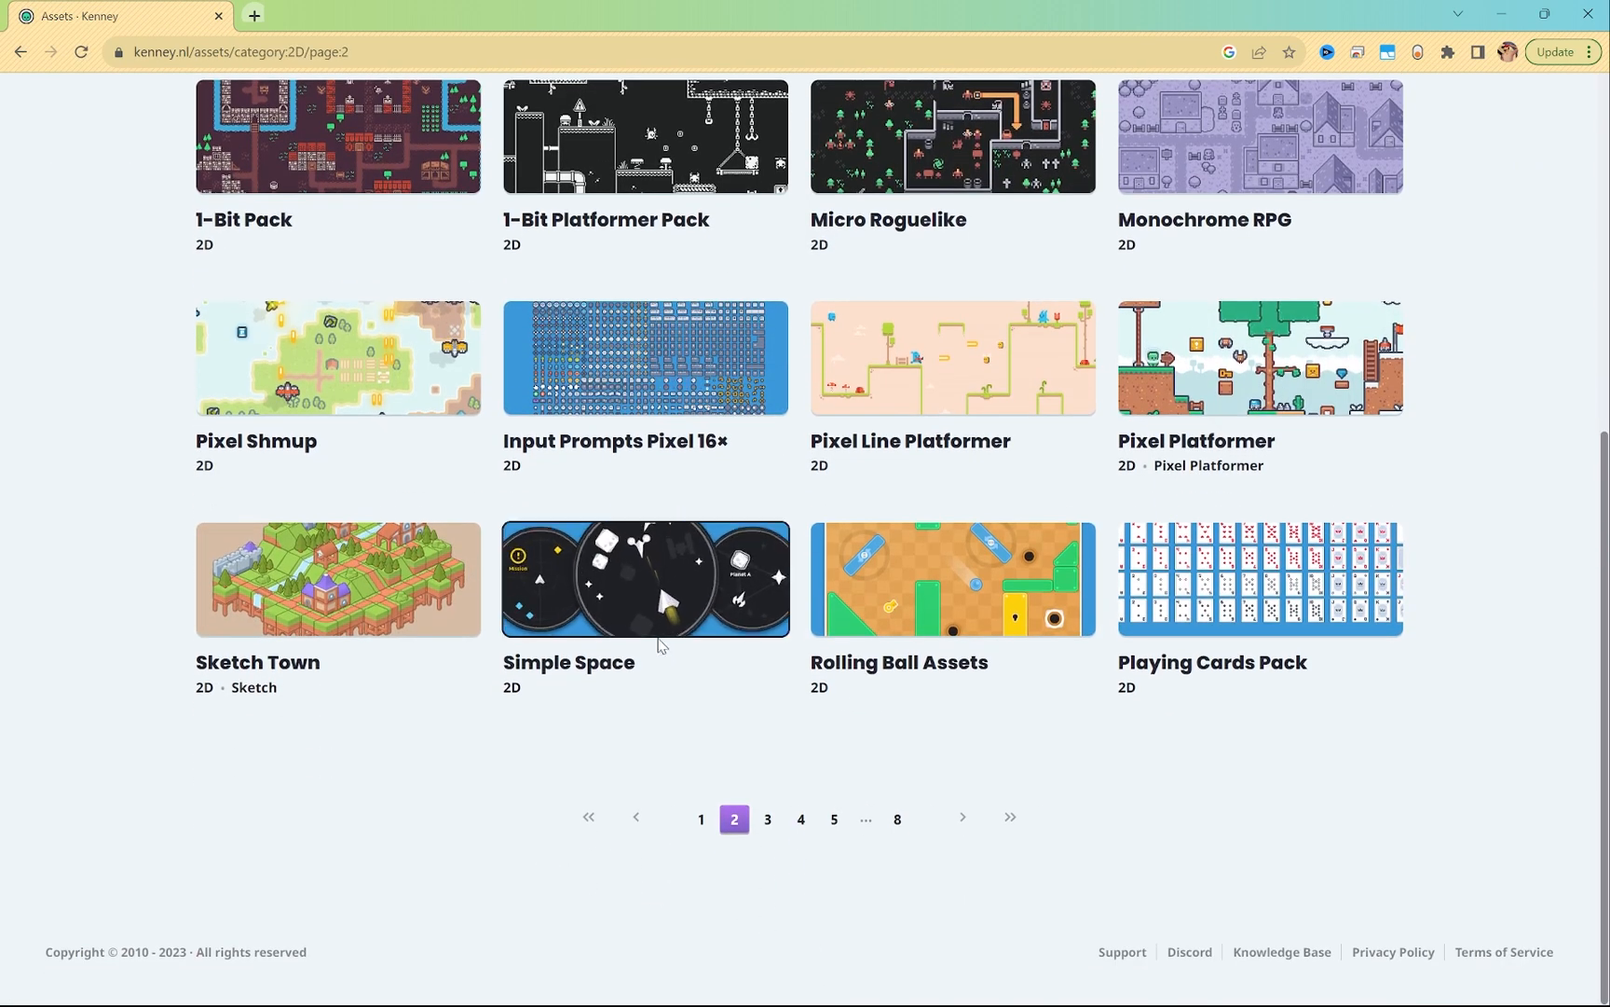
pyautogui.click(643, 578)
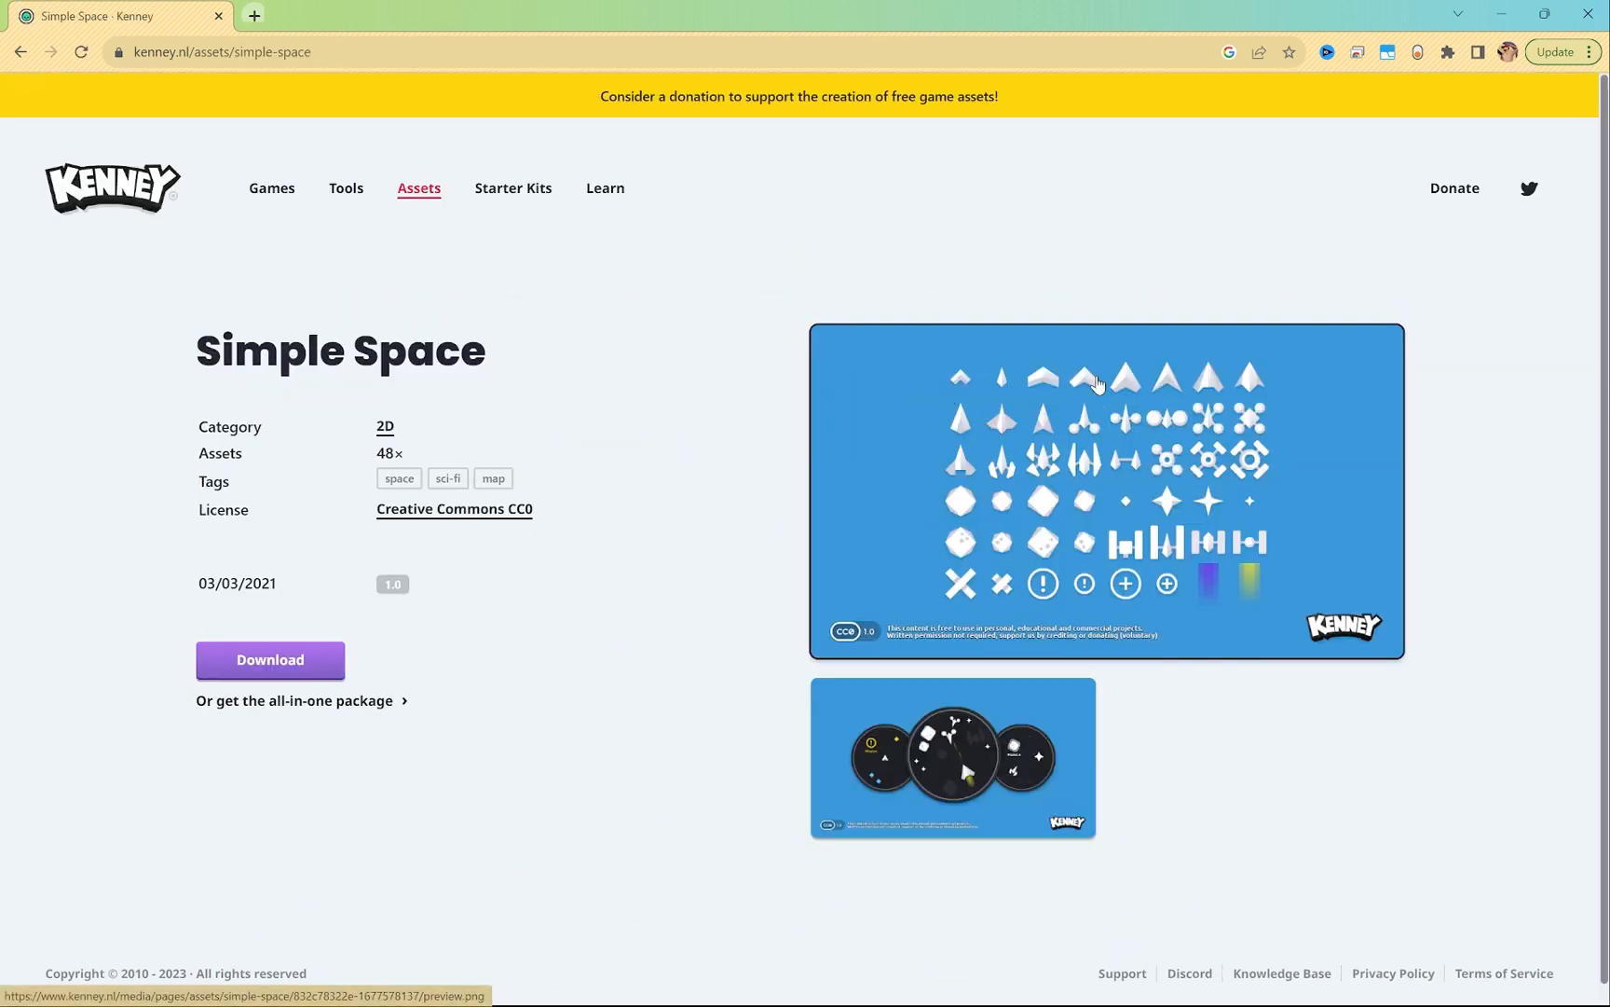
pyautogui.moveTo(1026, 645)
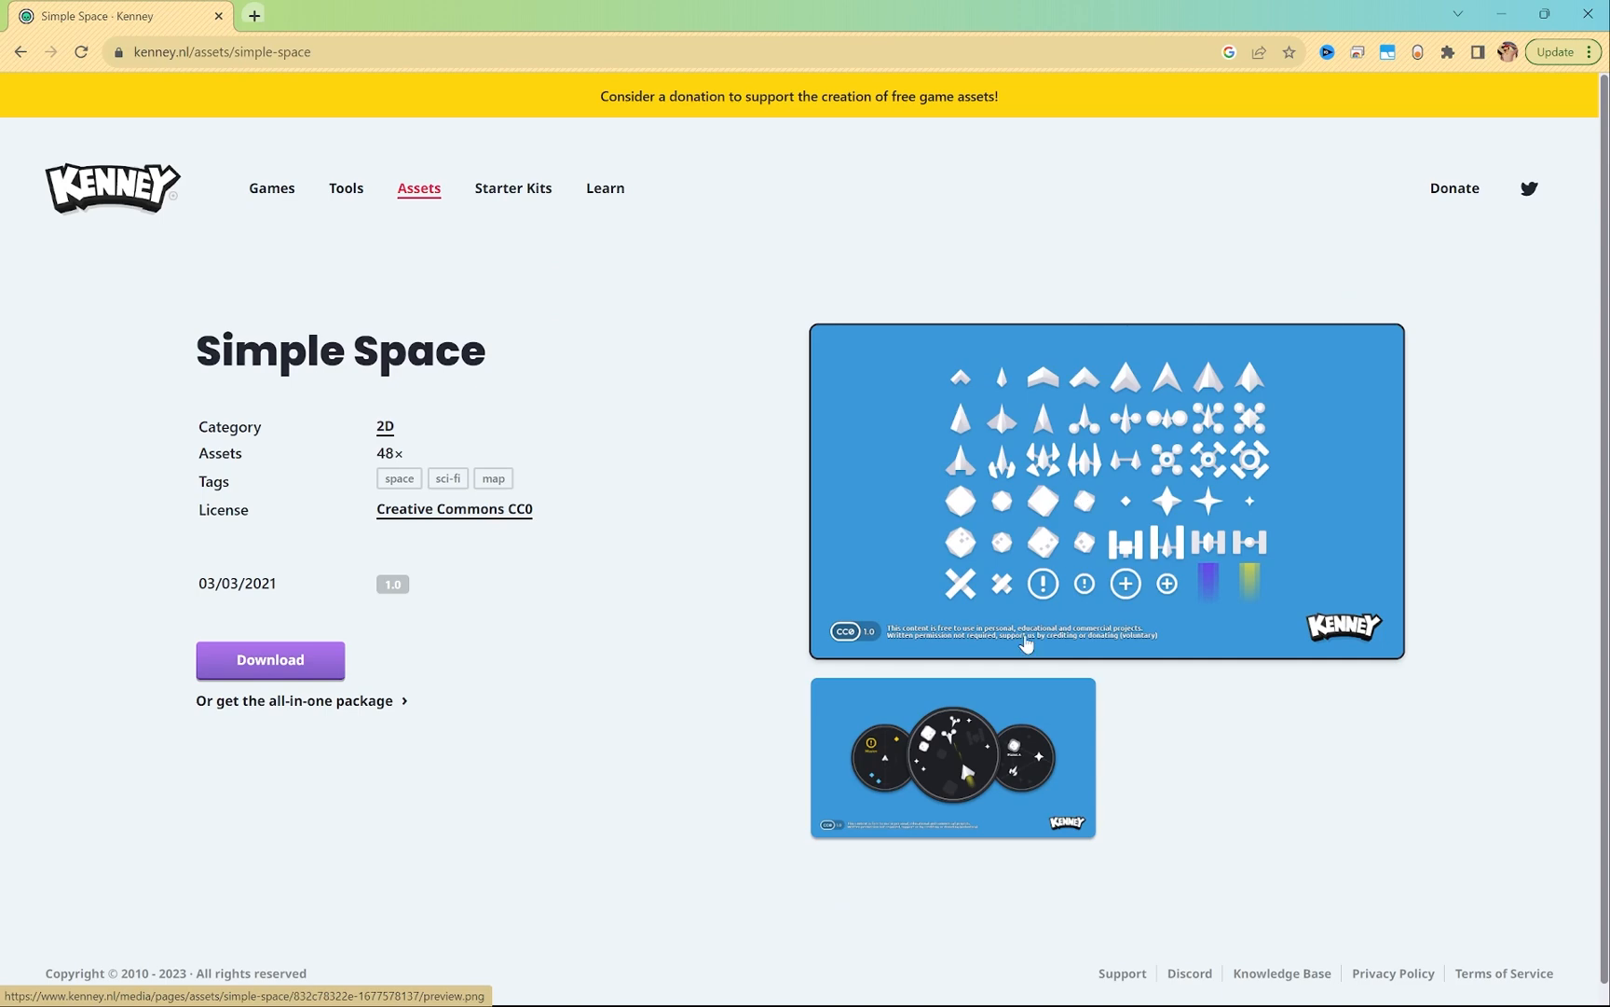
pyautogui.moveTo(1239, 602)
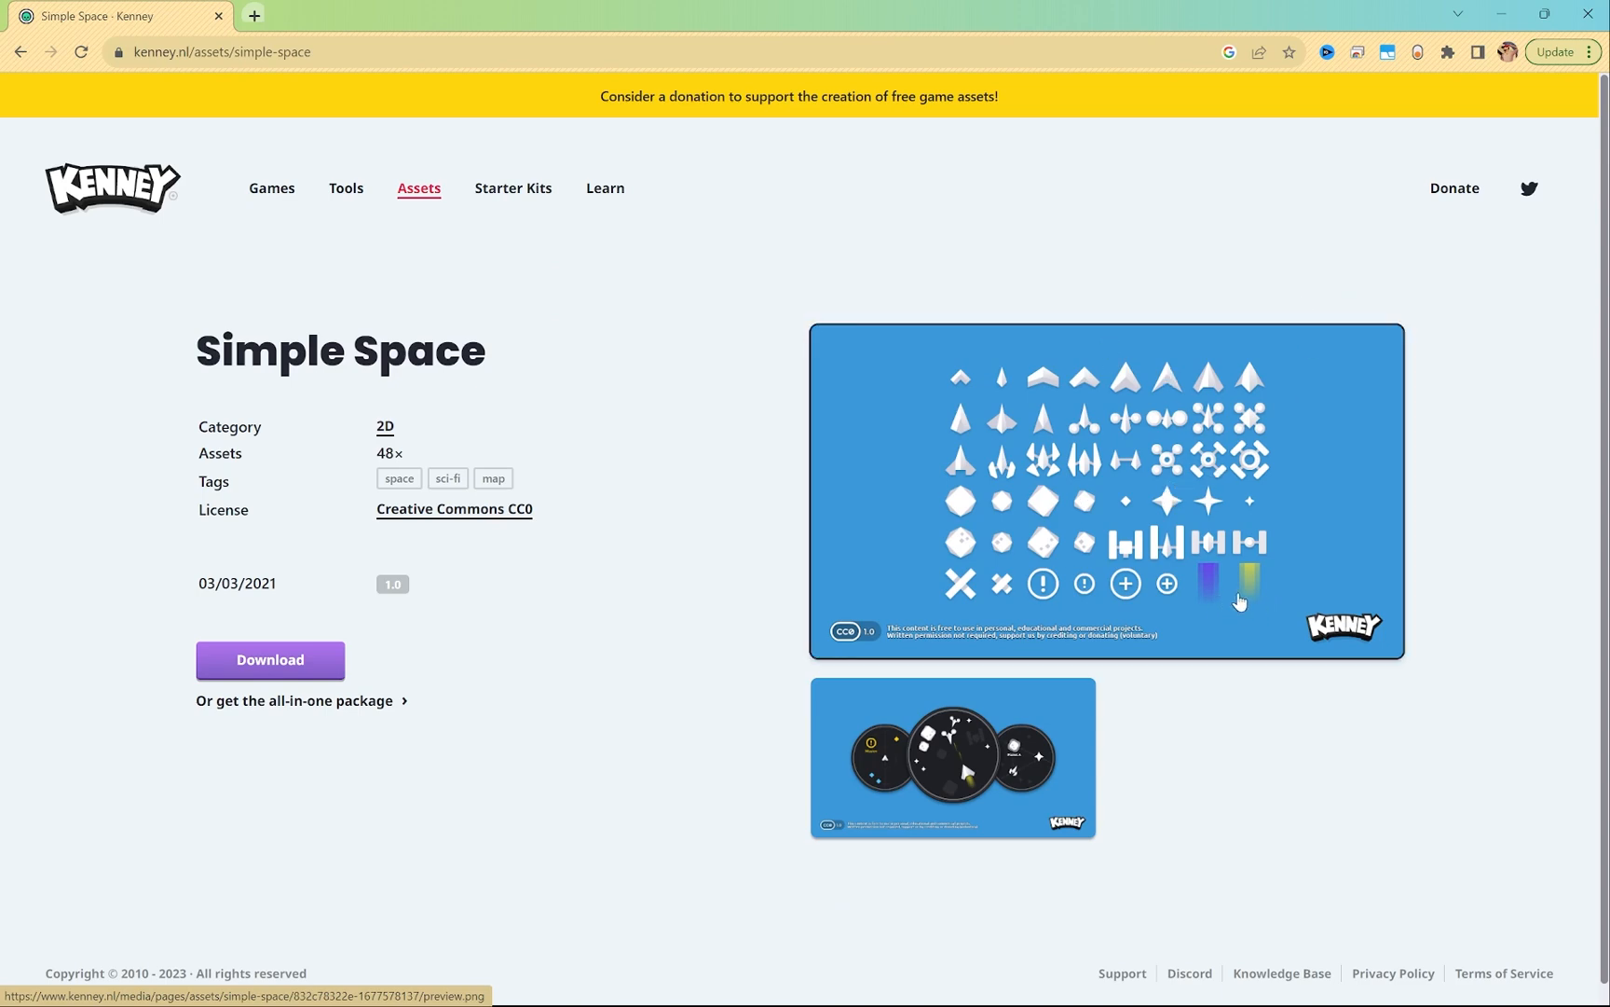
pyautogui.moveTo(1221, 431)
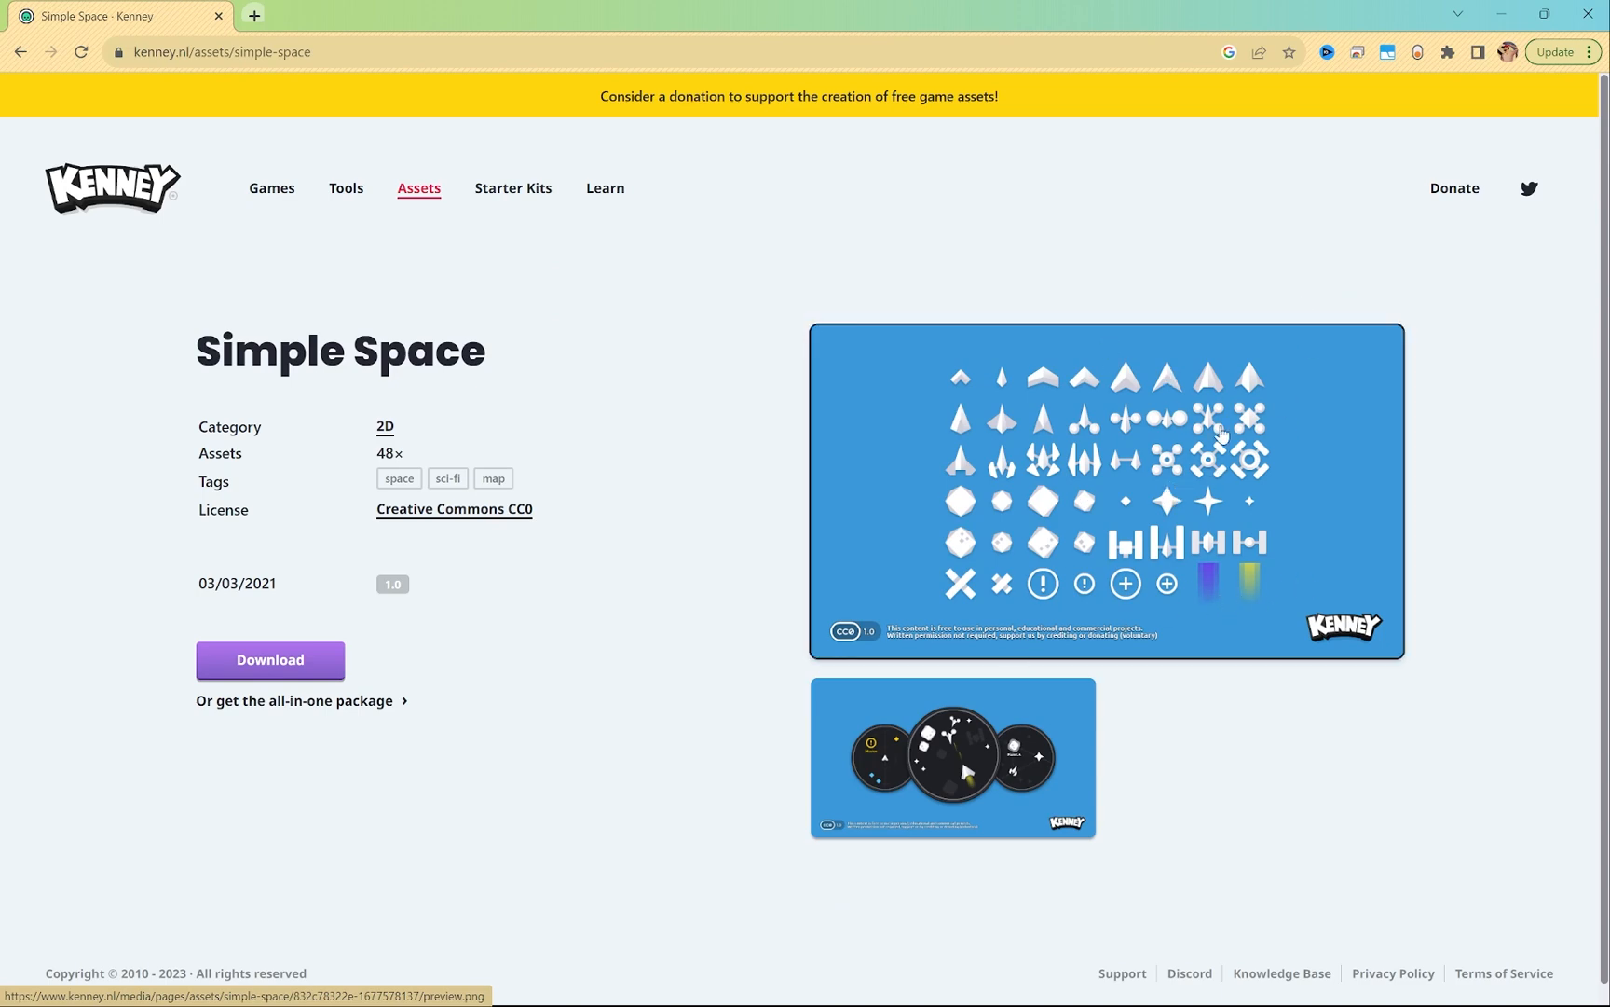
pyautogui.moveTo(914, 583)
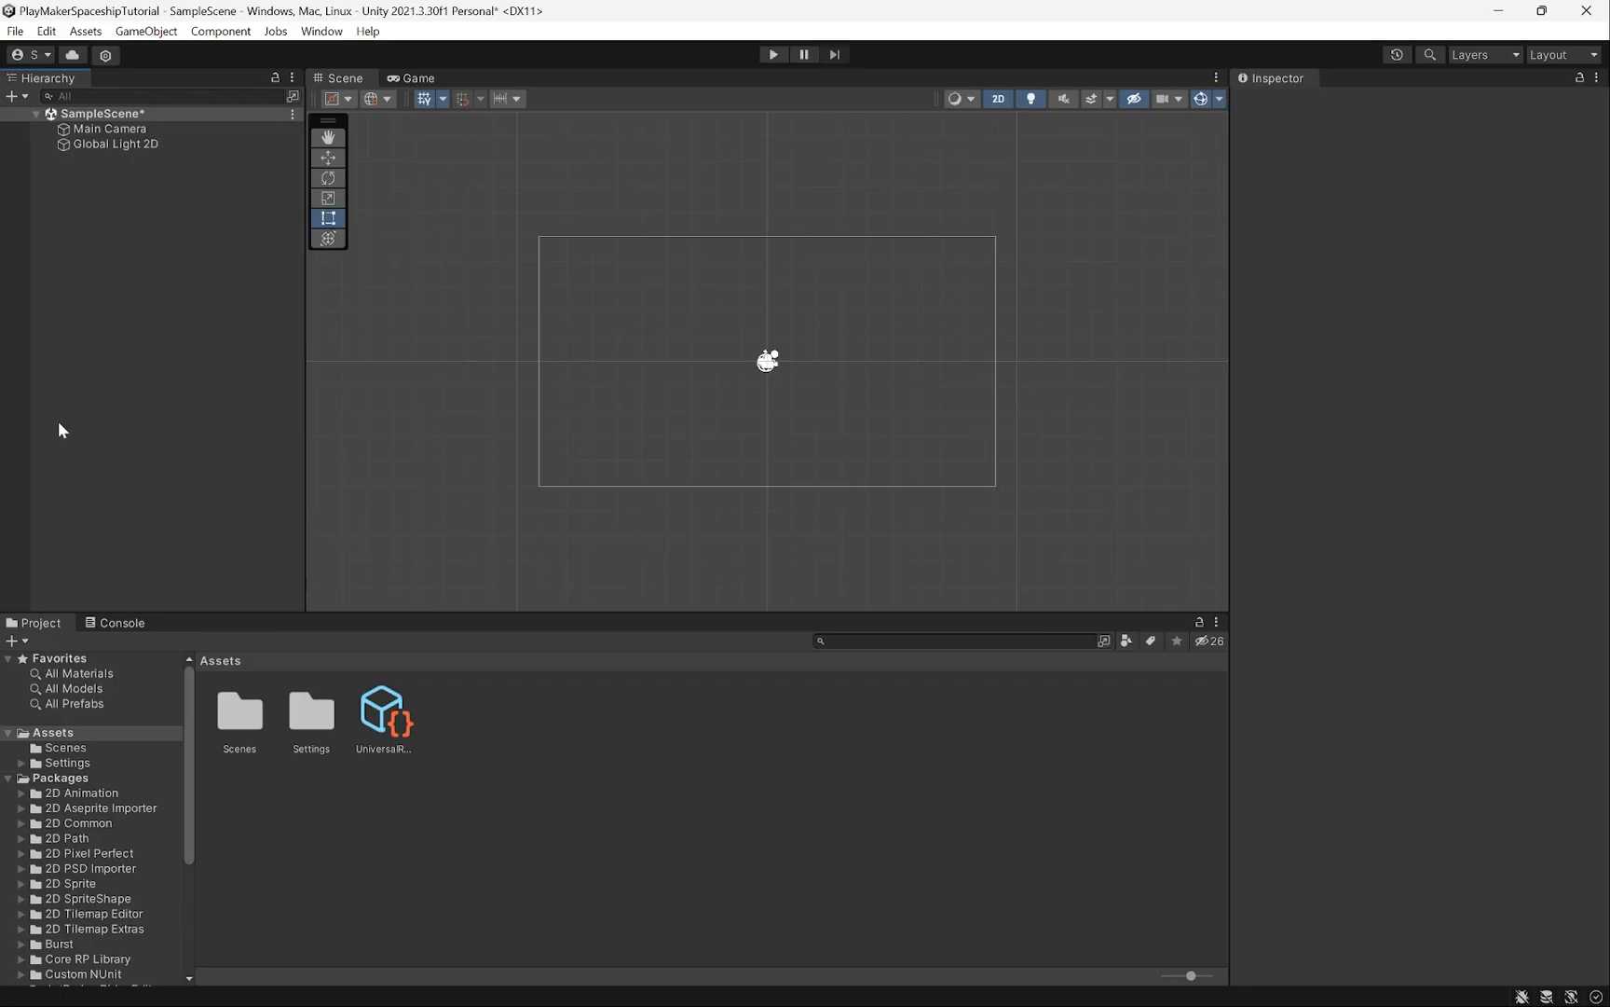
pyautogui.moveTo(130, 328)
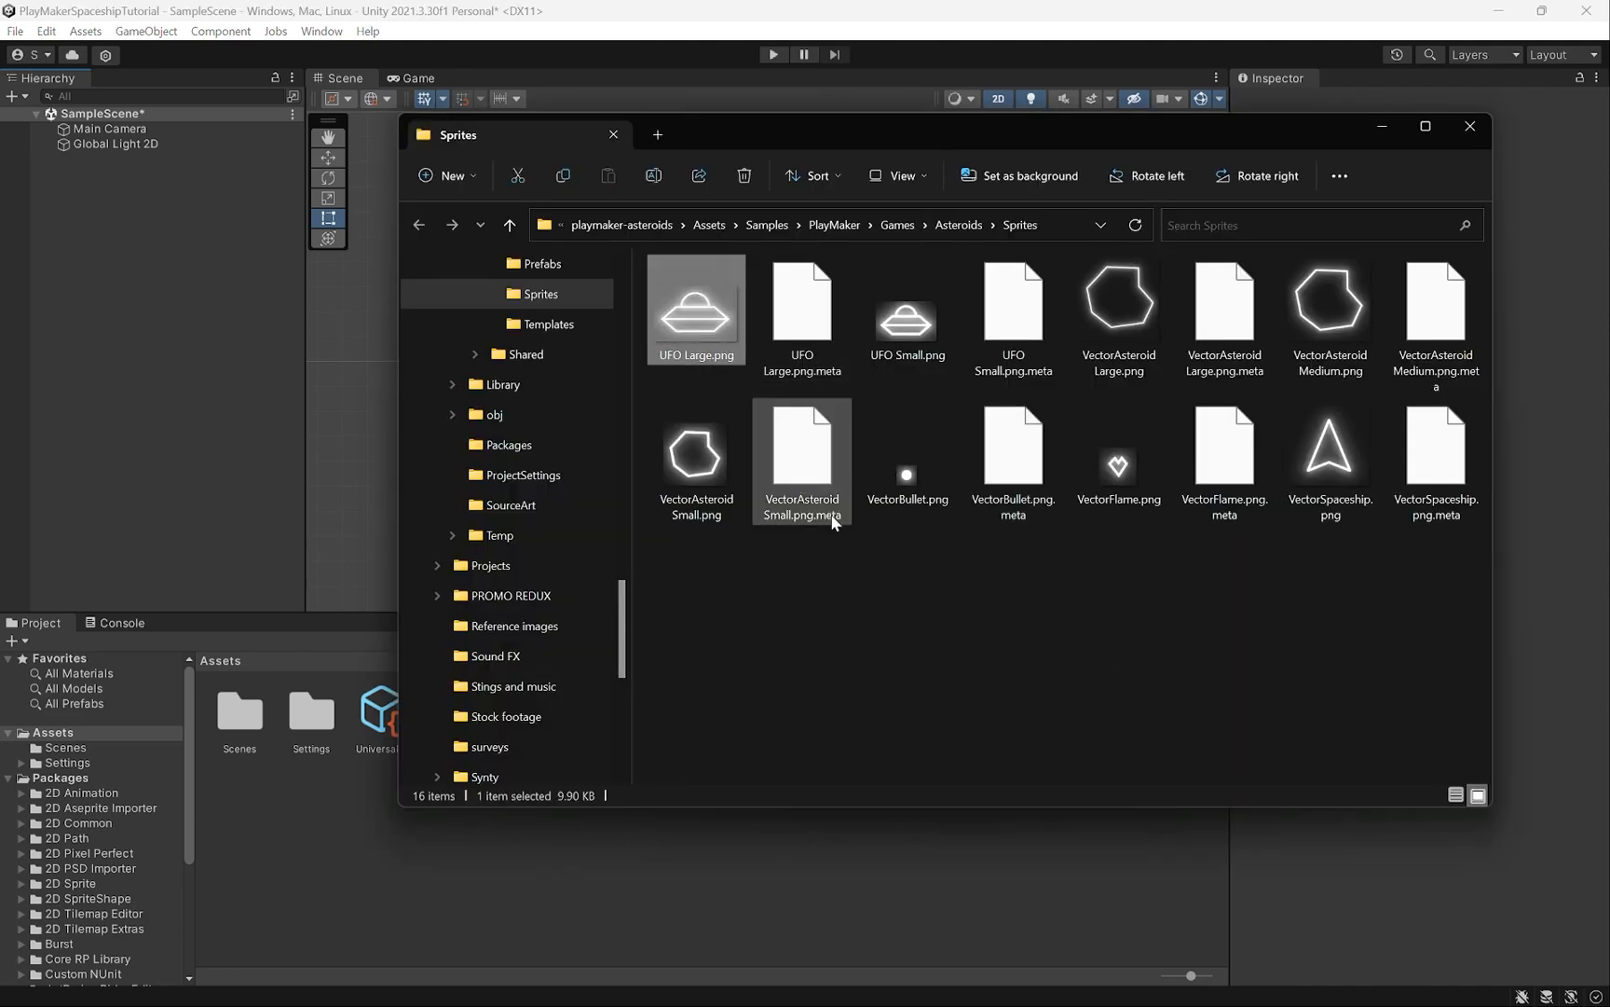
# Select the asteroid, flame, spaceship and other PNG sprites in Asteroids\Sprites, then minimize Explorer.
pyautogui.click(1119, 300)
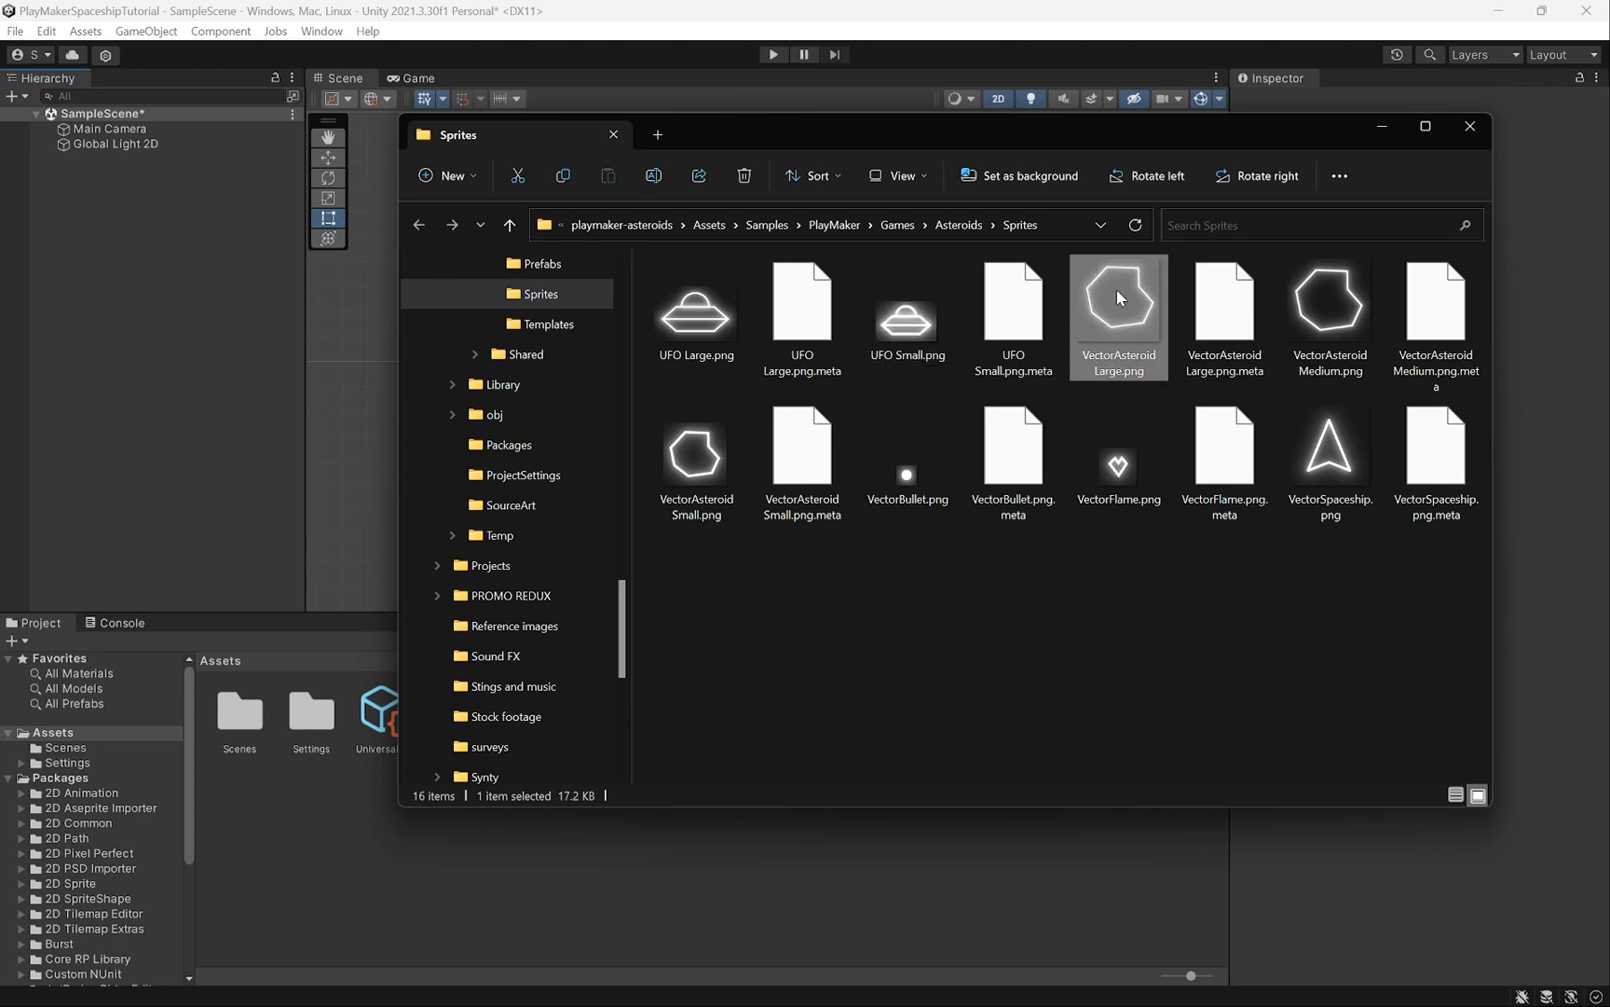
pyautogui.click(695, 450)
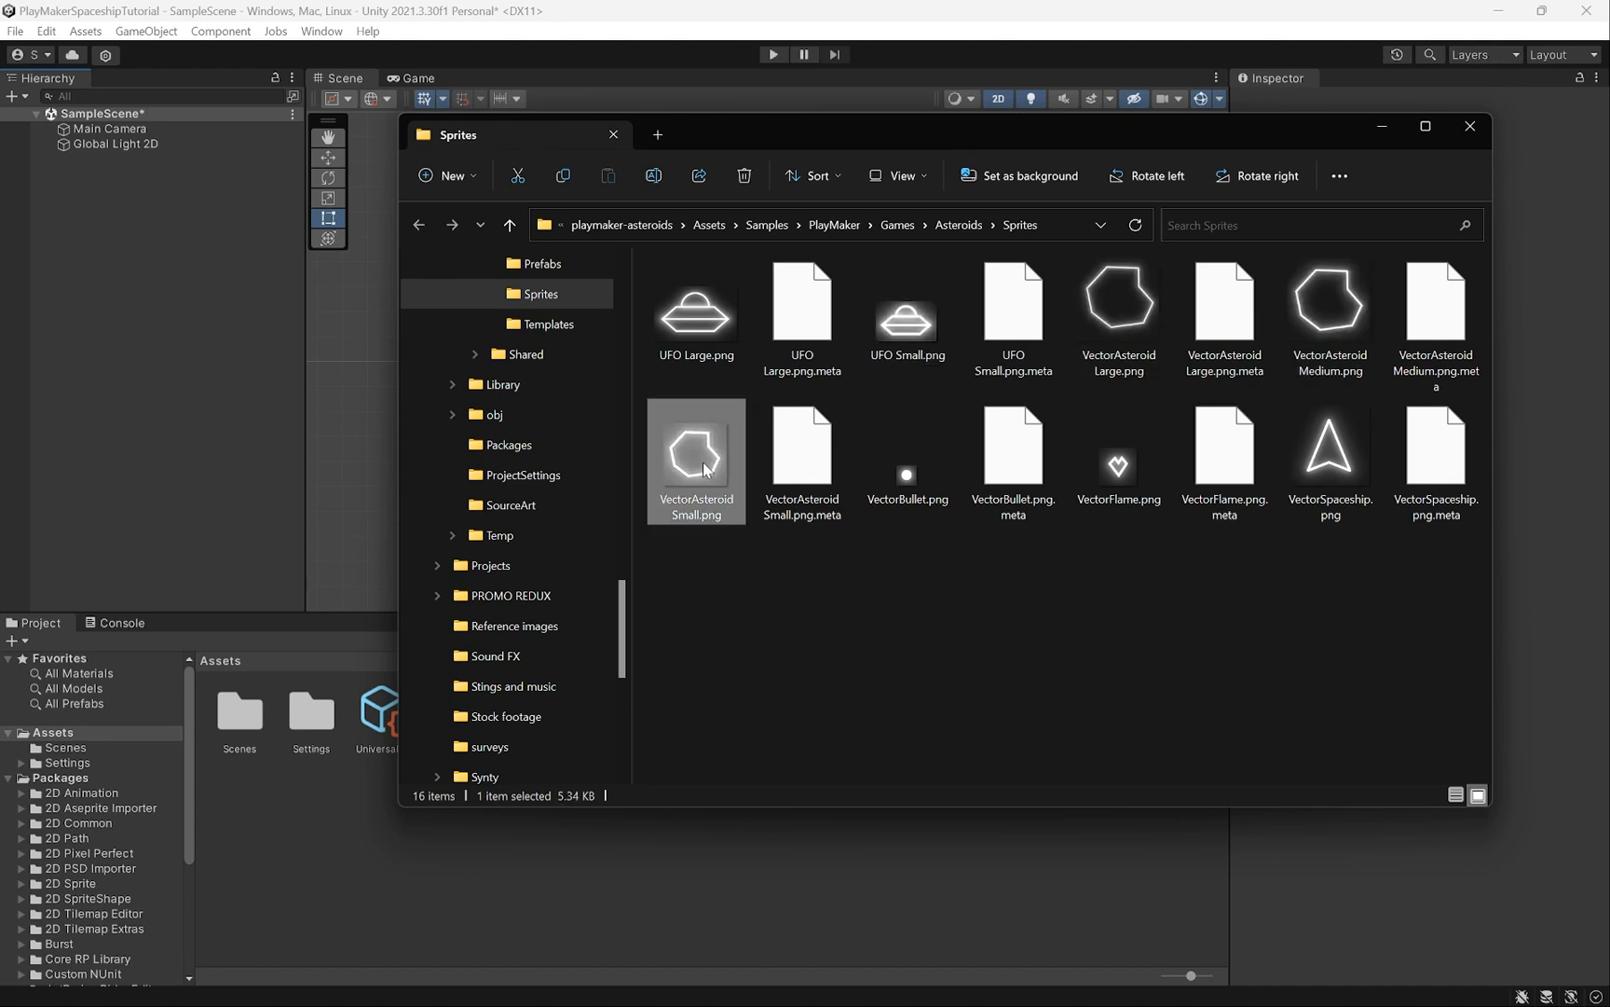
pyautogui.moveTo(906, 476)
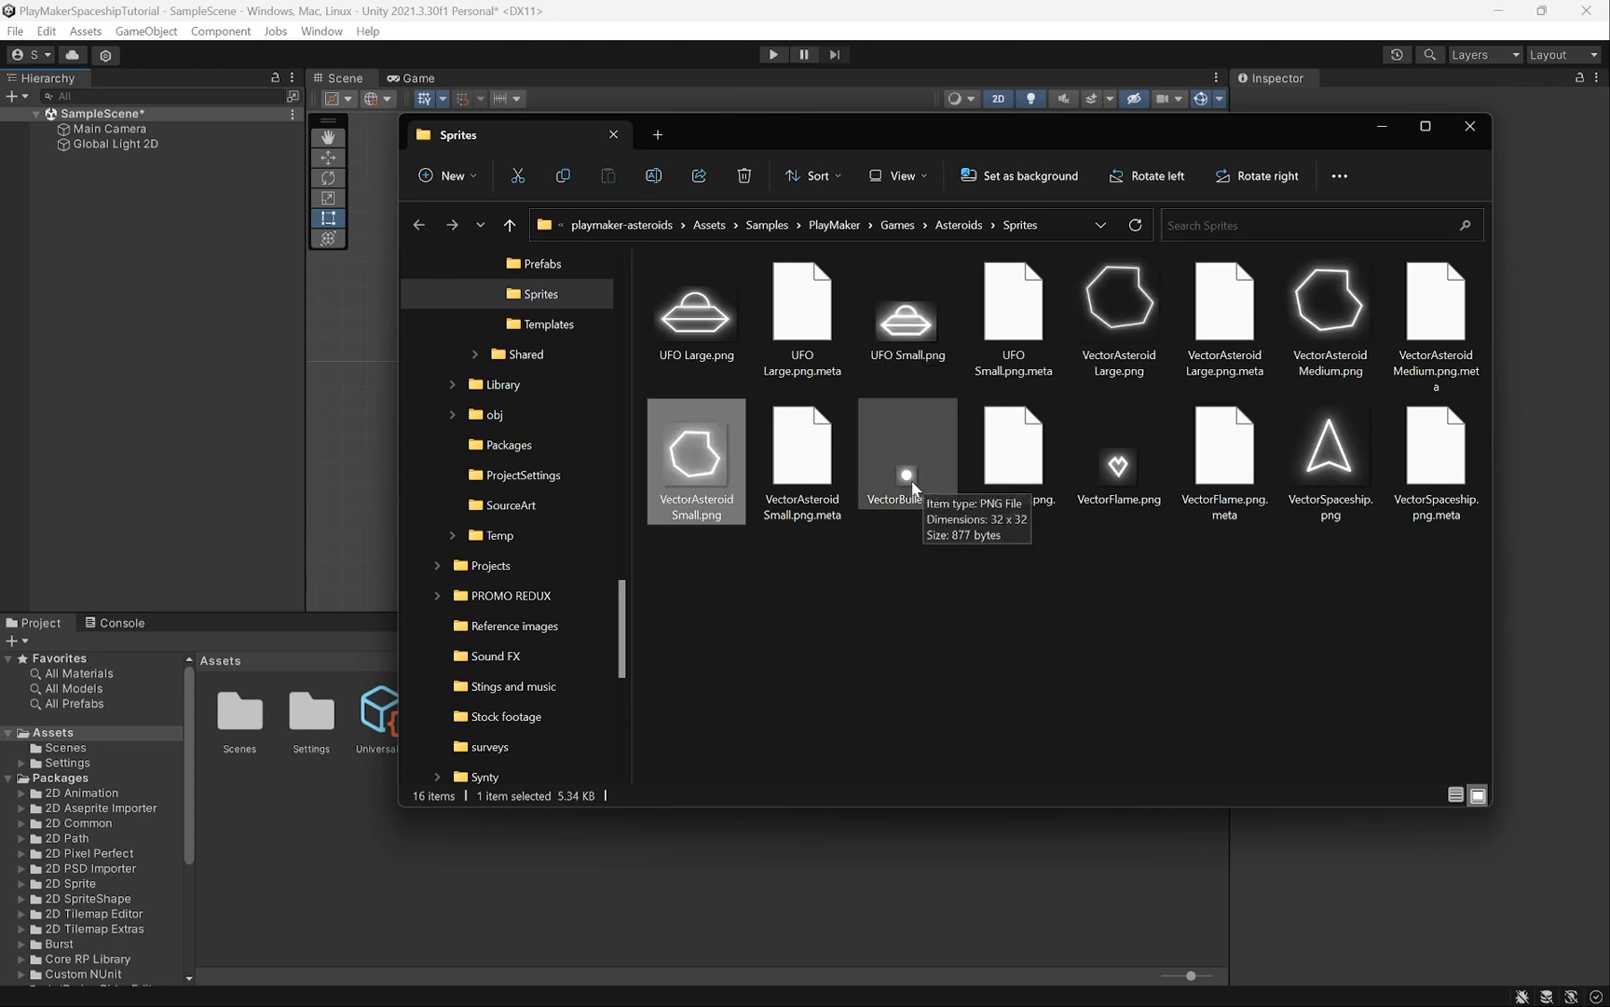
pyautogui.click(1118, 453)
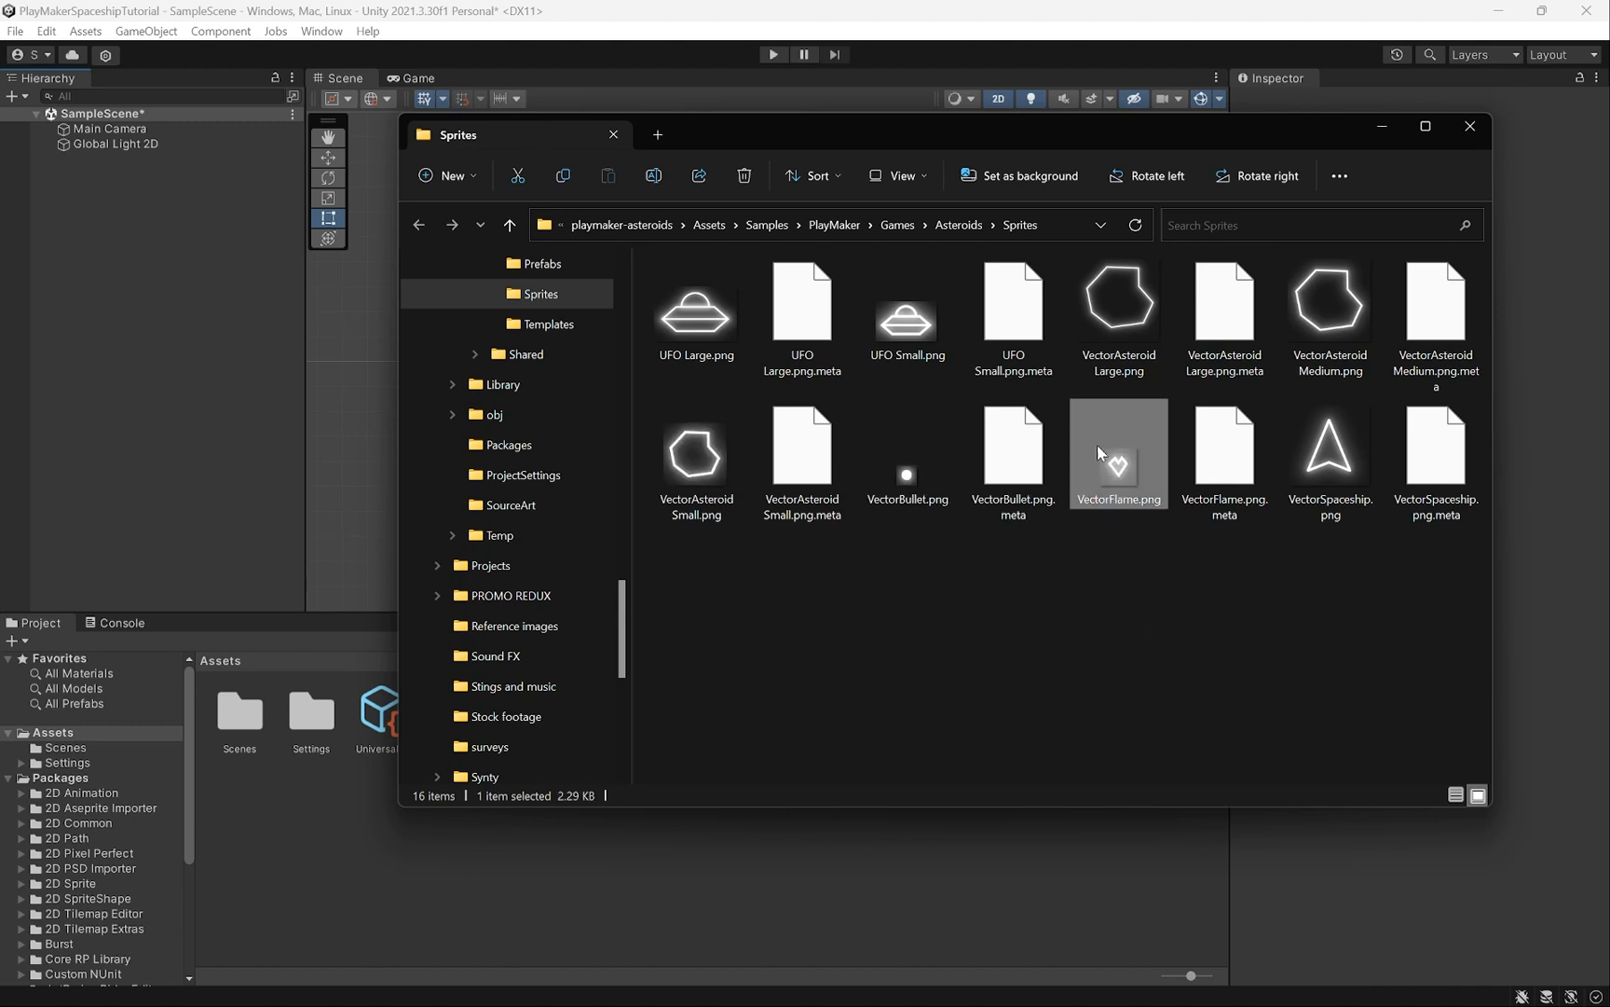
pyautogui.moveTo(1143, 445)
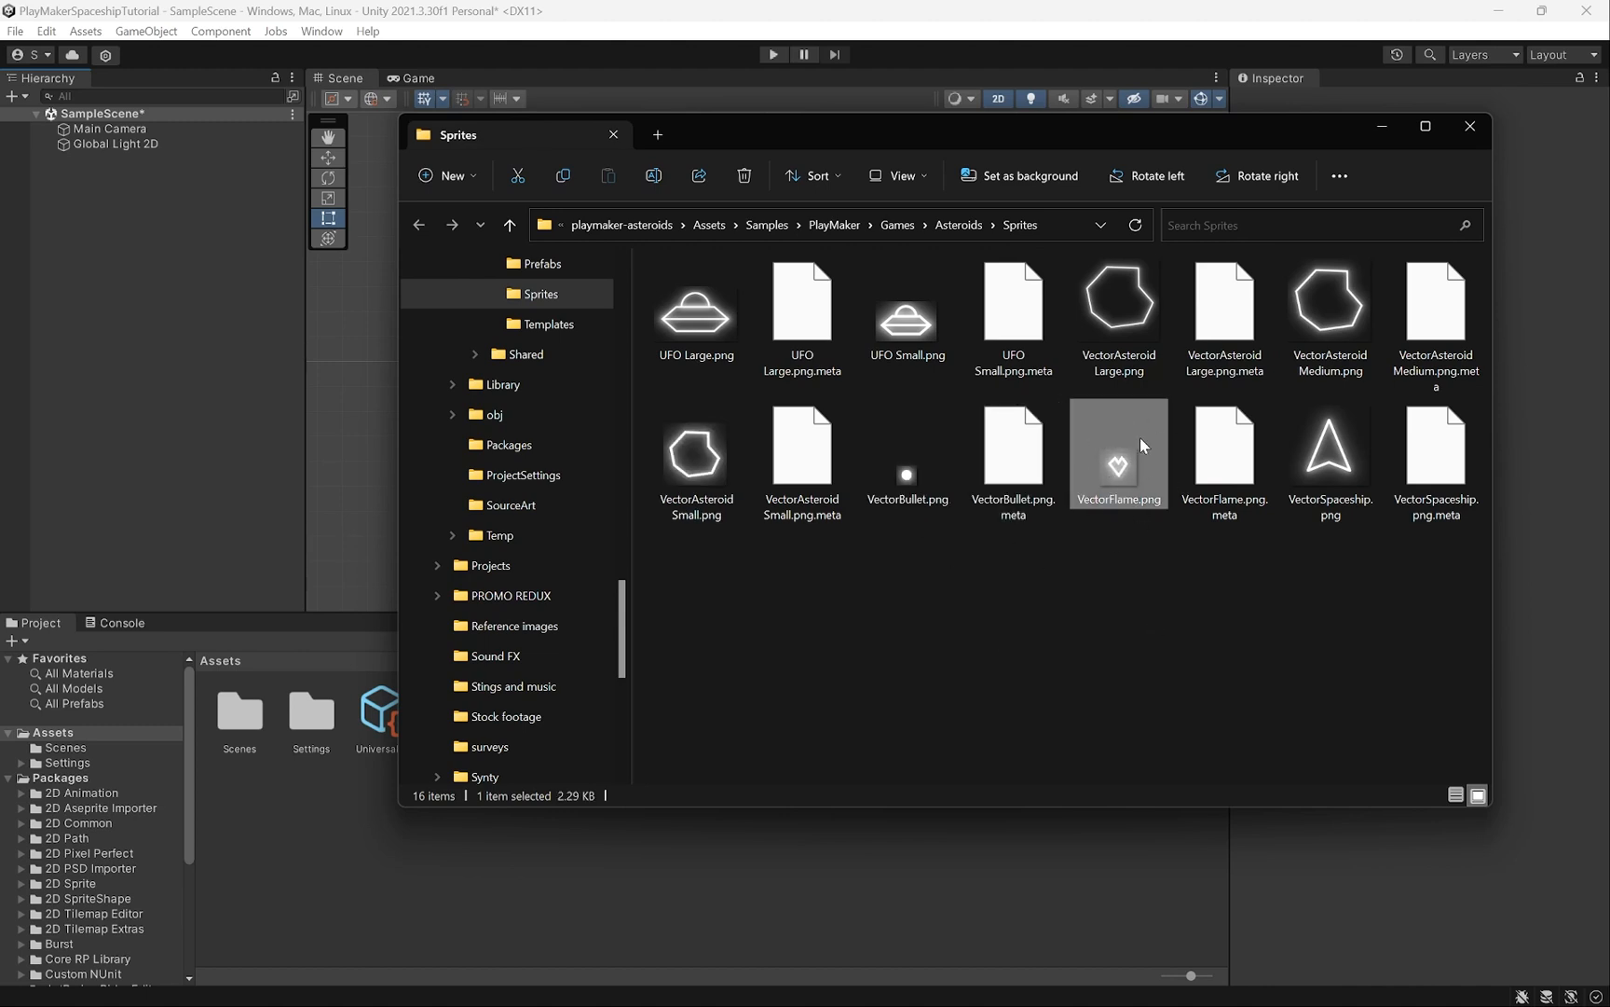
pyautogui.click(1329, 455)
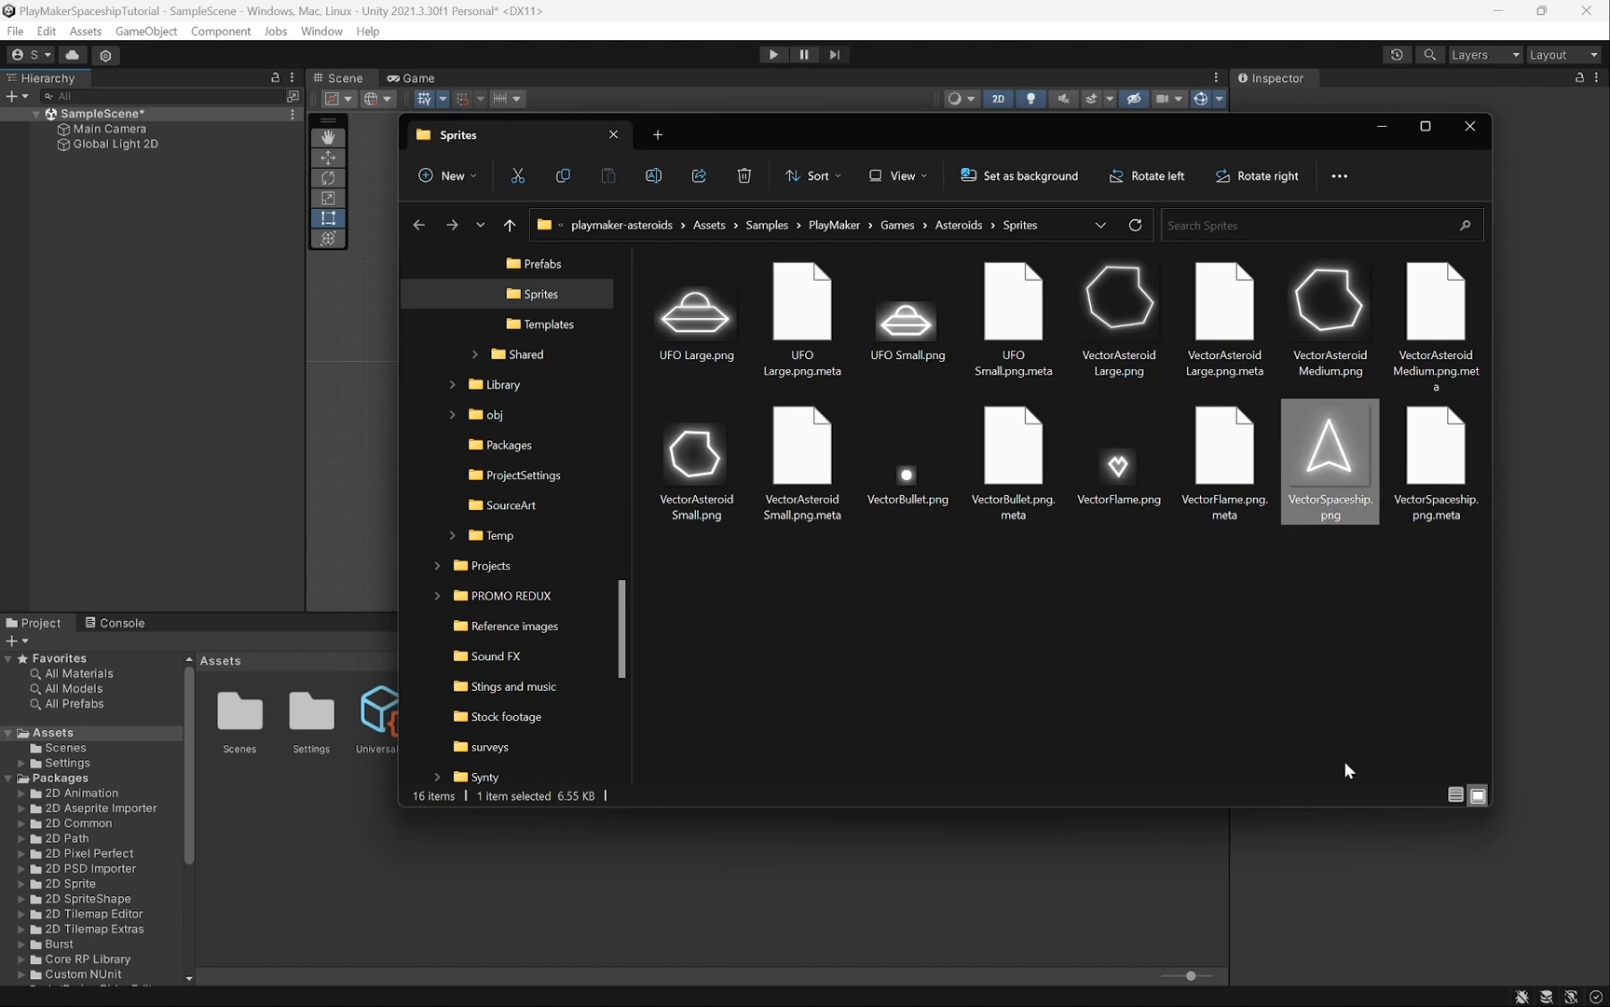
pyautogui.click(906, 304)
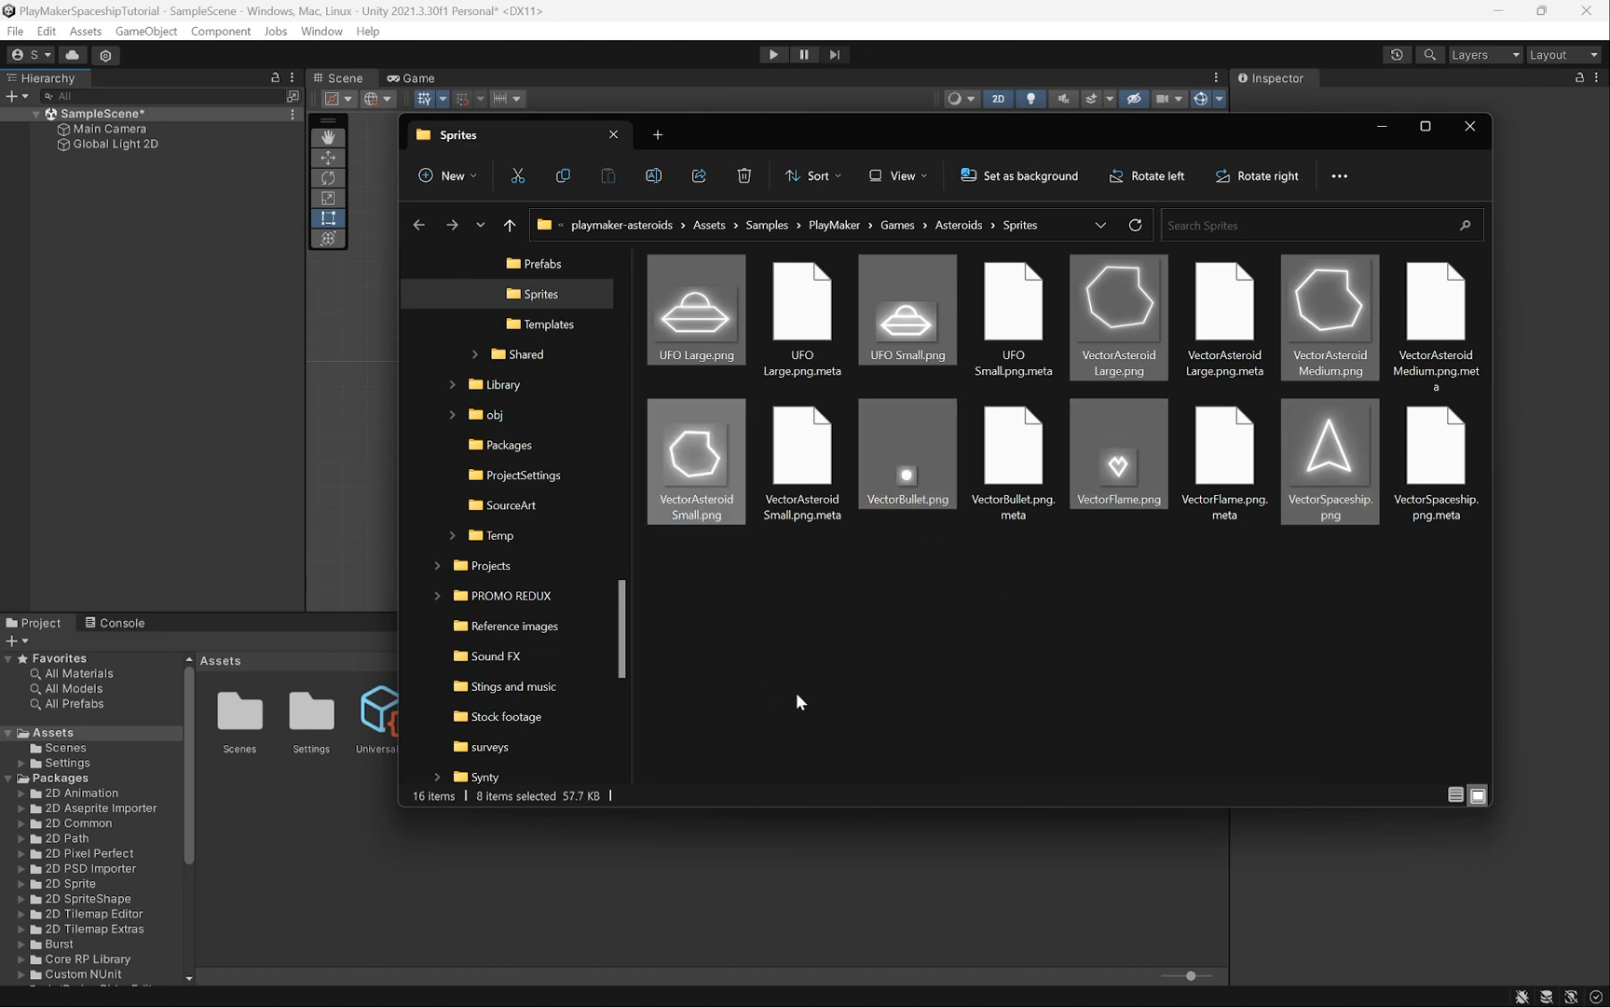
pyautogui.click(1467, 125)
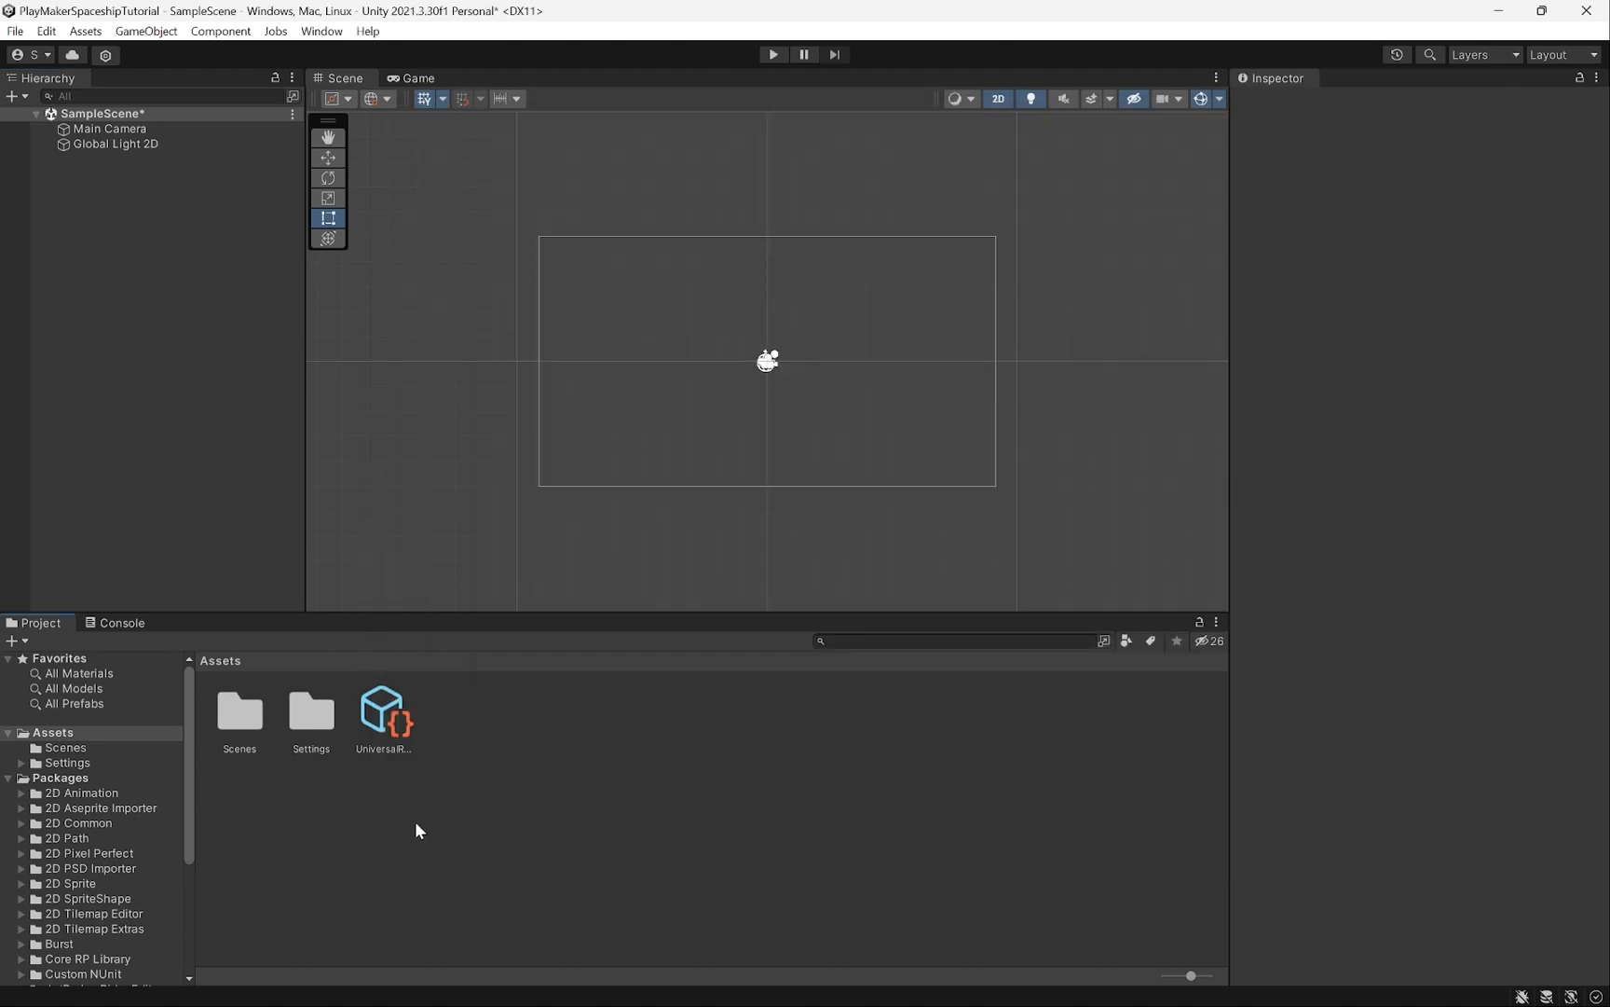
# Create a new folder in Assets and begin naming it 01_.
pyautogui.click(65, 747)
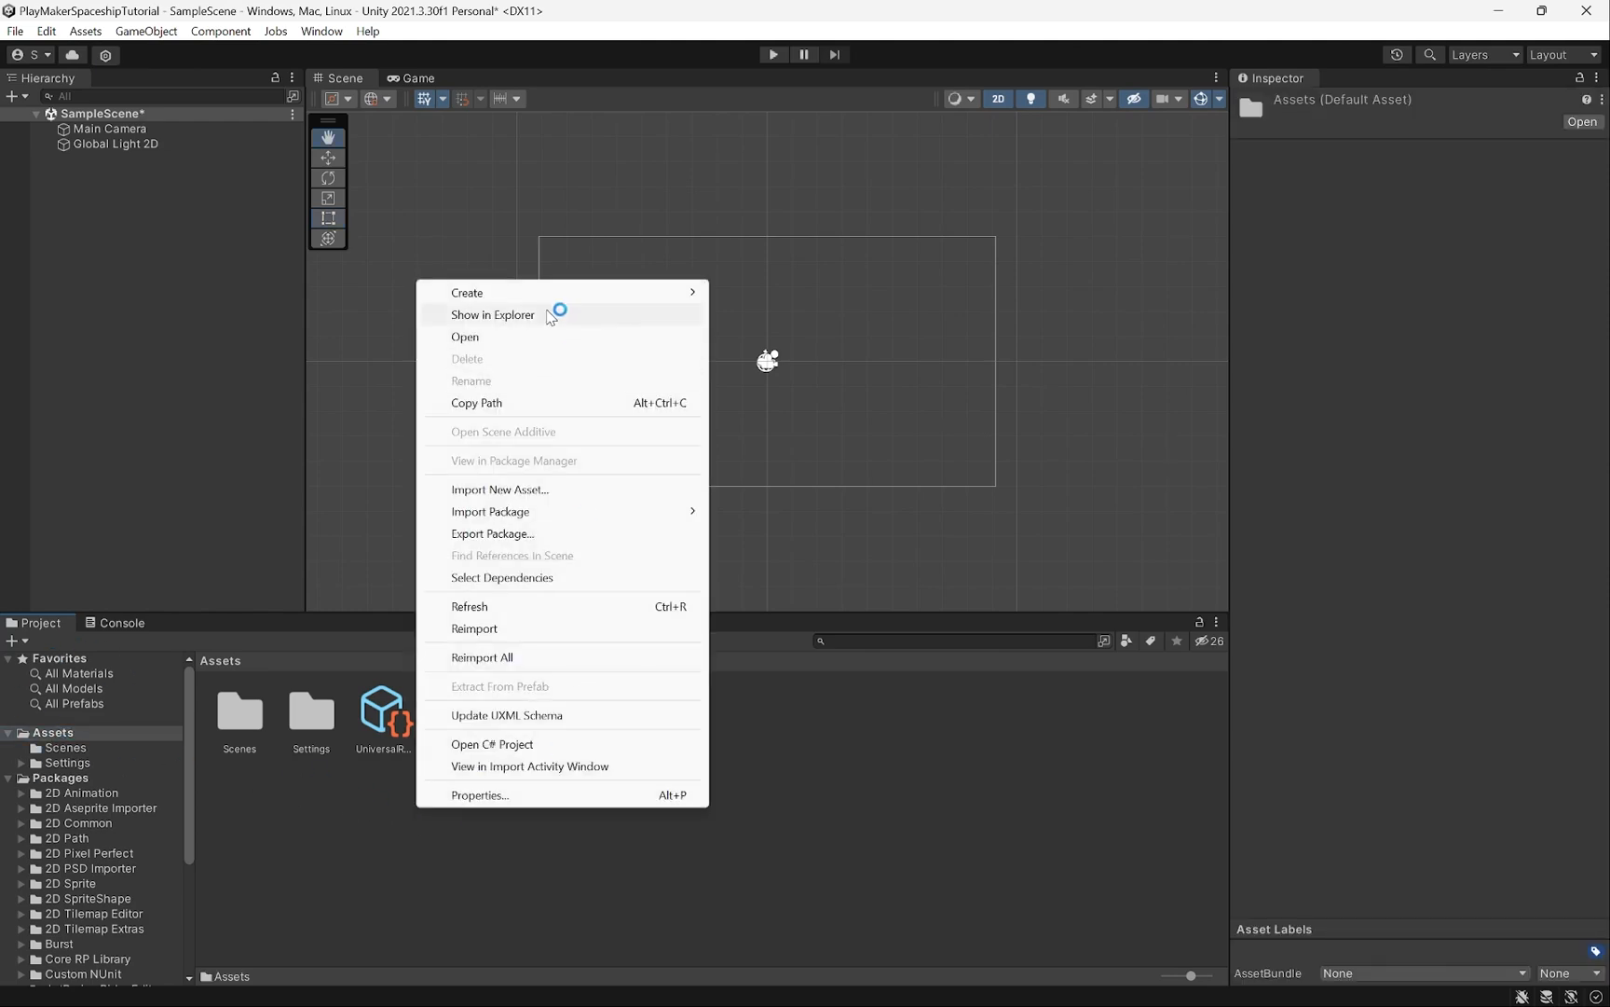
pyautogui.click(466, 293)
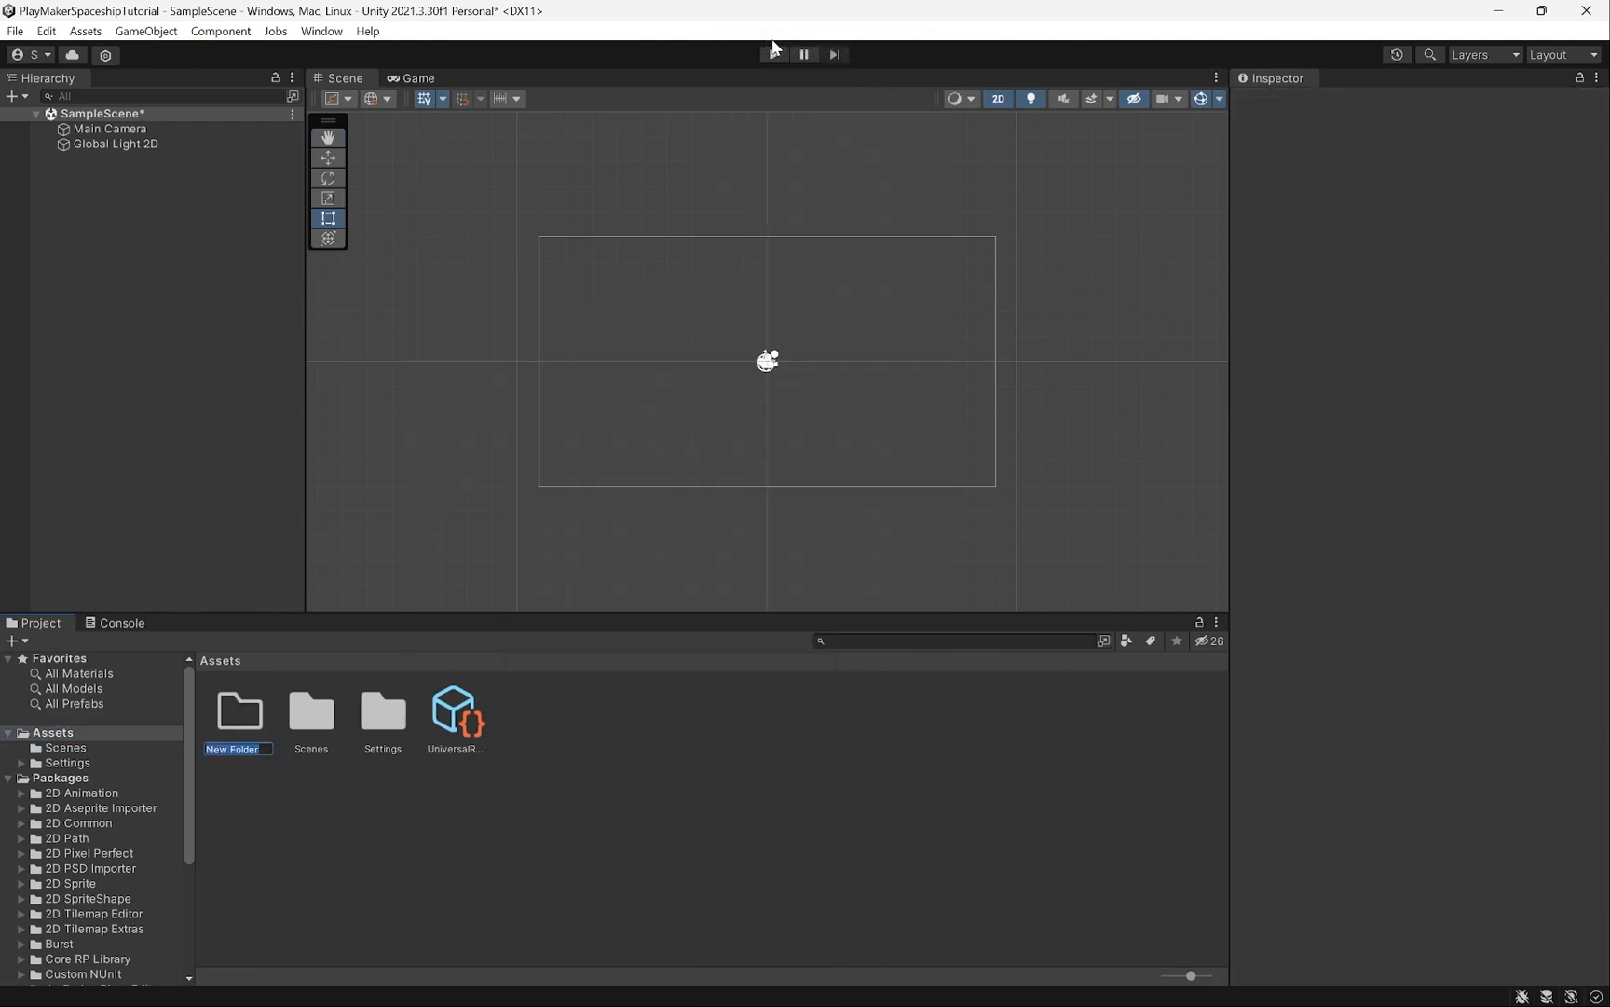
pyautogui.write('01_Sprites')
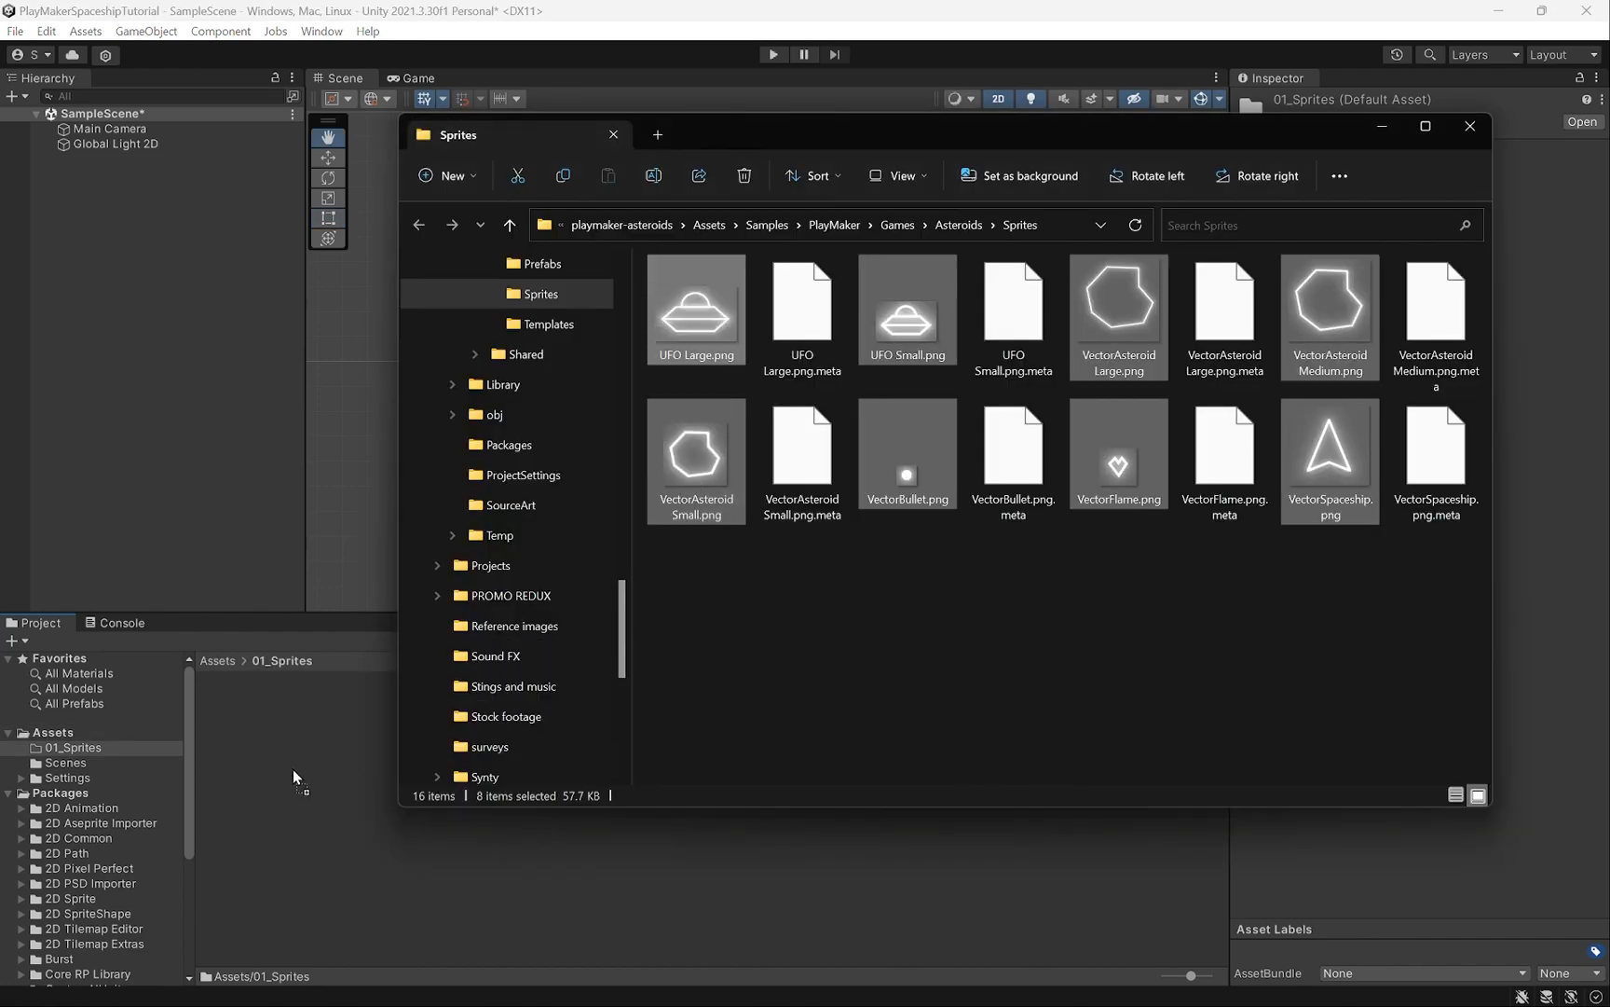
# Drop the eight PNGs into 01_Sprites and check UFO Large imports as a 2D sprite.
pyautogui.click(1469, 124)
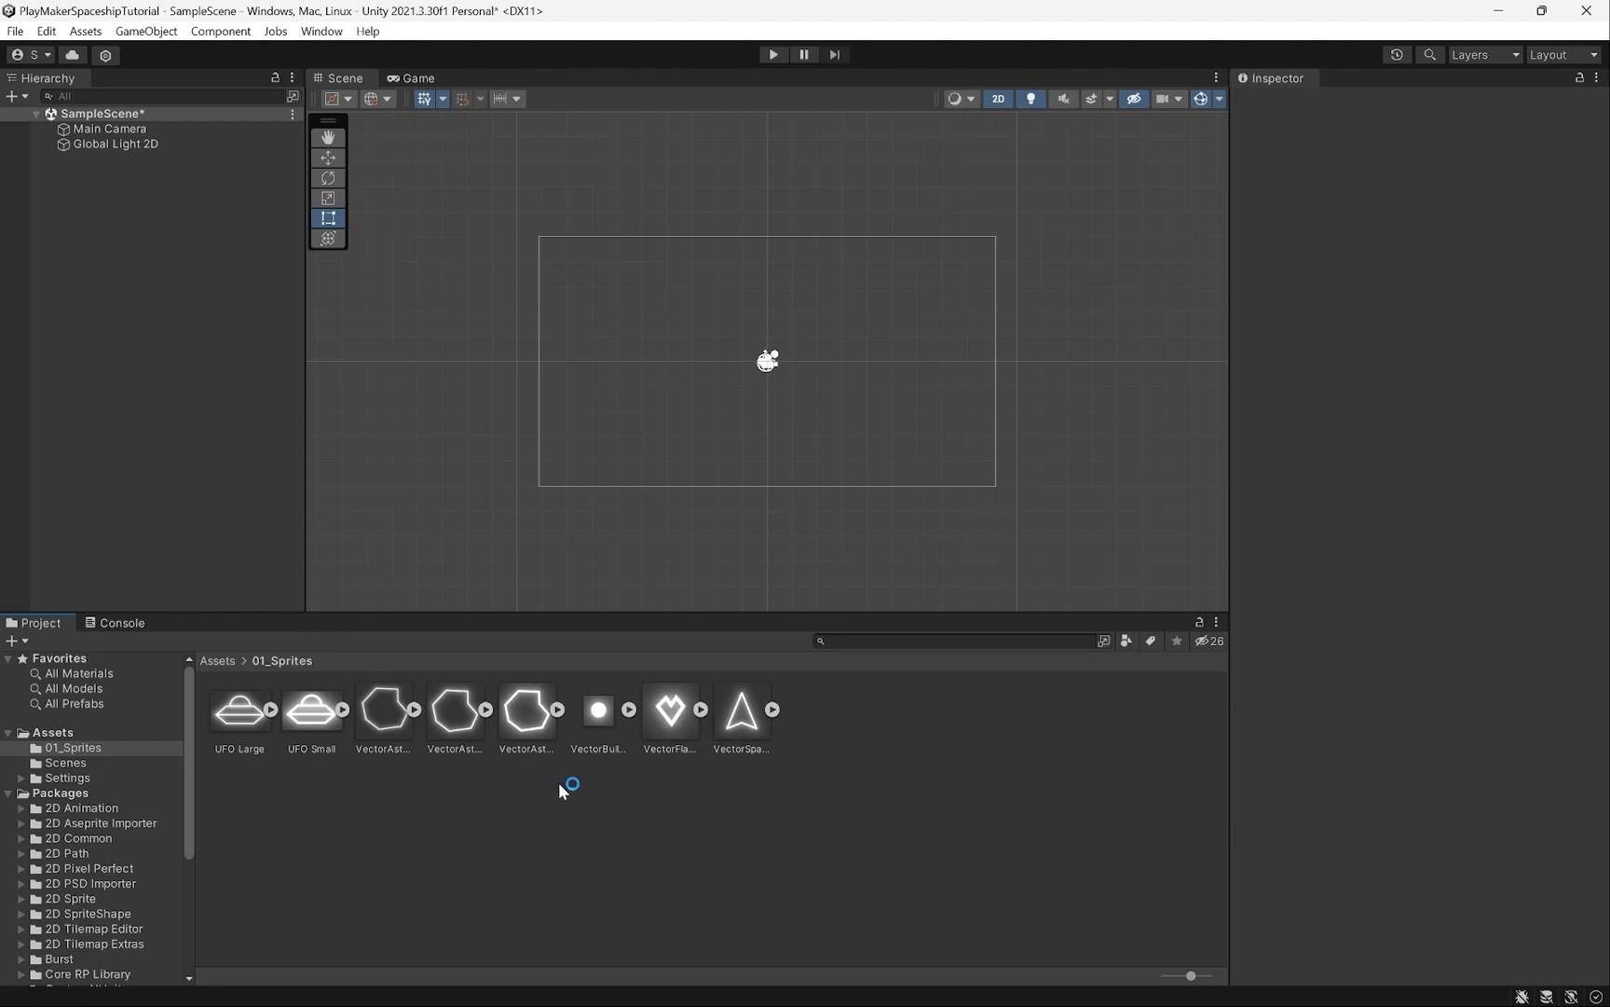
pyautogui.click(238, 710)
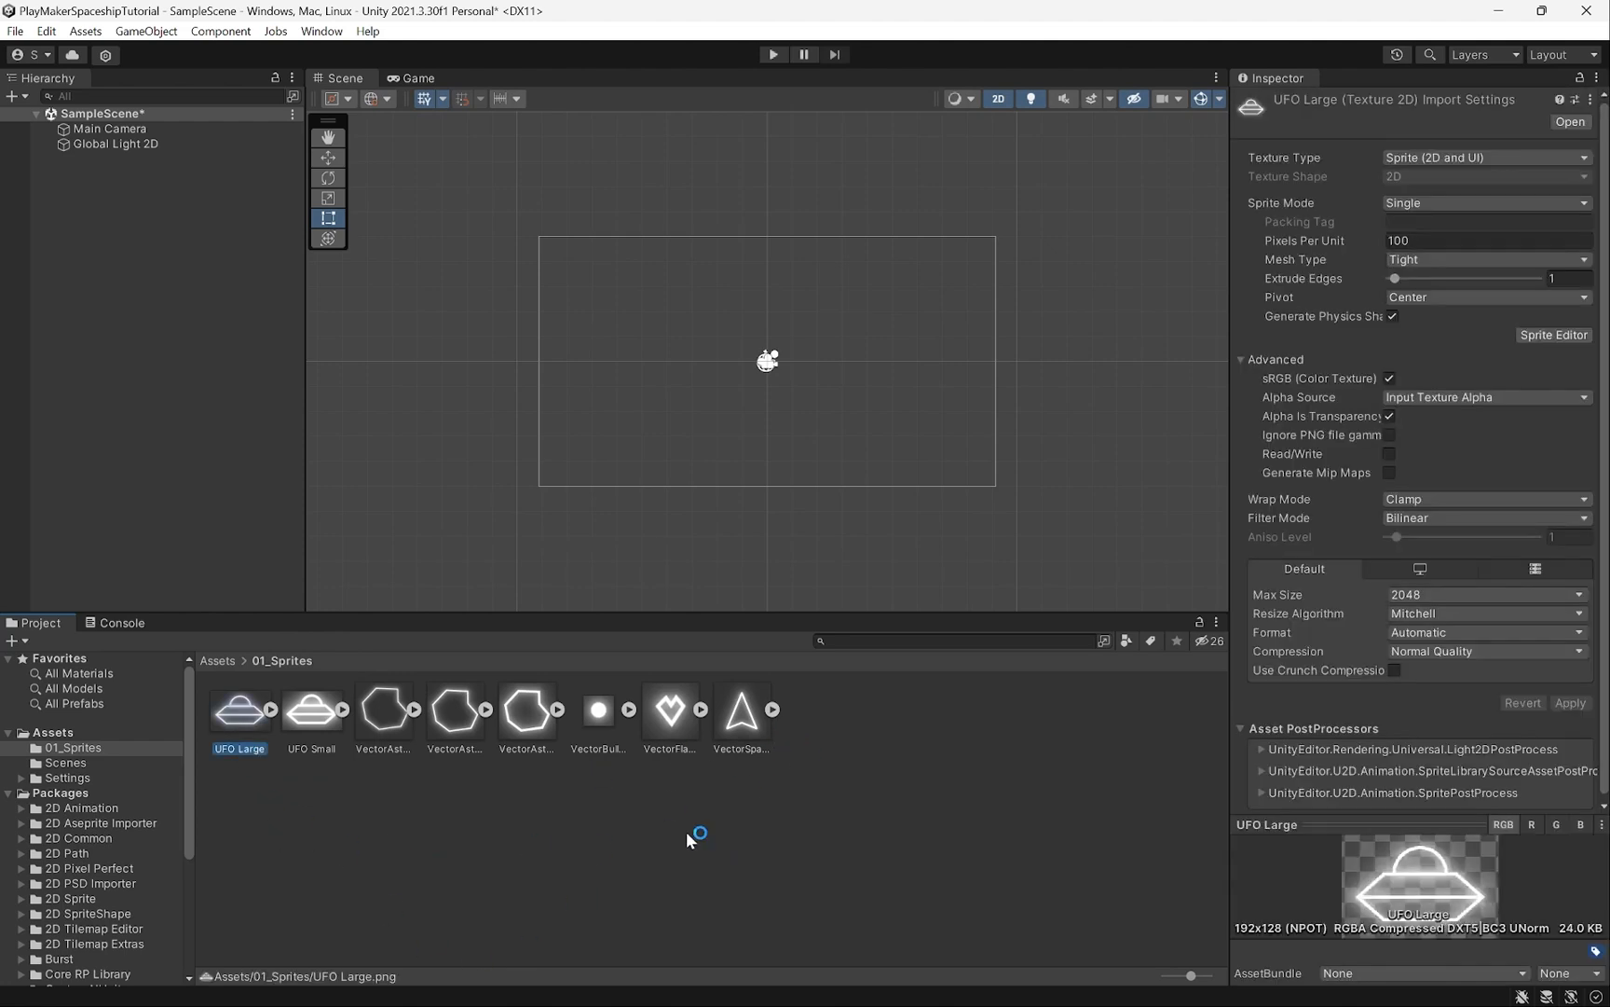
pyautogui.moveTo(283, 860)
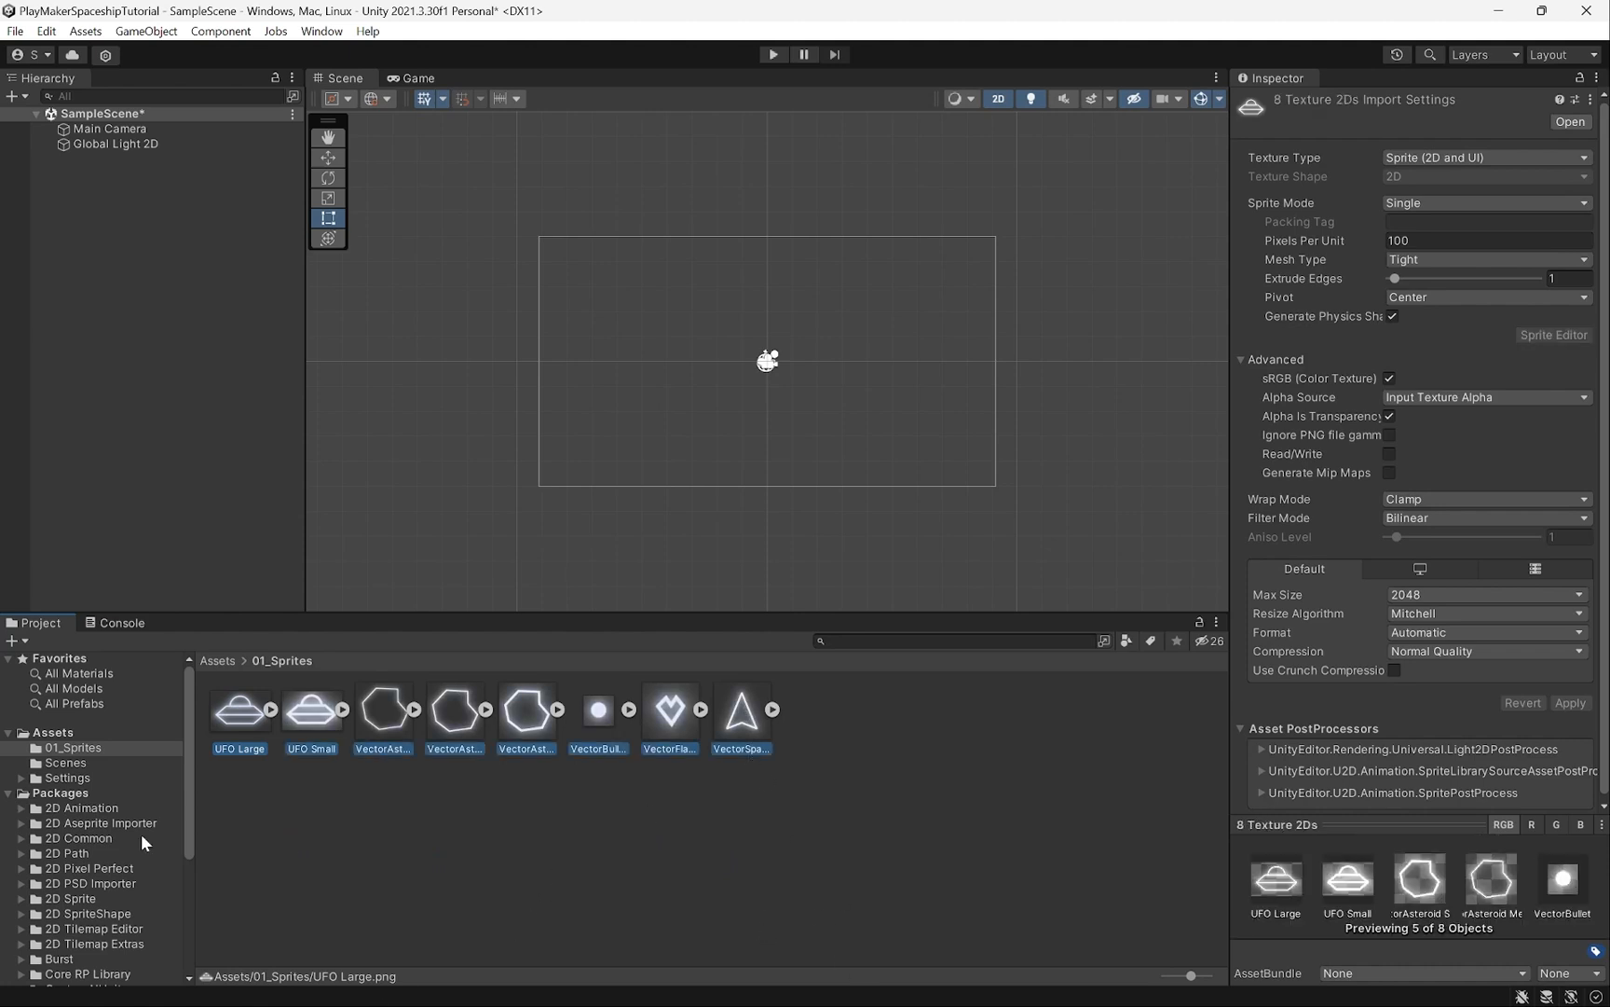
pyautogui.moveTo(1034, 214)
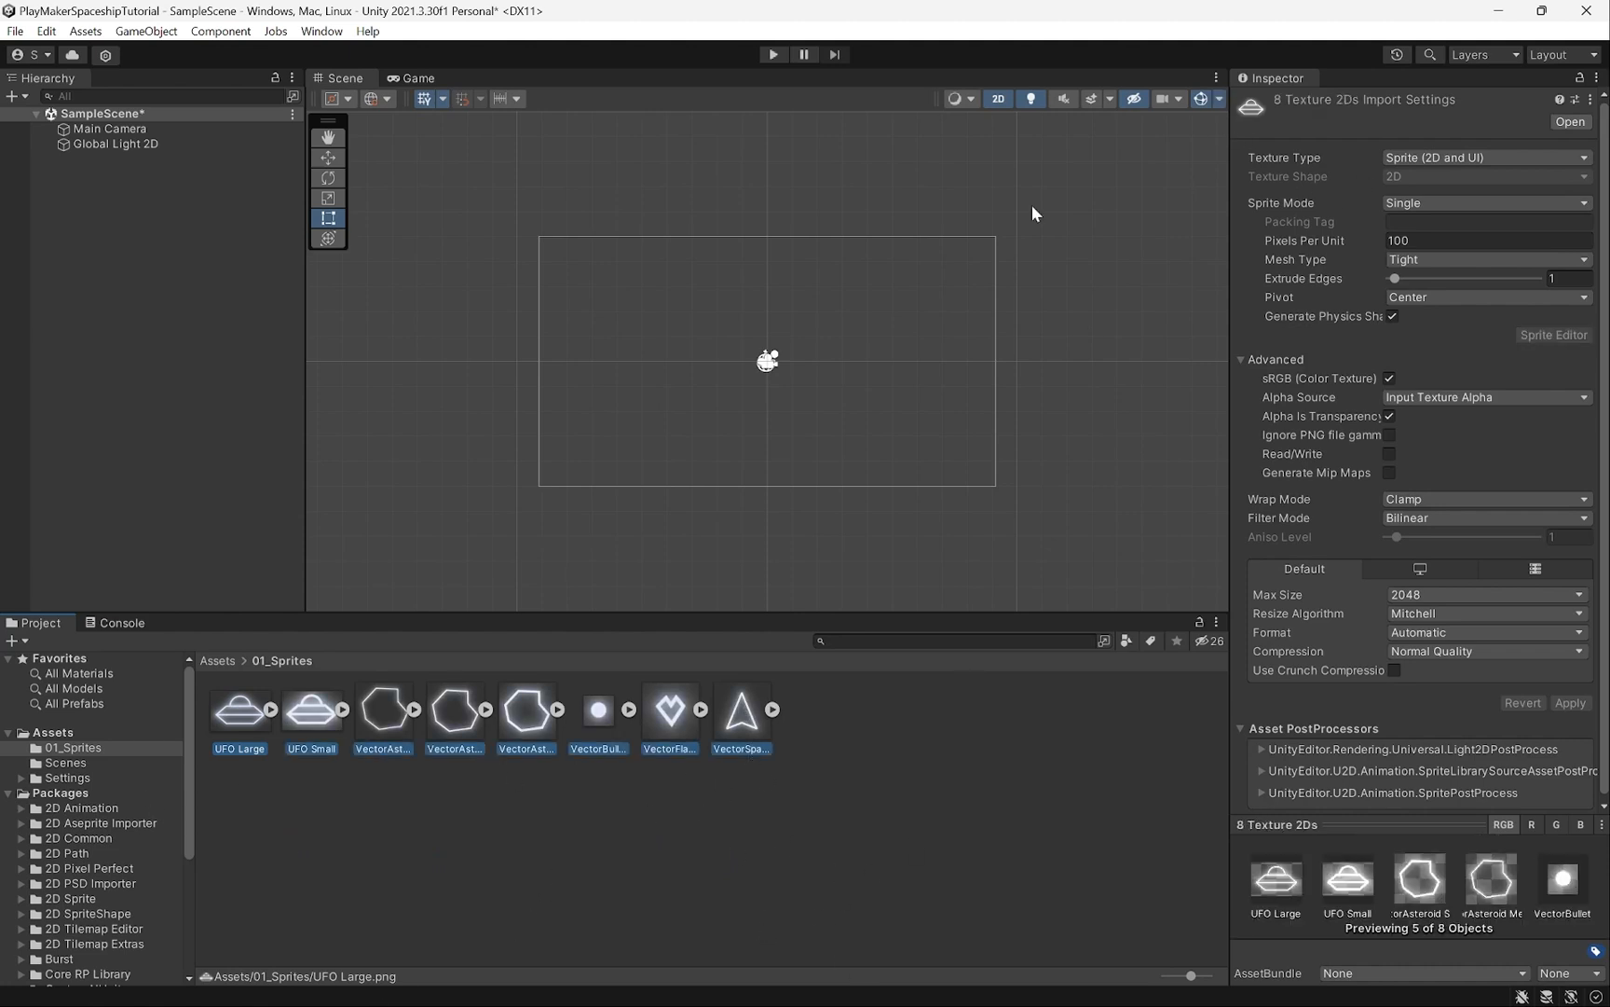
pyautogui.click(1484, 157)
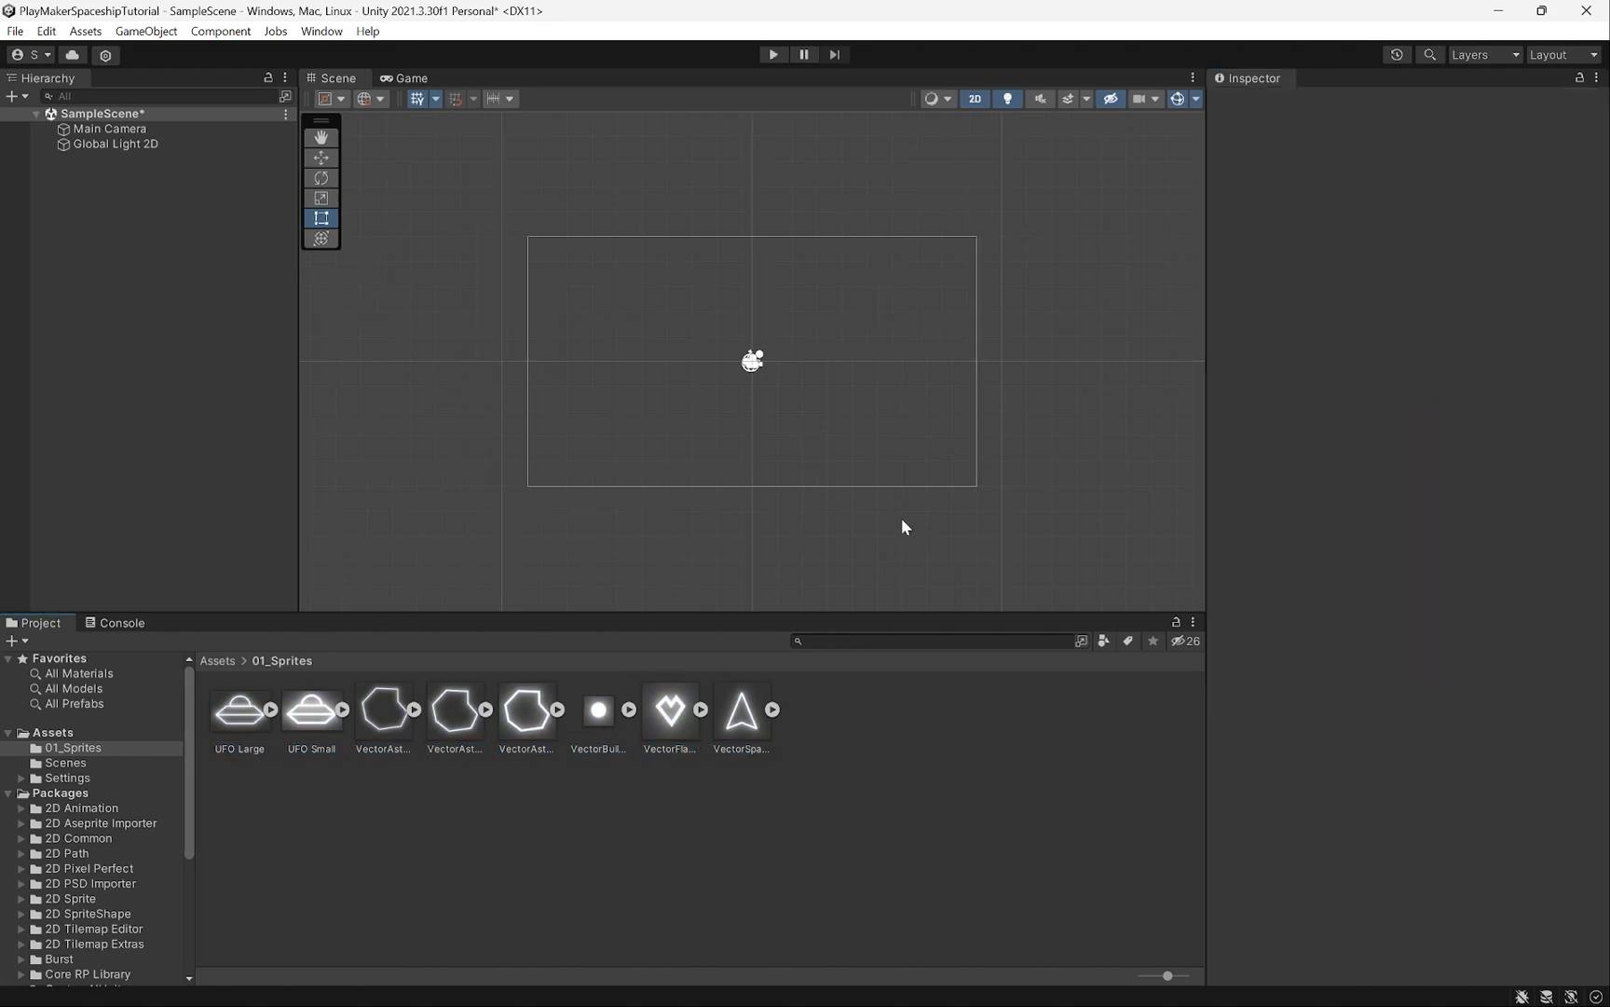
pyautogui.moveTo(621, 651)
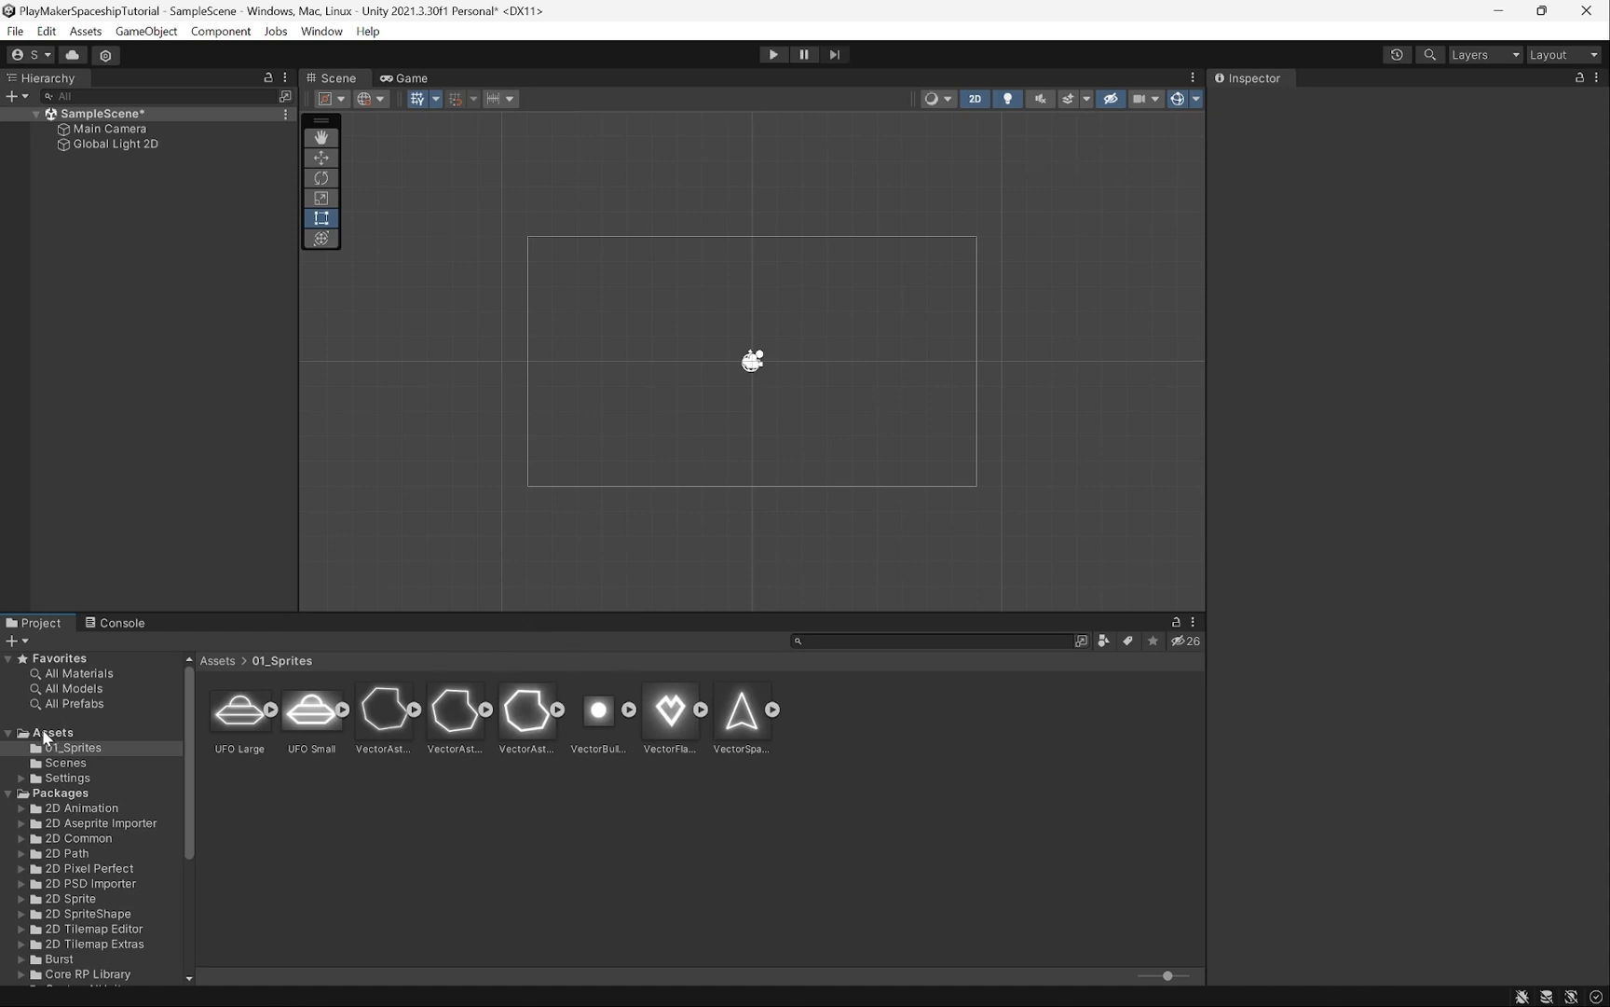
# Create a second Assets folder named 02_Audio.
pyautogui.rightClick(47, 732)
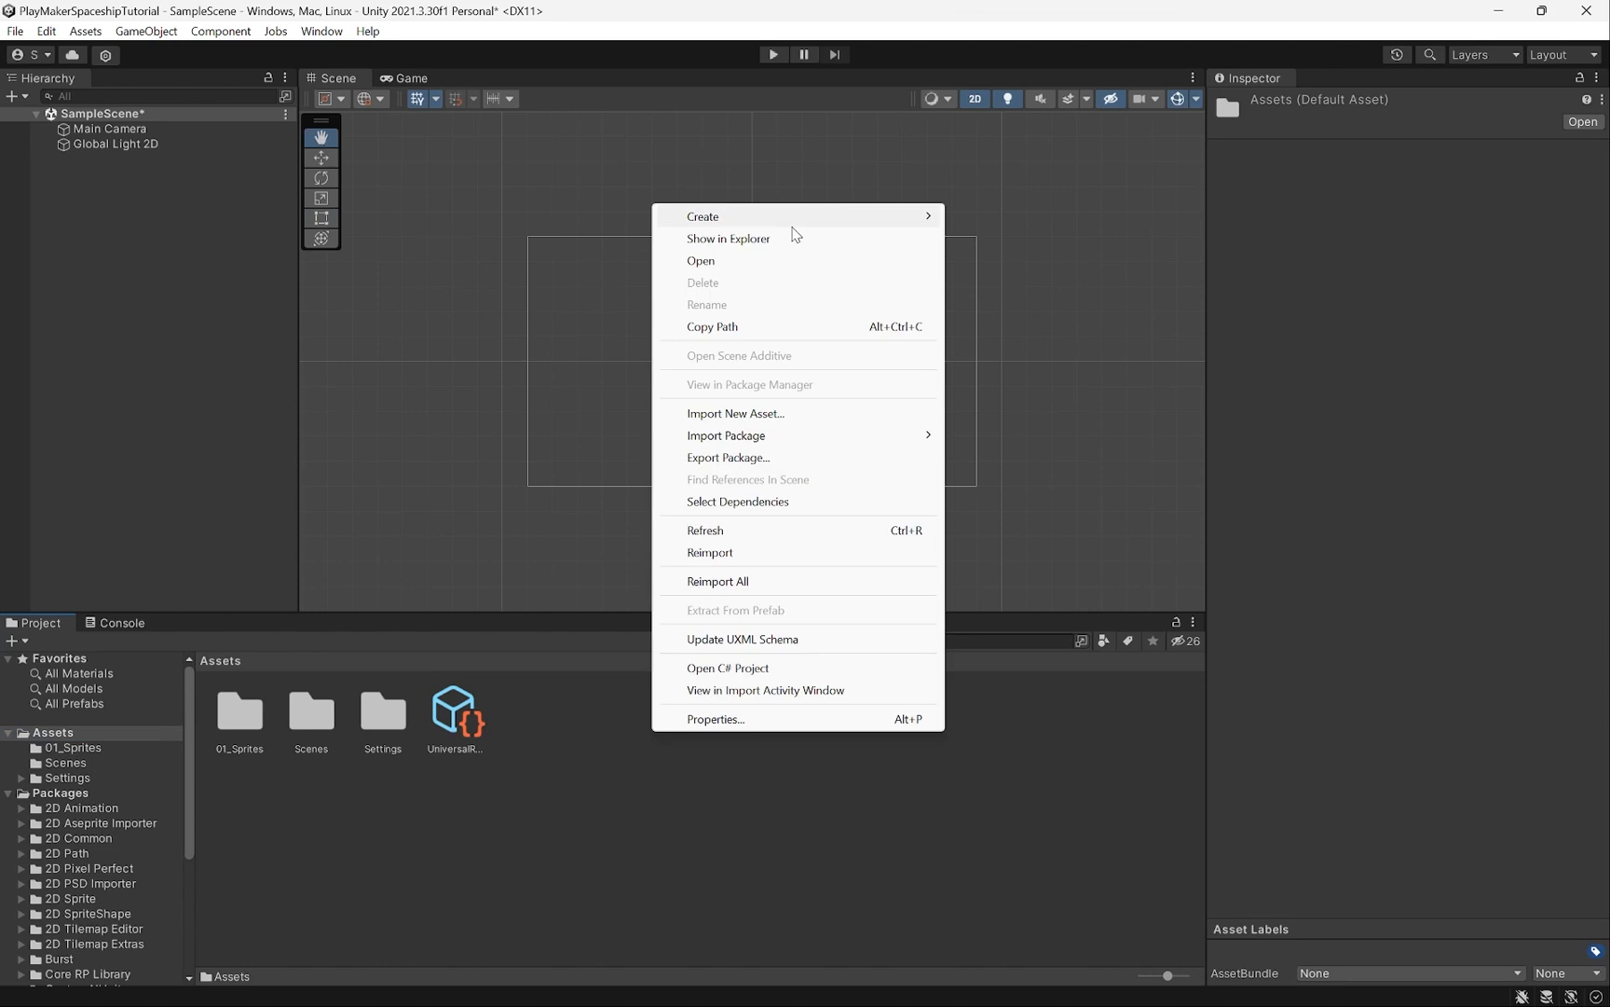
pyautogui.click(703, 217)
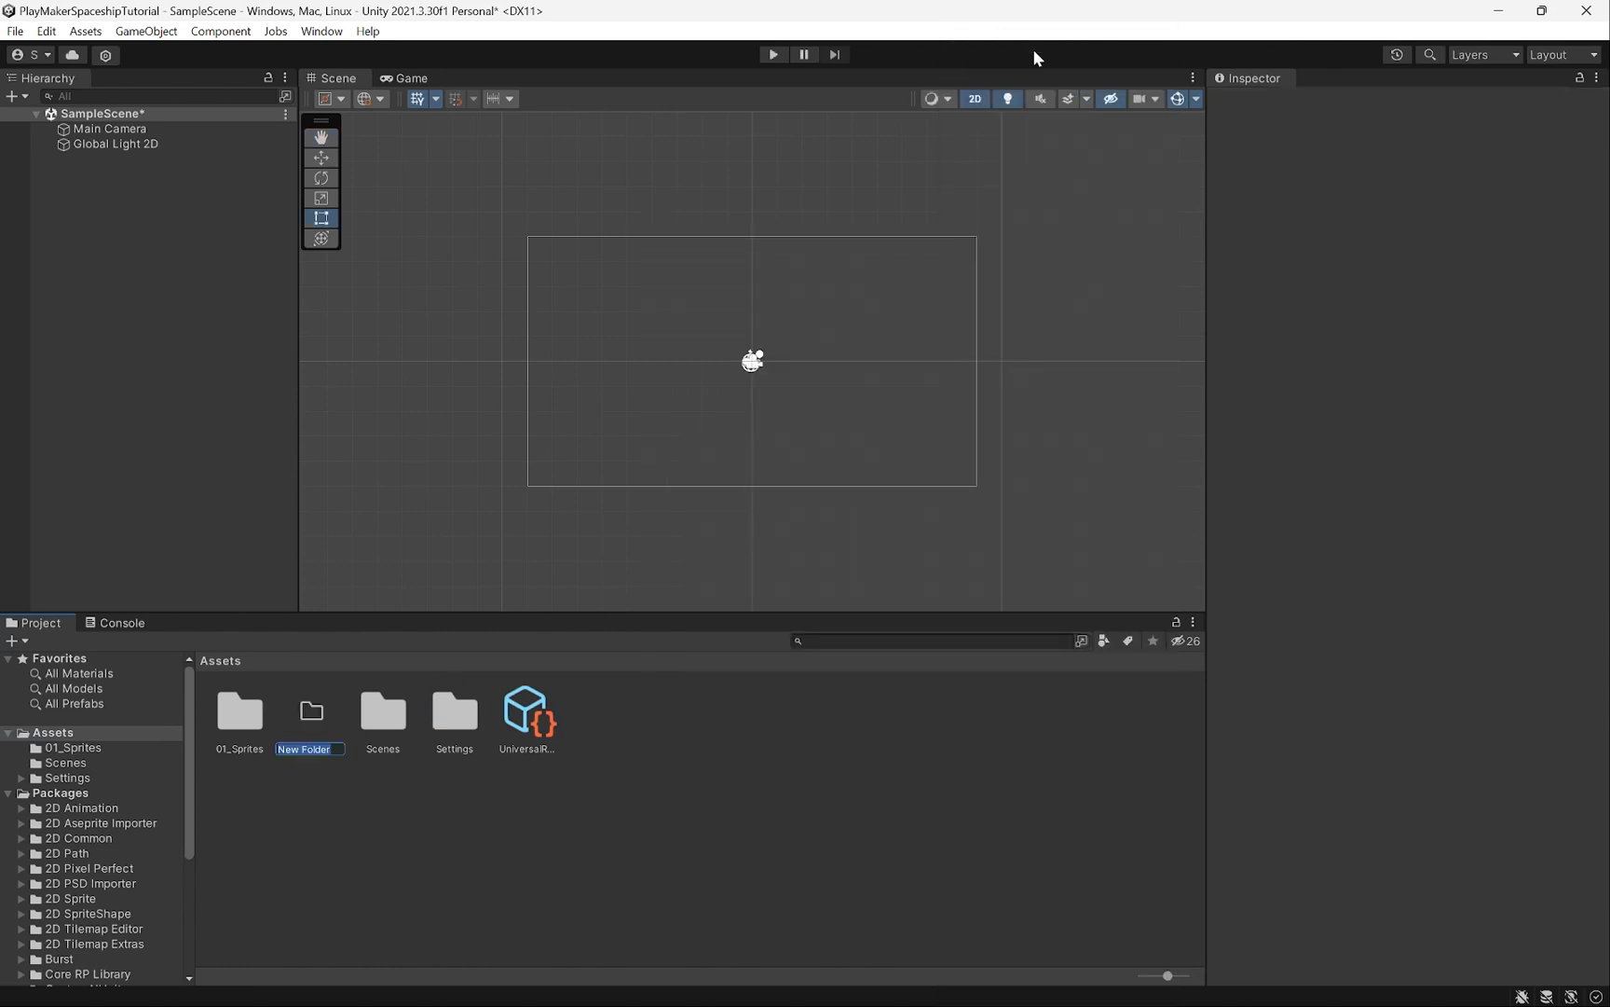
pyautogui.write('02_Audio')
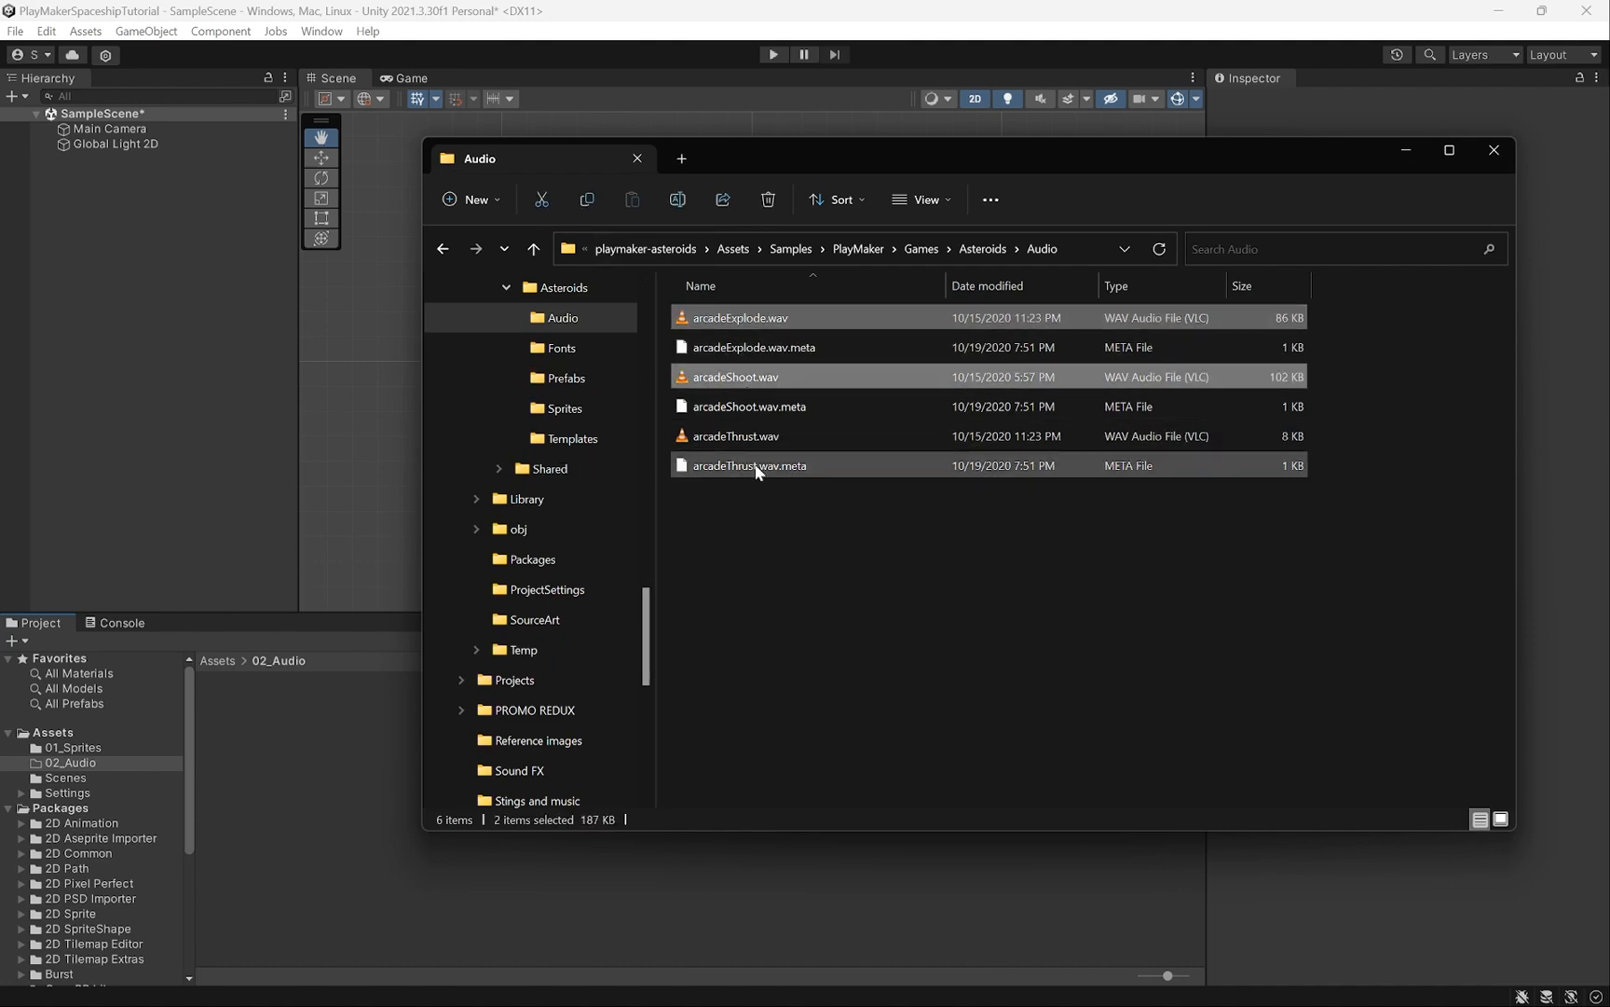
# Add arcadeThrust.wav so explode, shoot and thrust WAVs are all selected.
pyautogui.click(734, 436)
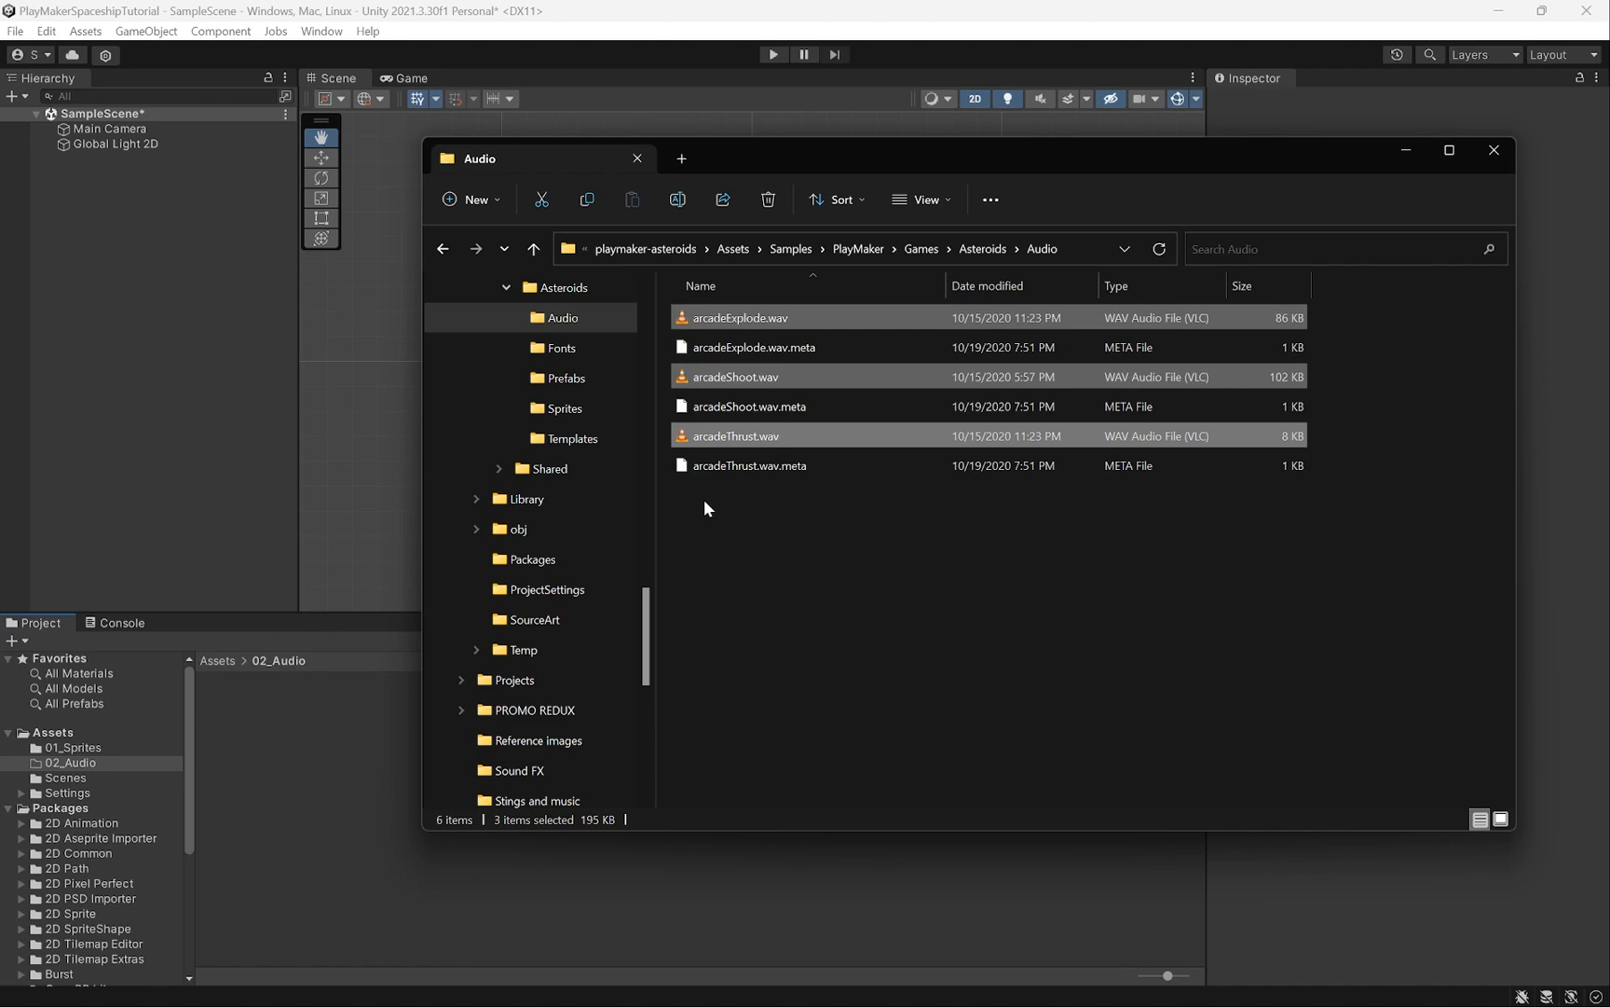
pyautogui.moveTo(740, 453)
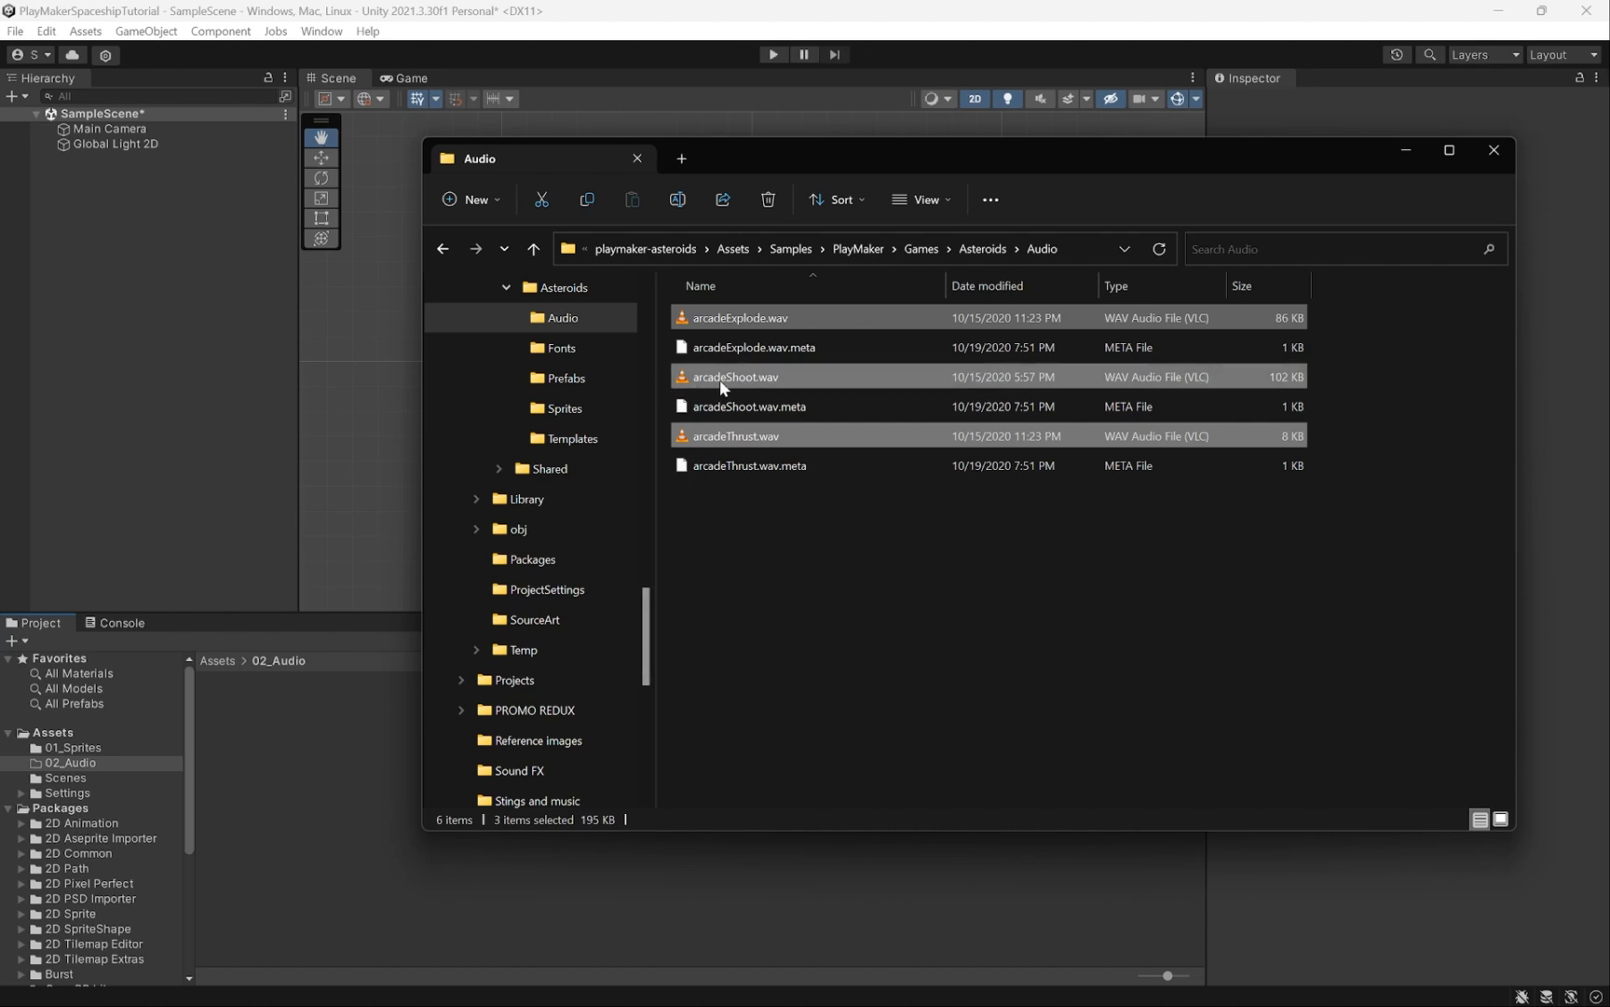
pyautogui.moveTo(765, 317)
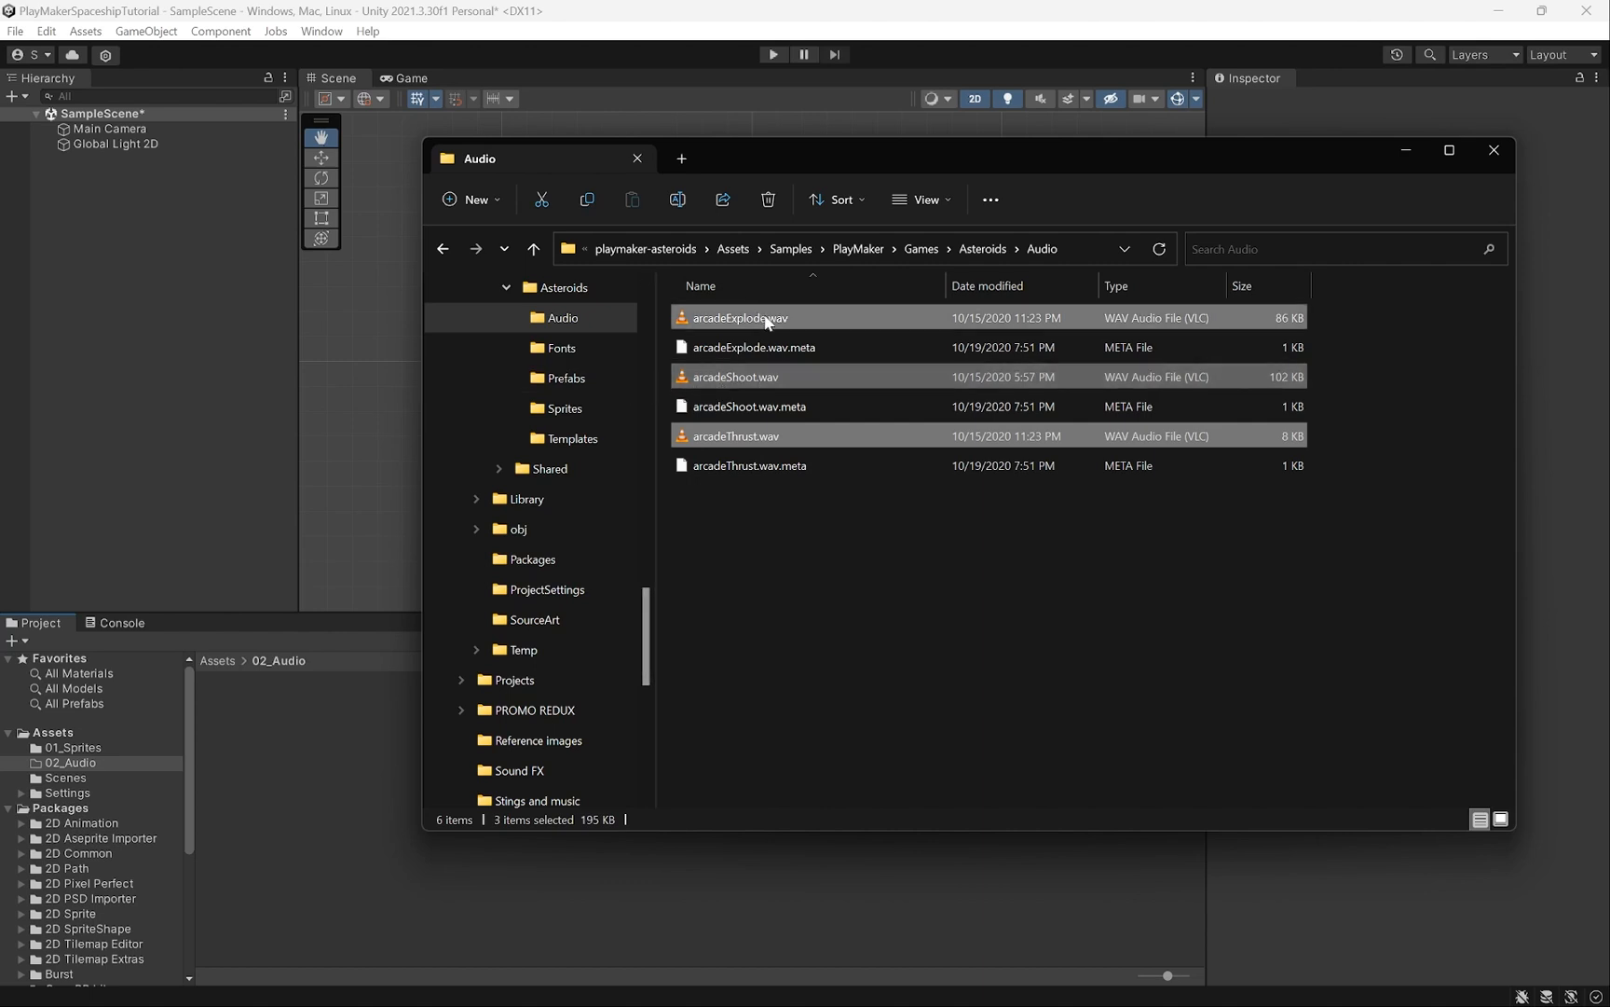
pyautogui.moveTo(703, 326)
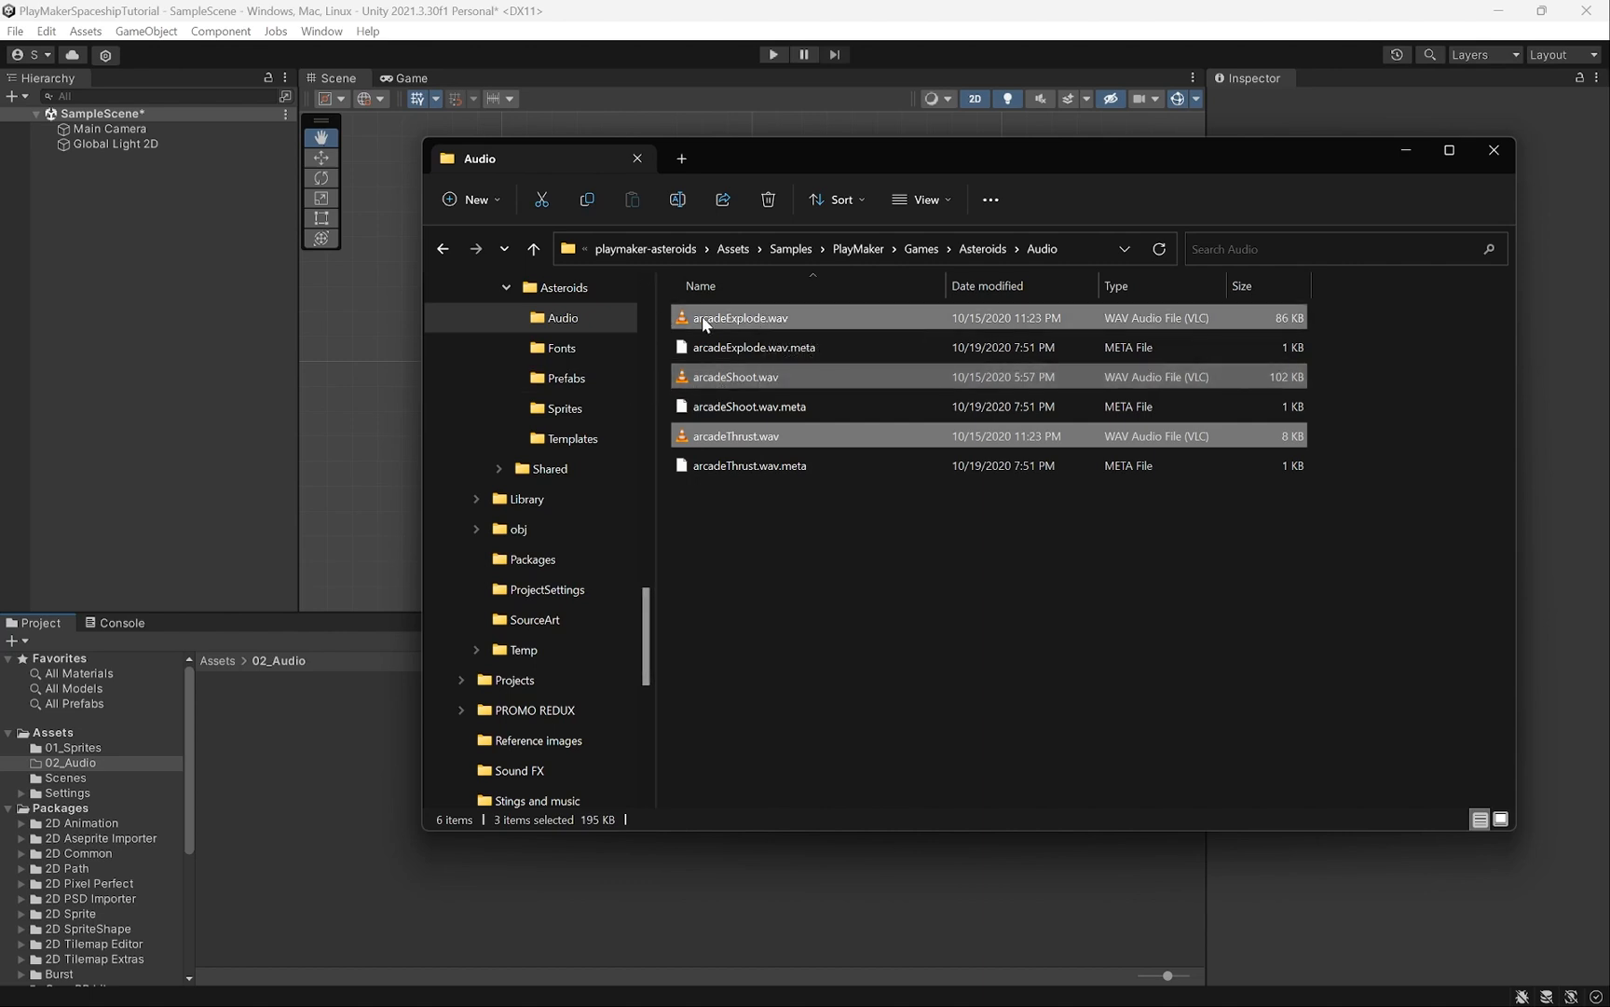
pyautogui.moveTo(740, 317)
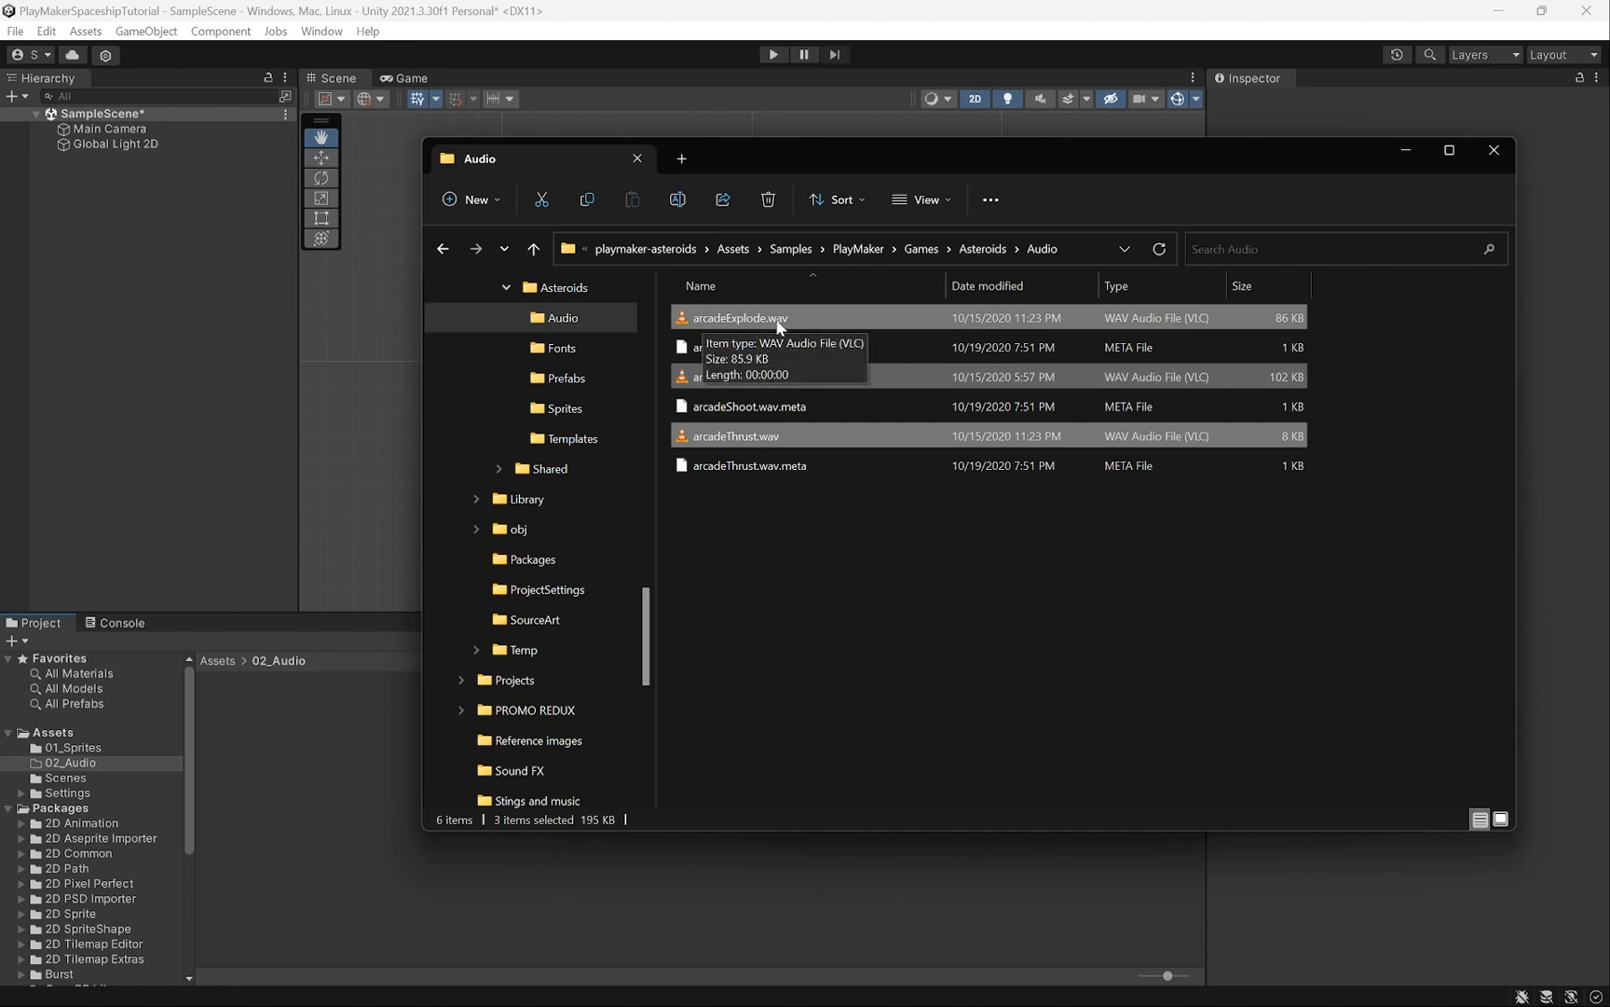
pyautogui.moveTo(289, 748)
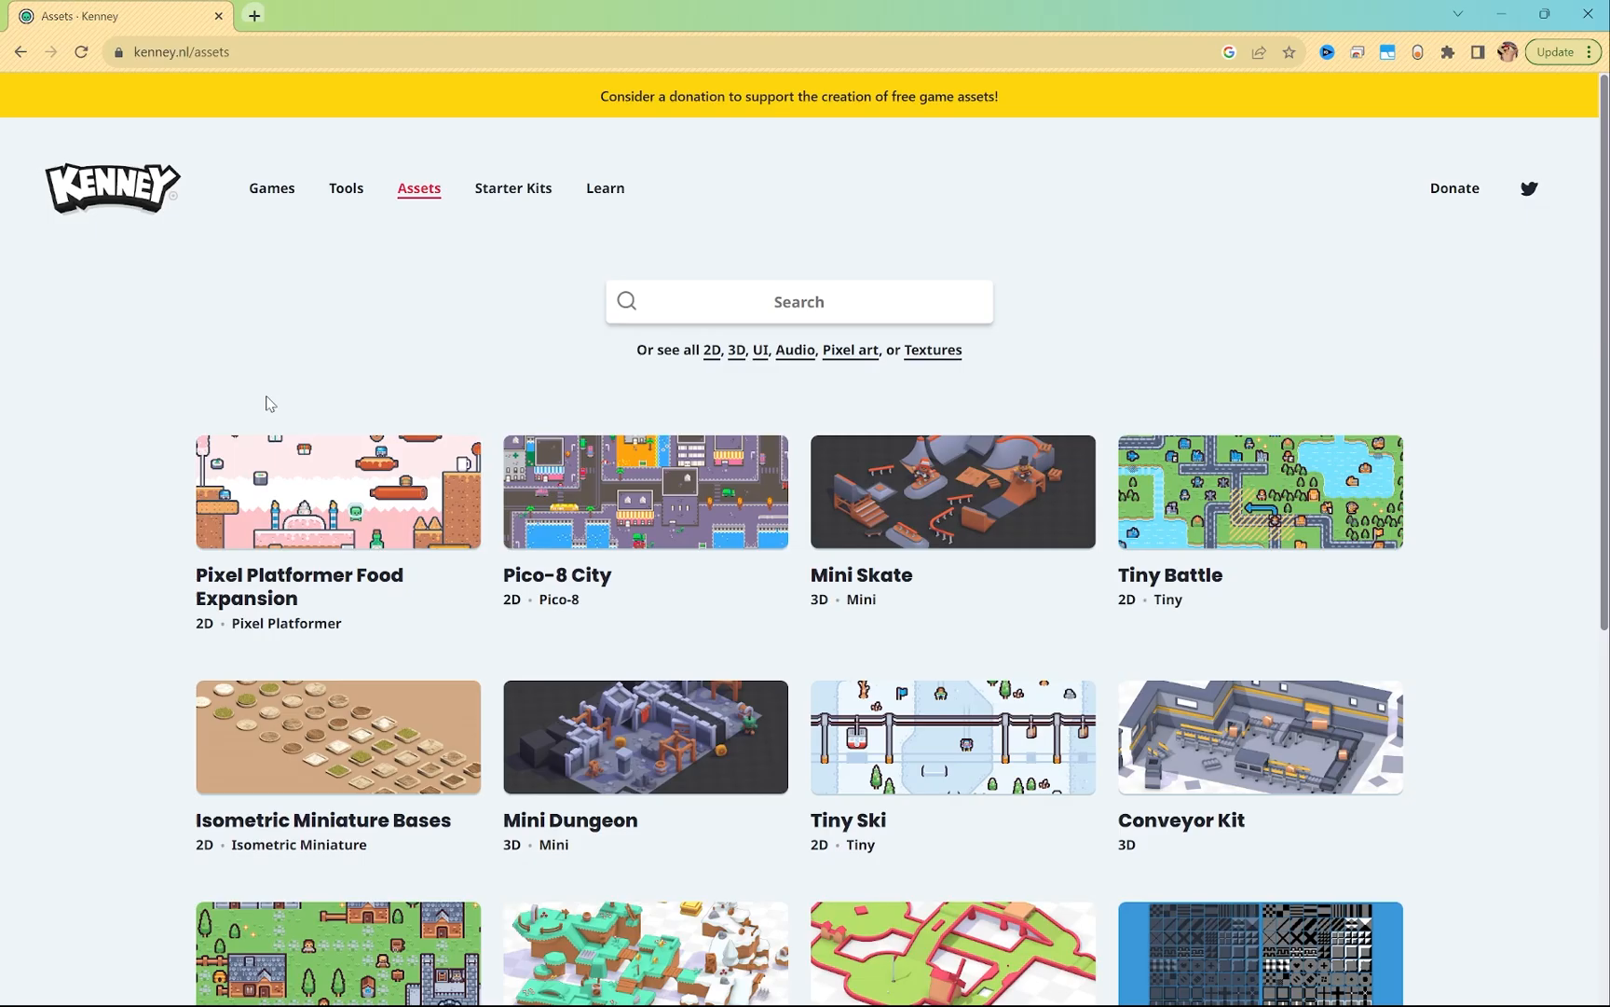
pyautogui.moveTo(795, 348)
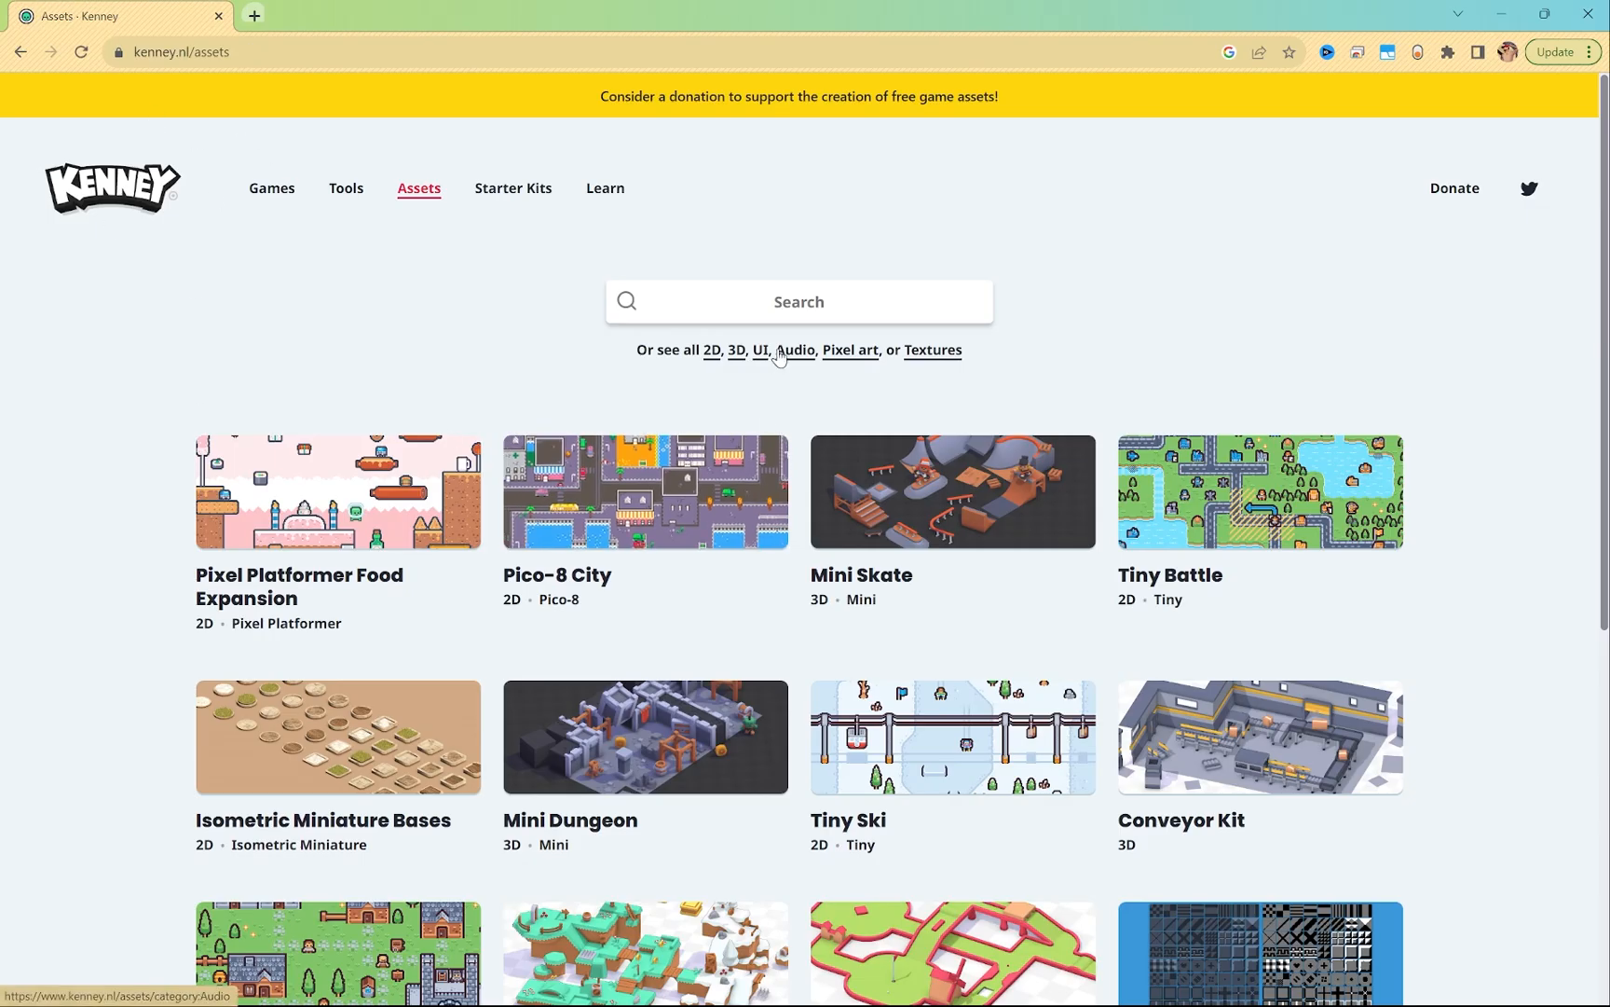
# Filter the Kenney asset listing to the Audio category.
pyautogui.click(794, 350)
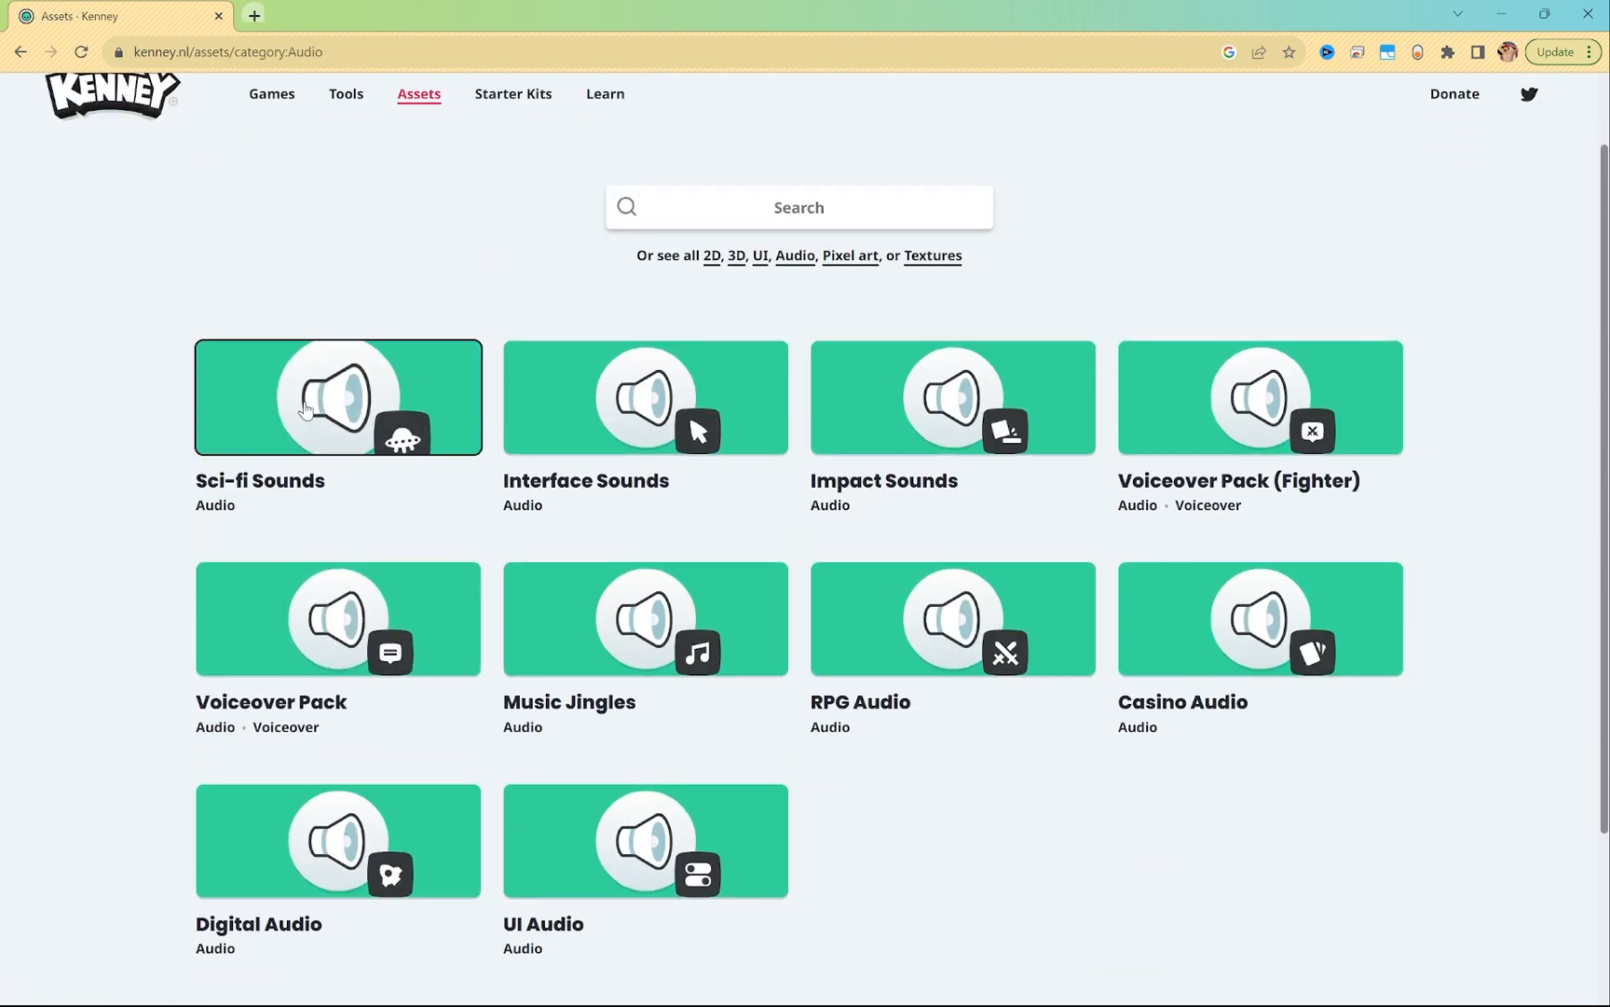
pyautogui.moveTo(187, 377)
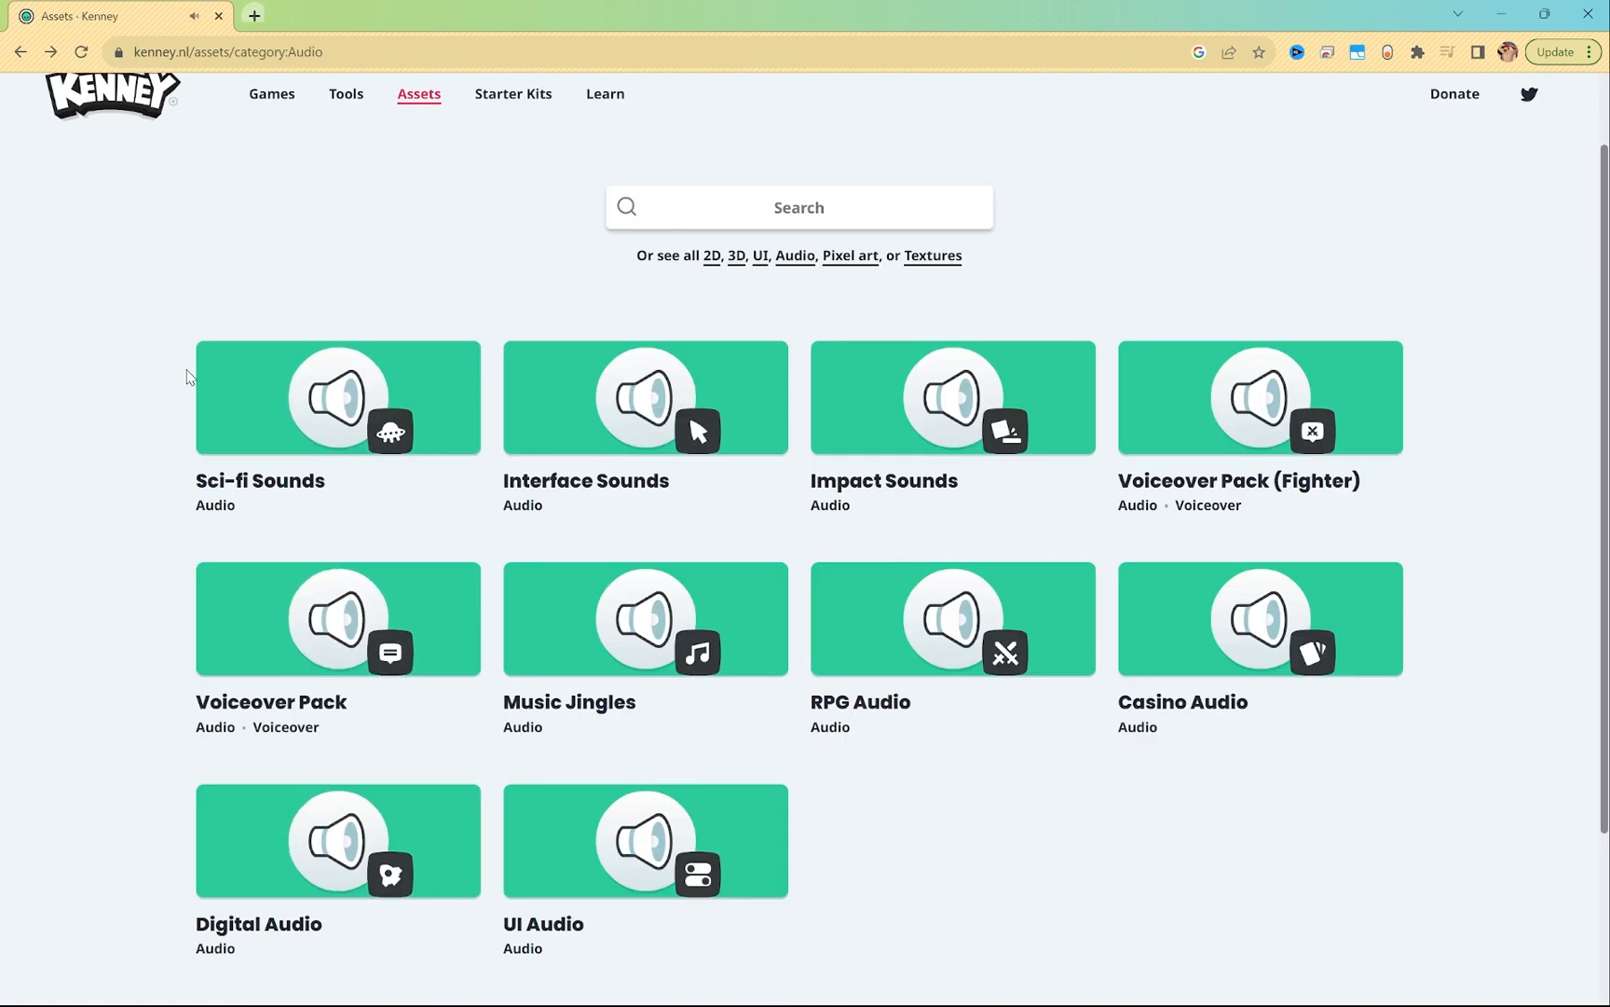